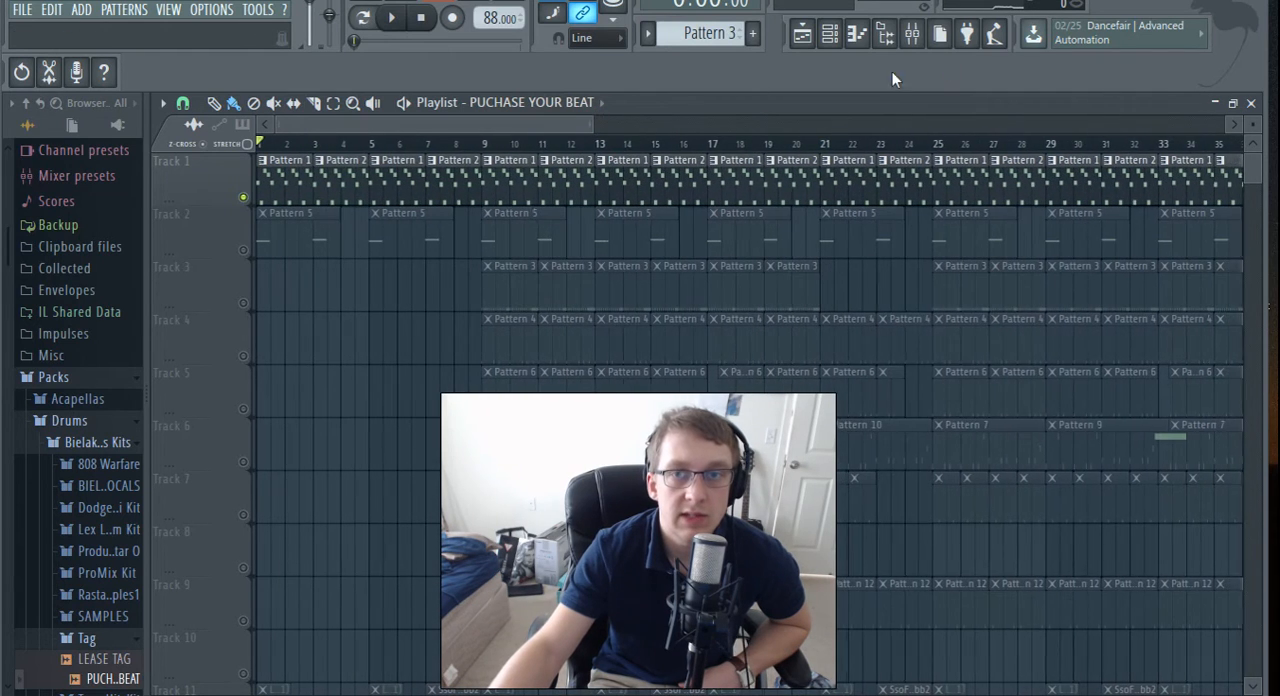
- Audition a playlist track from bar 10 and check the mixer inserts it feeds
{"action": "left_click", "coordinate": [912, 32]}
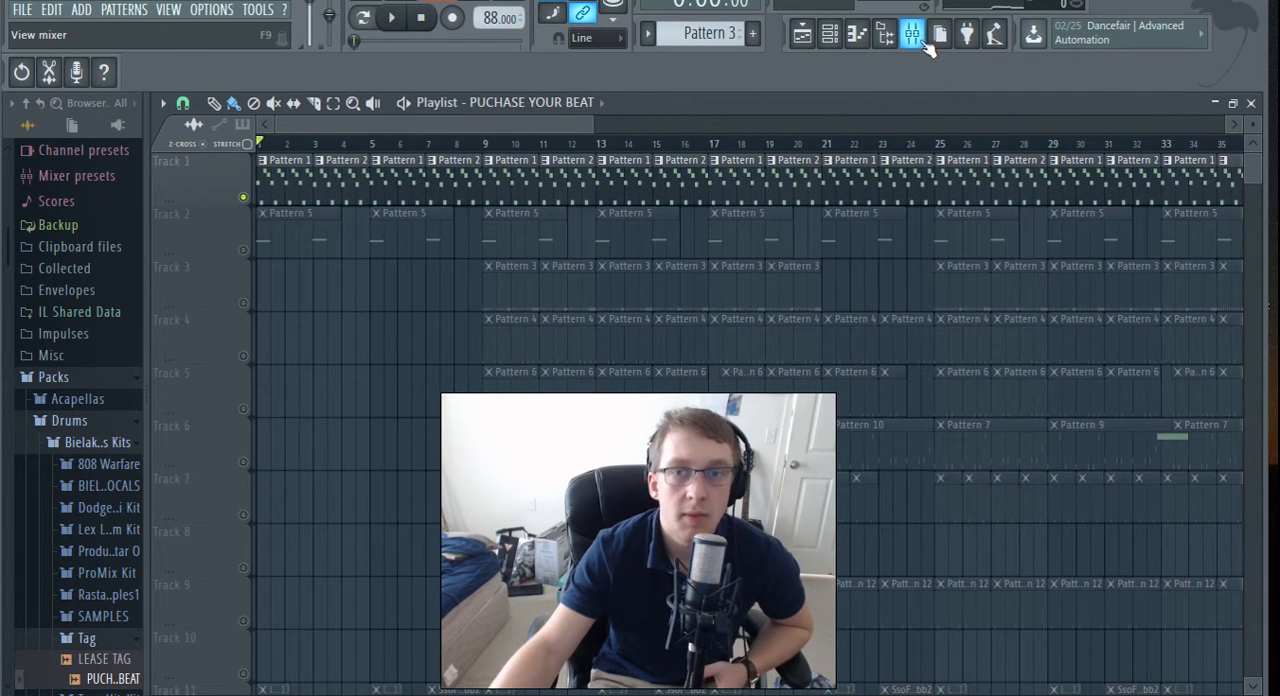
{"action": "left_click", "coordinate": [912, 32]}
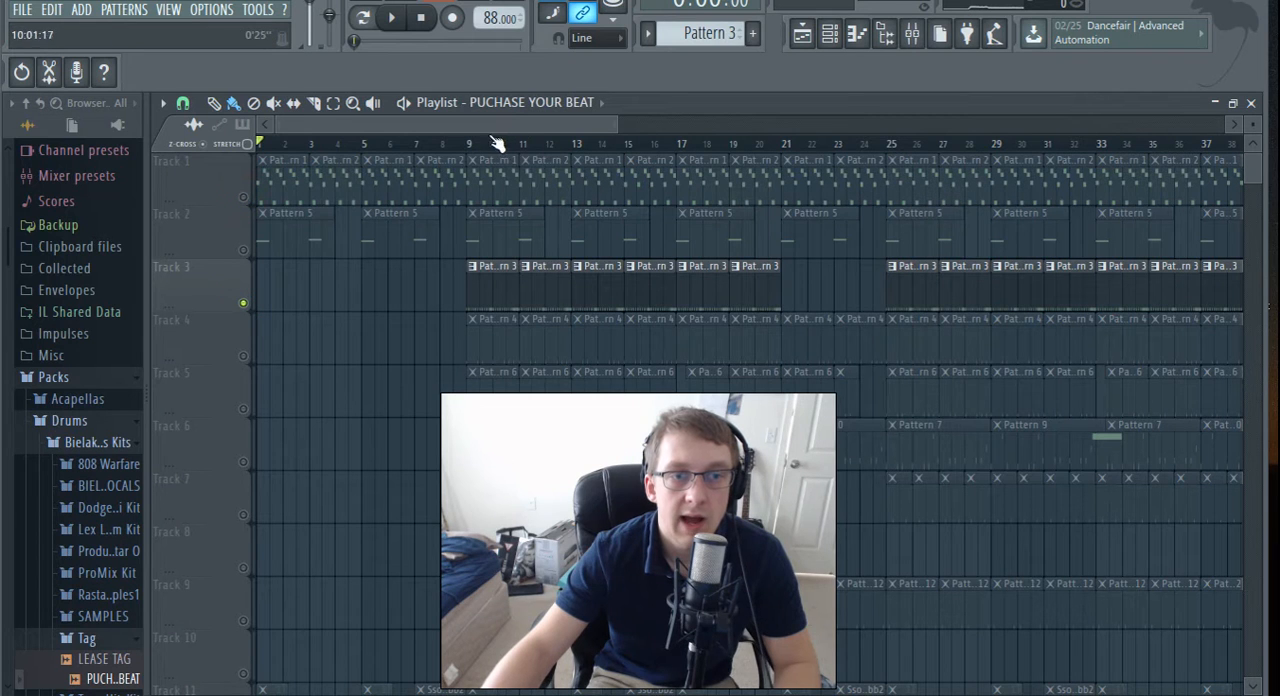
{"action": "left_click", "coordinate": [392, 18]}
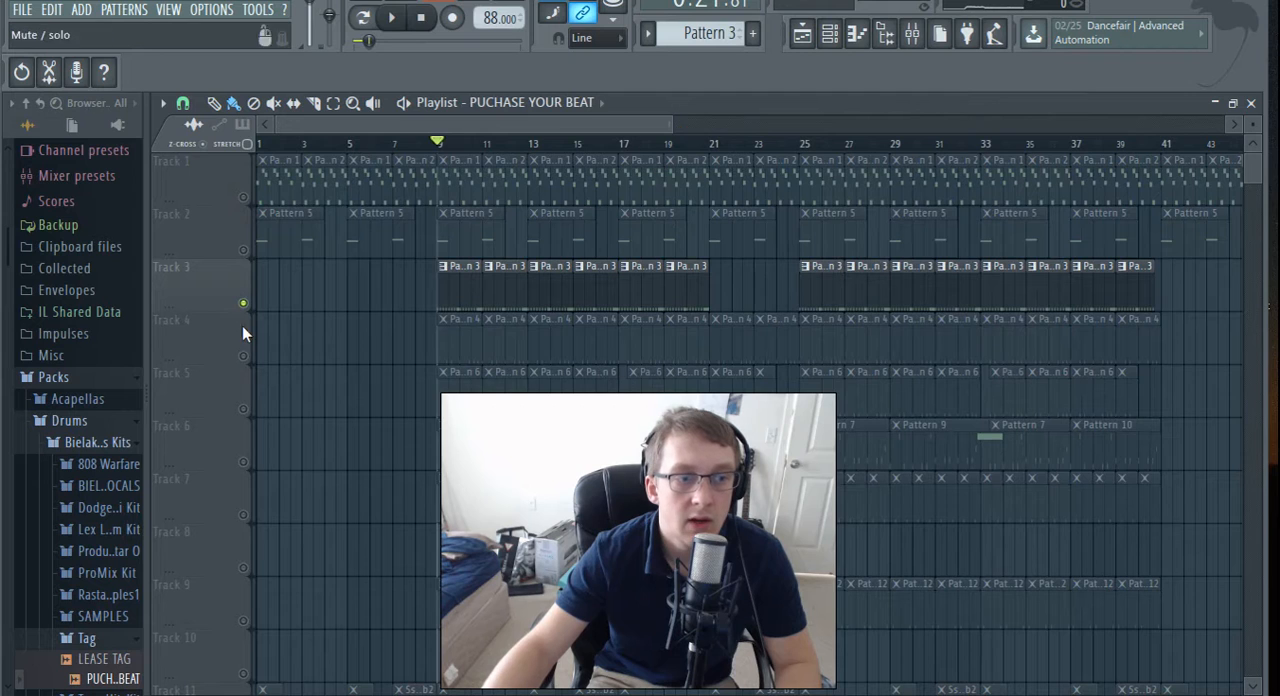
{"action": "left_click", "coordinate": [390, 16]}
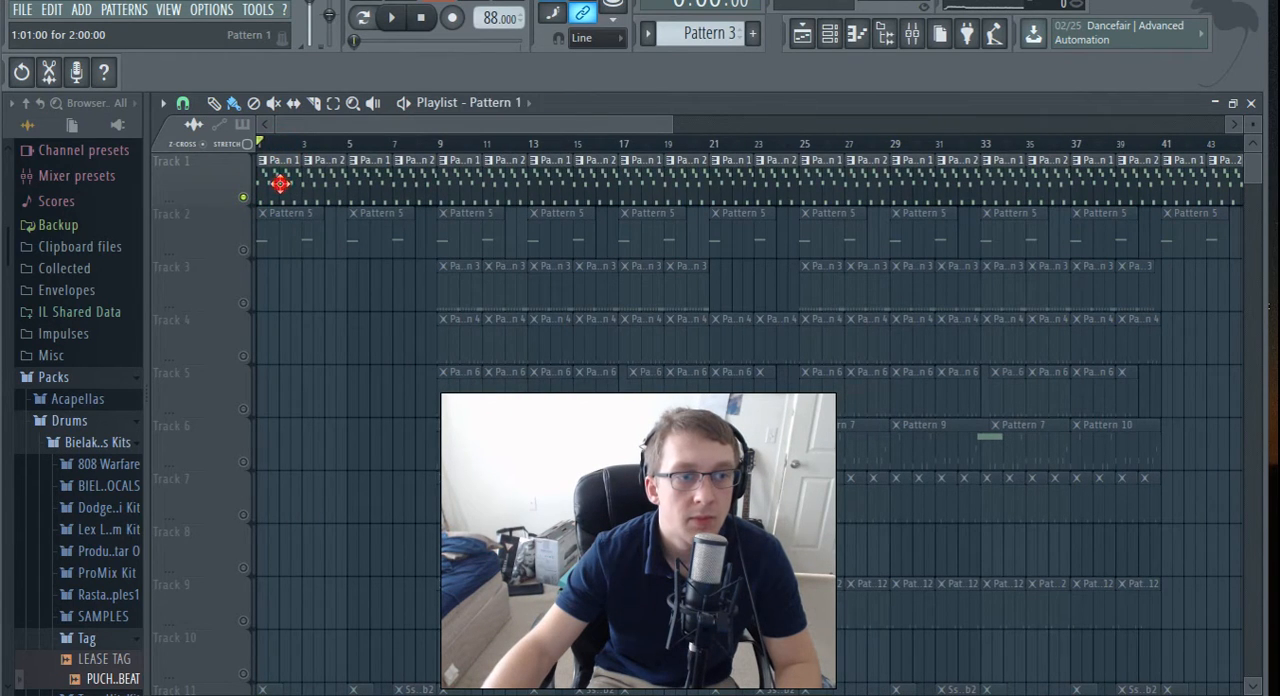
{"action": "left_click", "coordinate": [912, 32]}
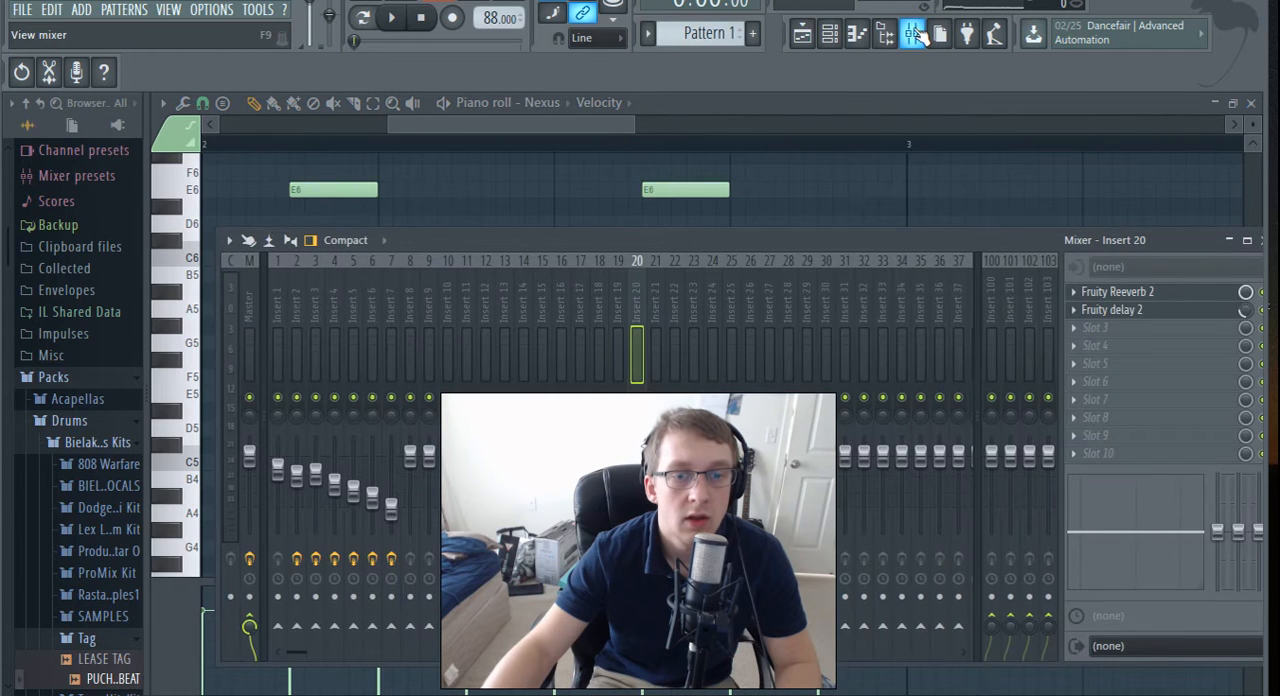
{"action": "left_click", "coordinate": [392, 16]}
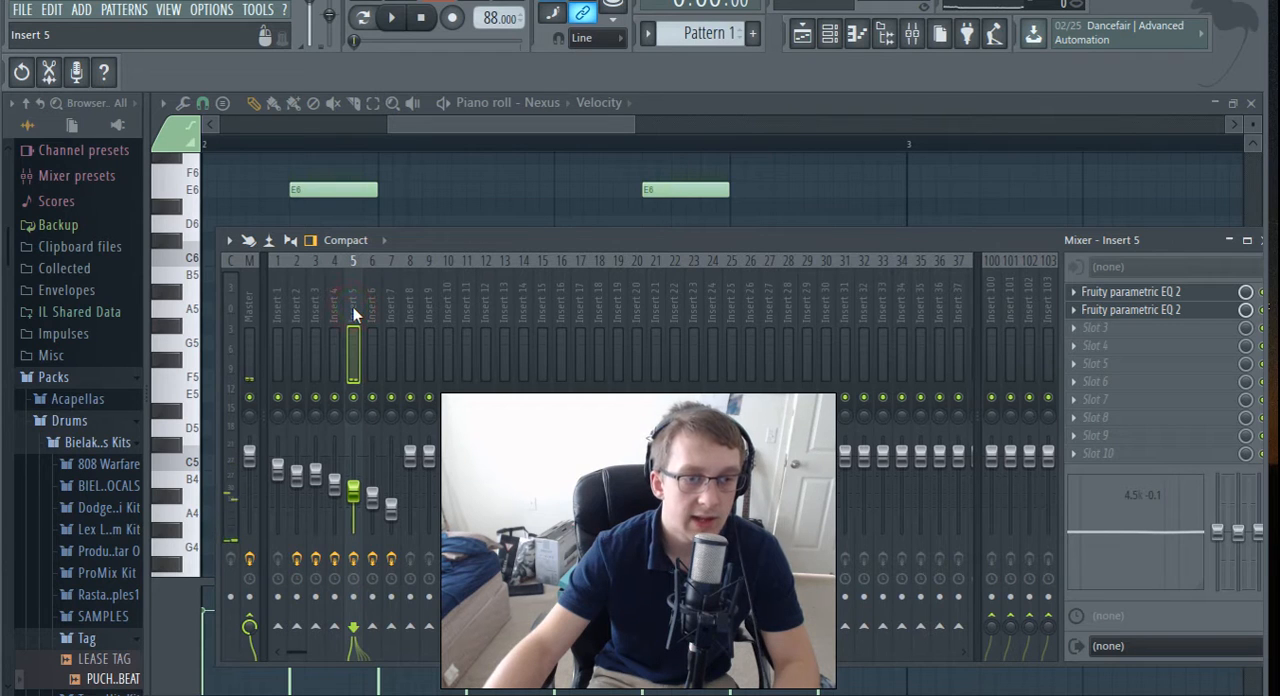
{"action": "left_click", "coordinate": [392, 16]}
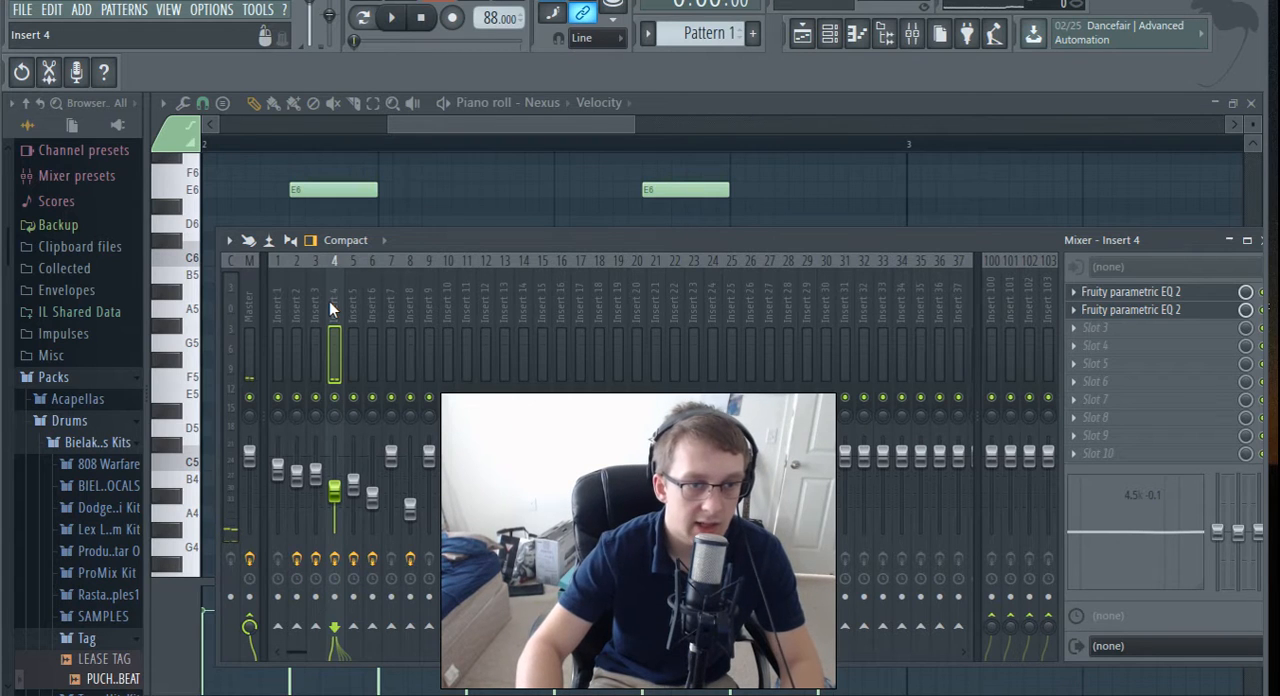
{"action": "left_click", "coordinate": [296, 320]}
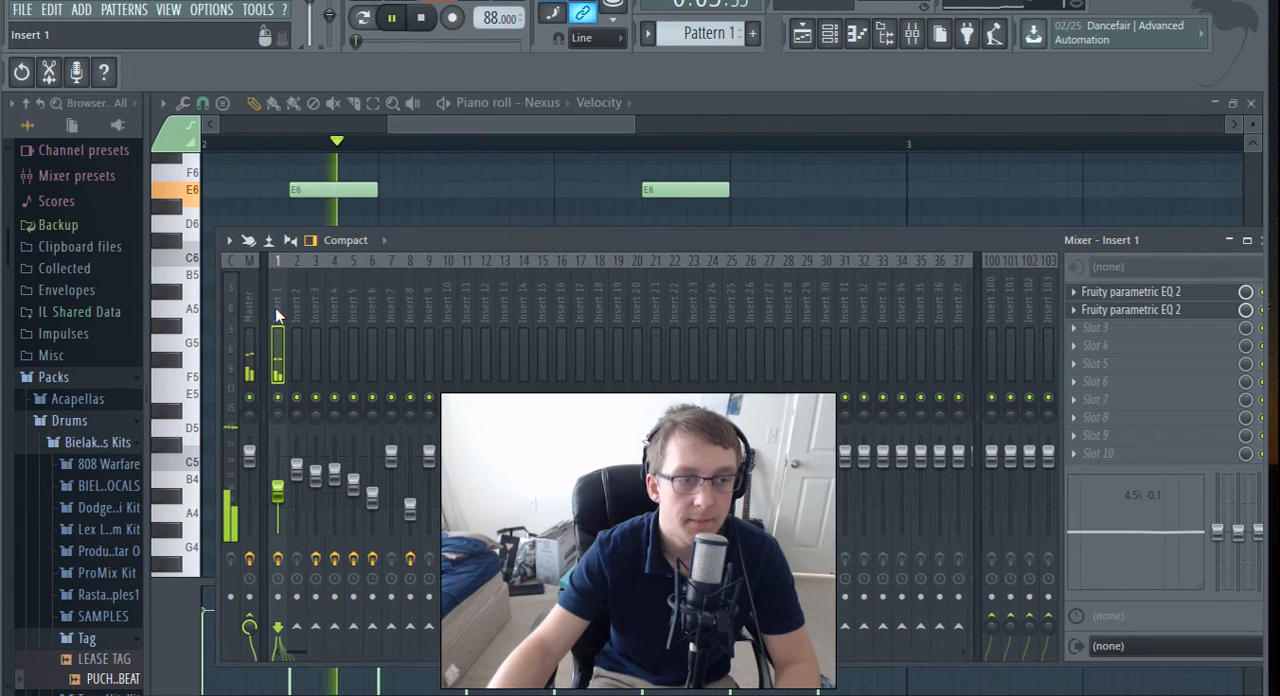
- Name the first mixer insert 'lead' and colour it red
{"action": "right_click", "coordinate": [276, 316]}
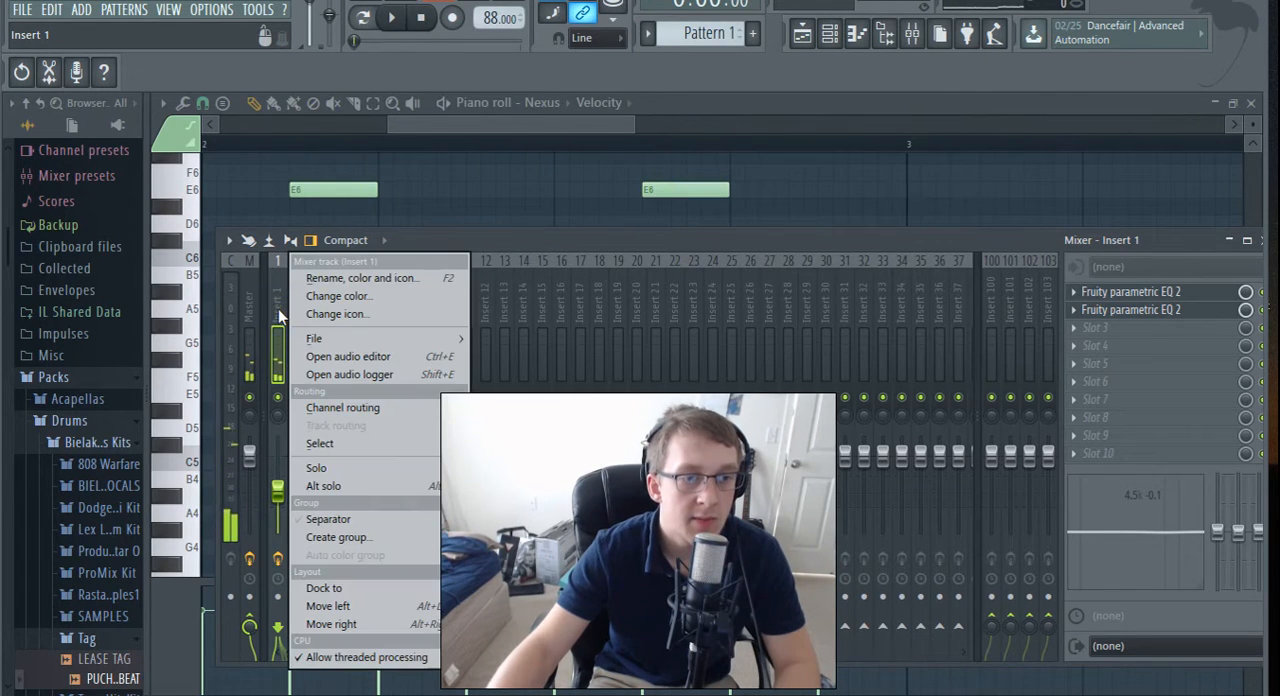
{"action": "left_click", "coordinate": [362, 278]}
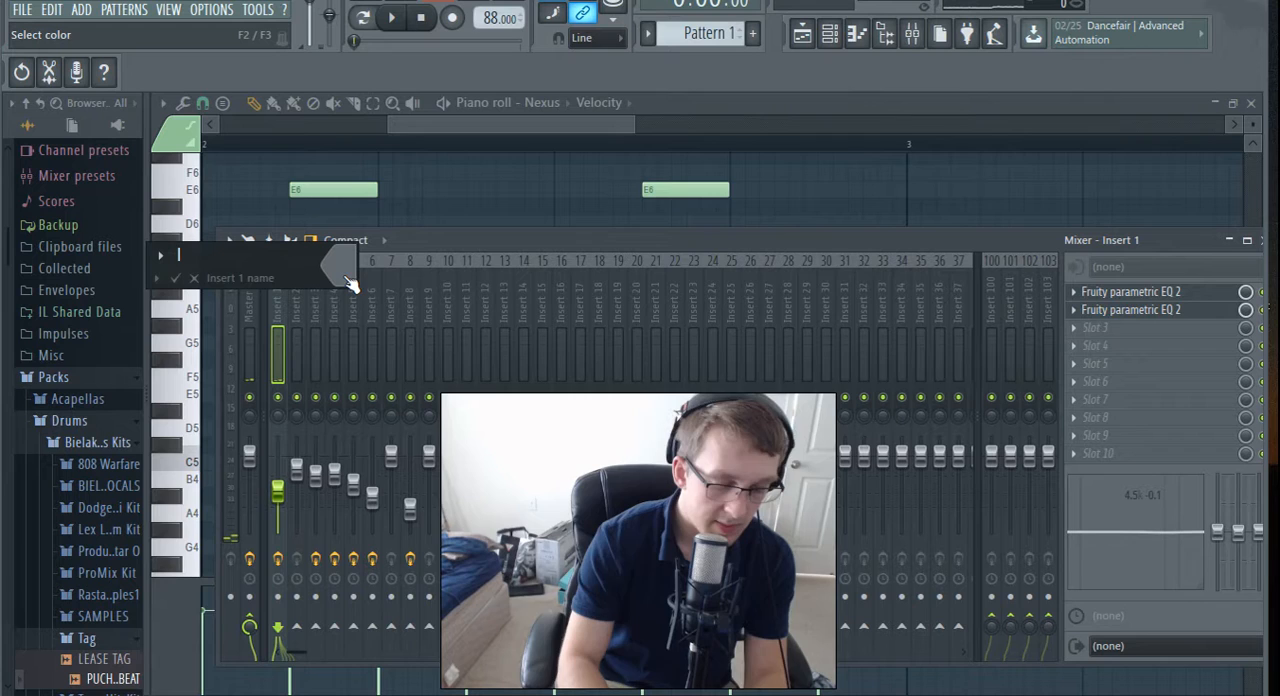
{"action": "type", "text": "lead"}
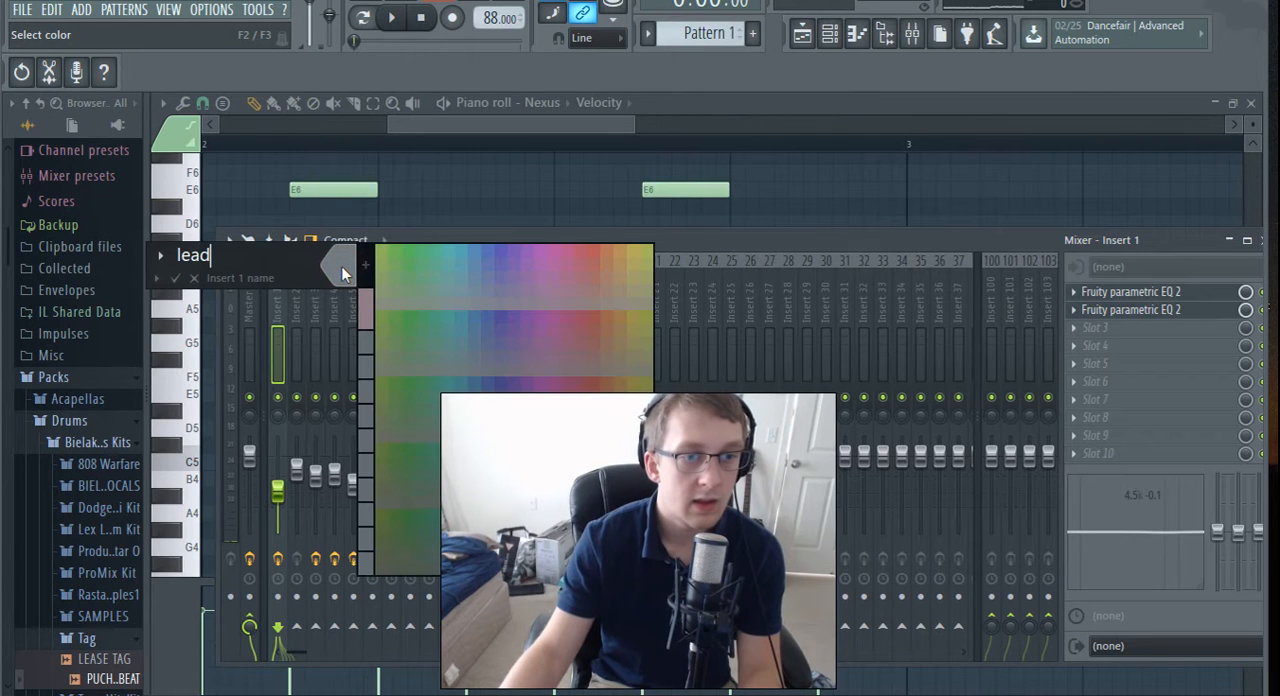
{"action": "left_click", "coordinate": [342, 272]}
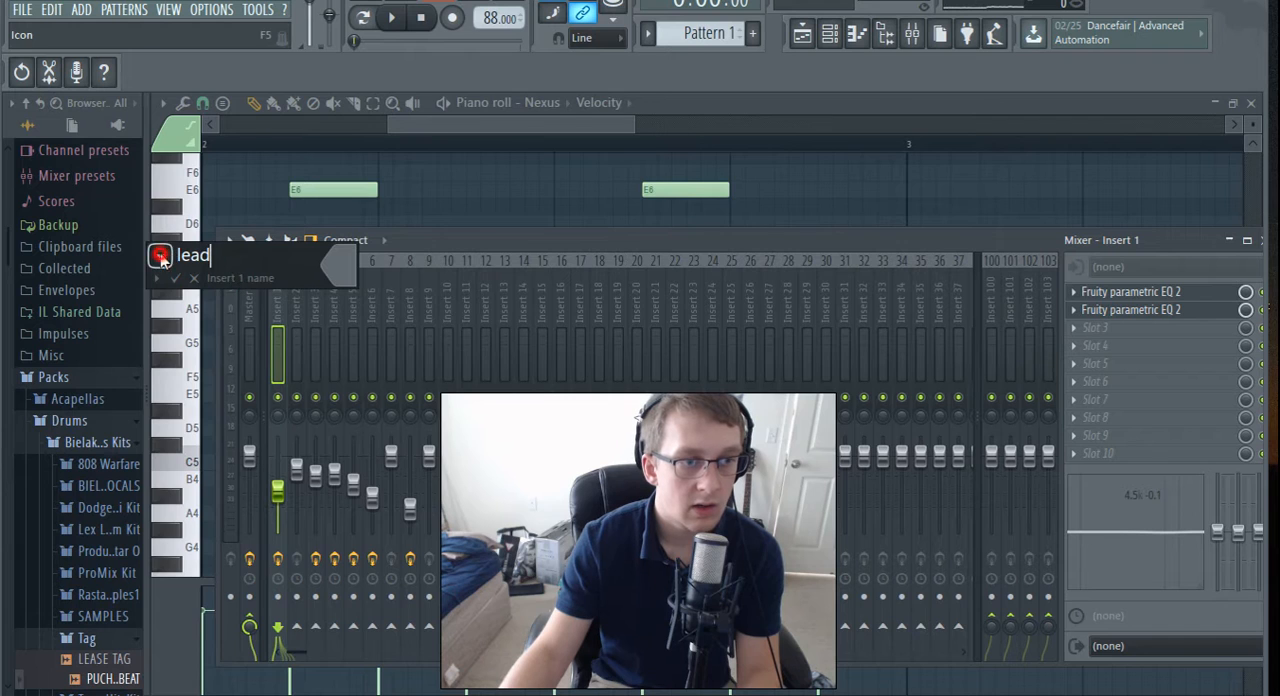
{"action": "left_click", "coordinate": [160, 256]}
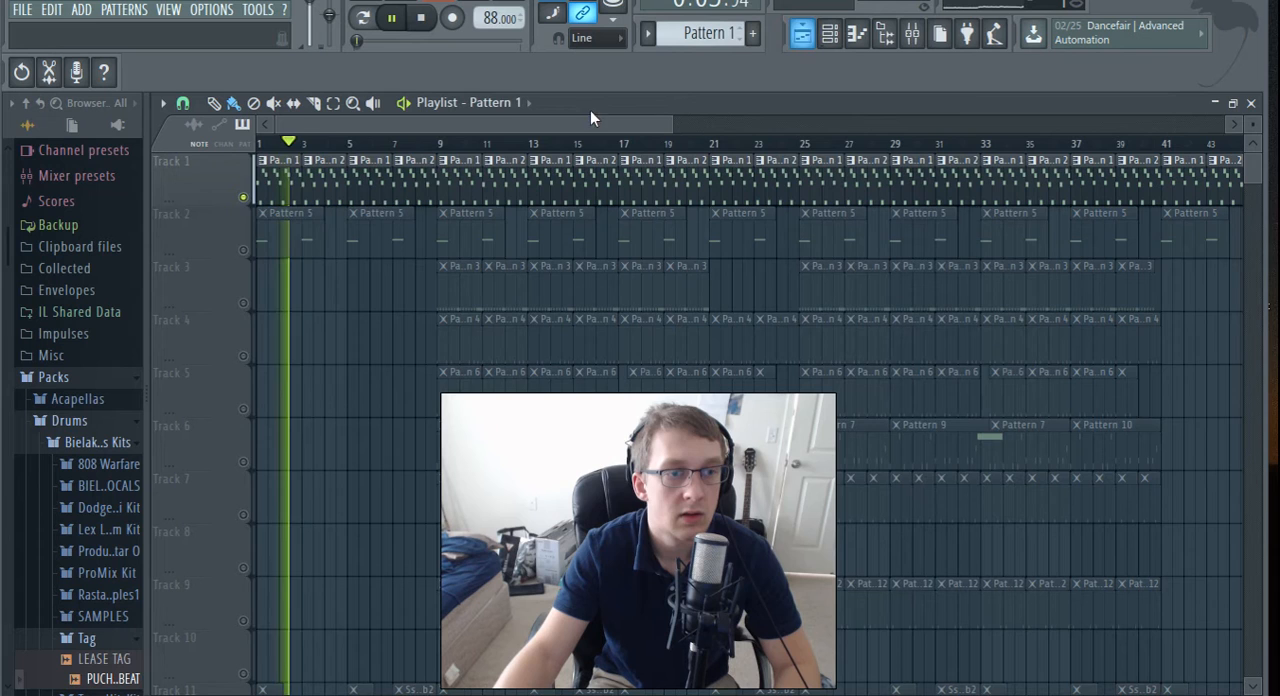
- Name playlist Track 1 'lead' and the second mixer insert 'bell' with a saxophone icon
{"action": "left_click", "coordinate": [212, 172]}
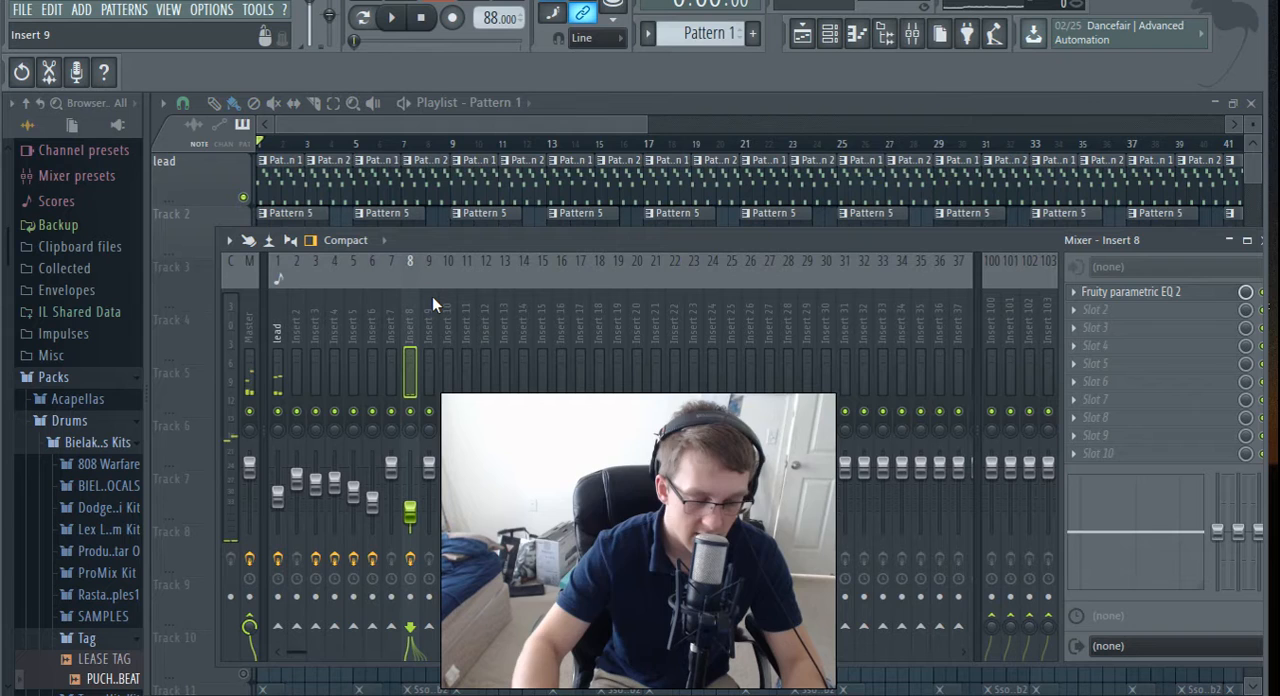
{"action": "mouse_move", "coordinate": [428, 332]}
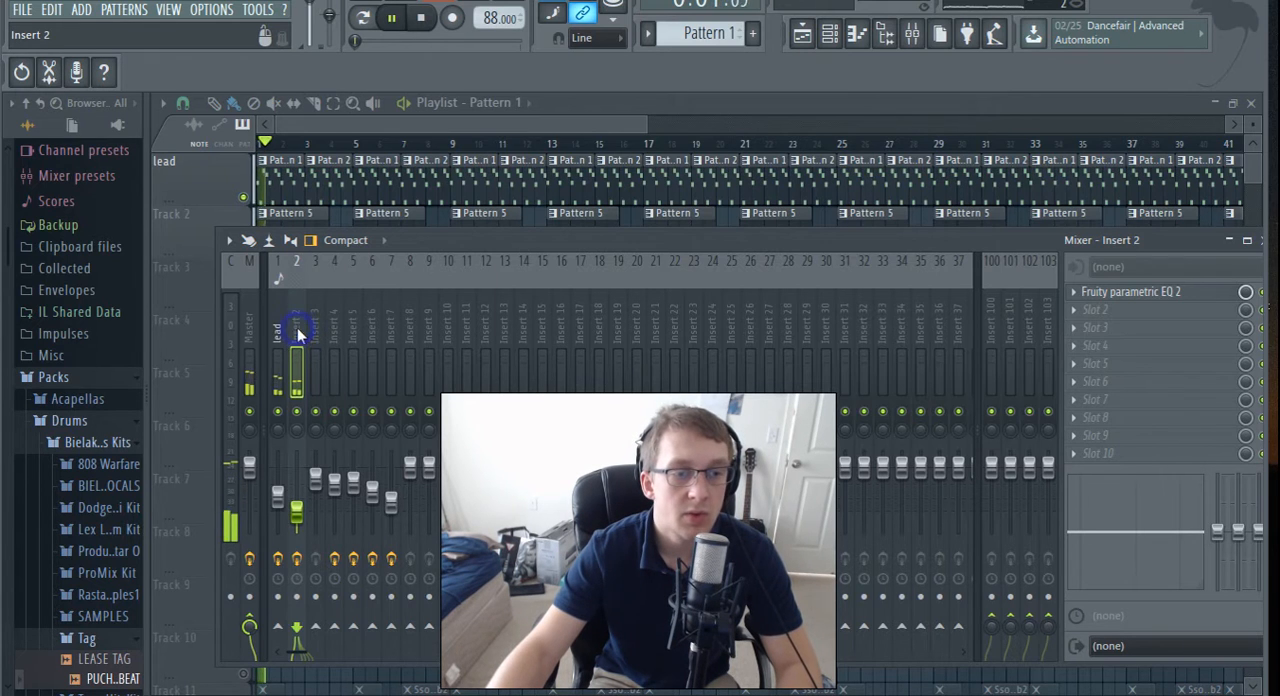
{"action": "right_click", "coordinate": [278, 332]}
{"action": "type", "text": "bell"}
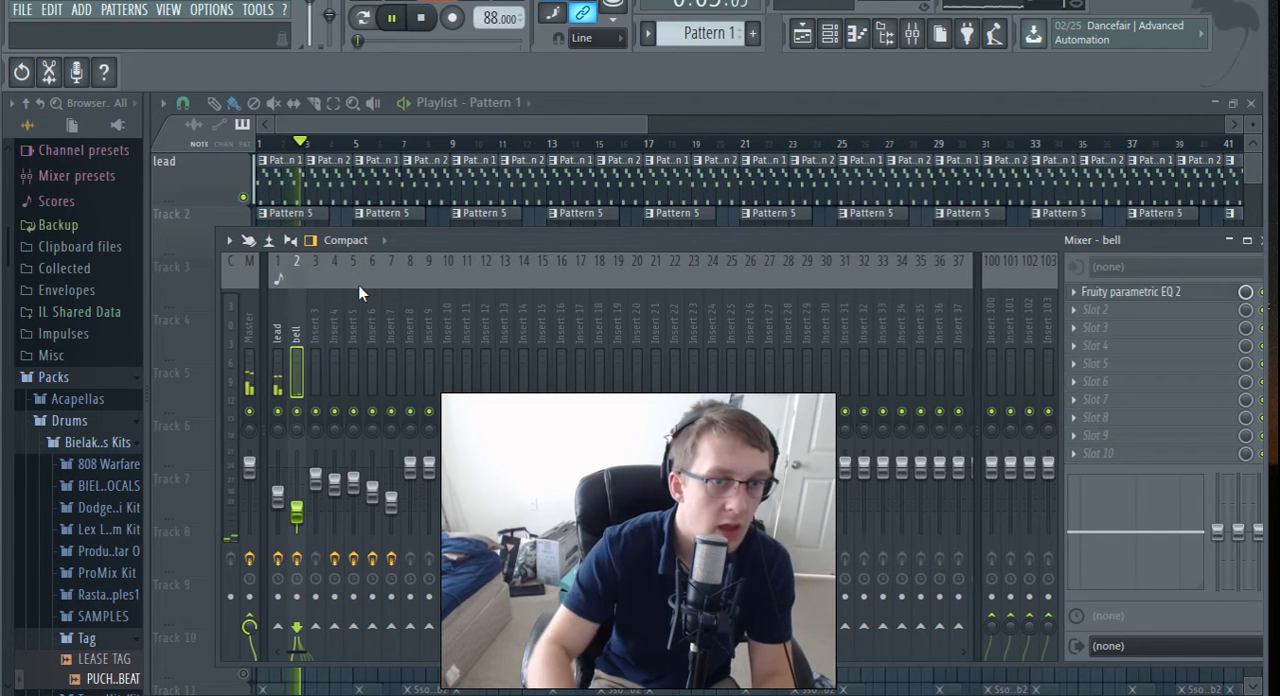
{"action": "right_click", "coordinate": [296, 336]}
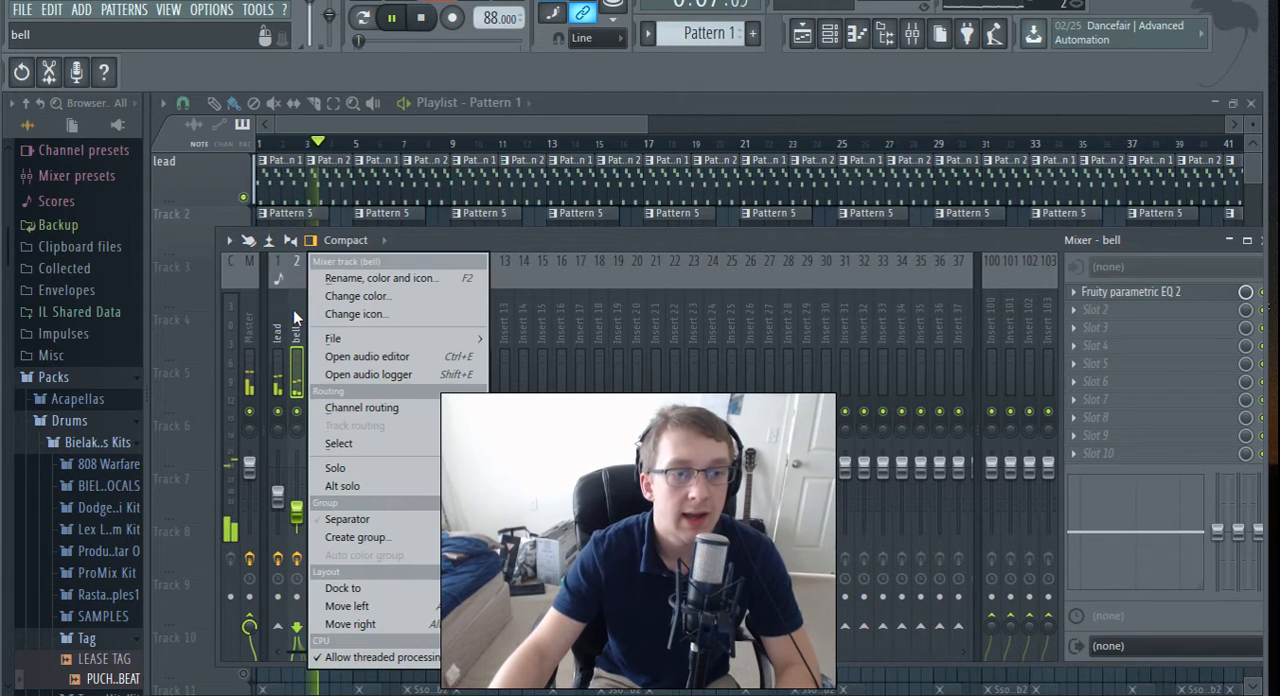
{"action": "left_click", "coordinate": [356, 314]}
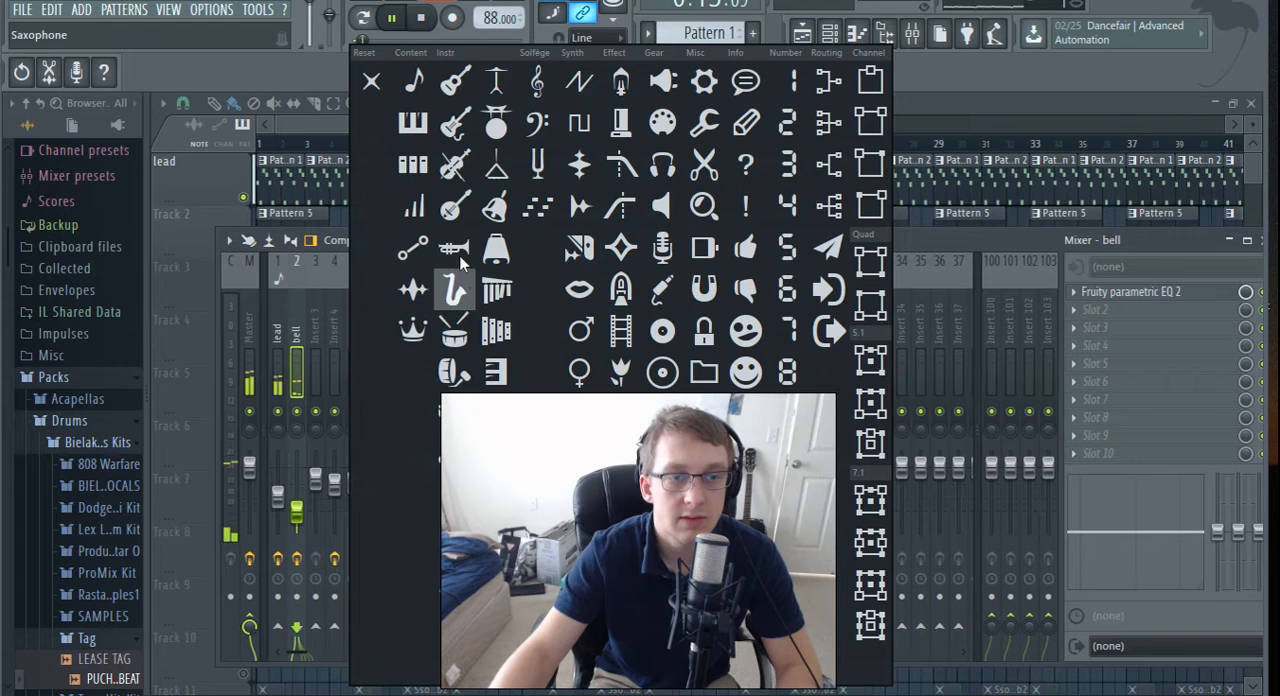
{"action": "left_click", "coordinate": [456, 248]}
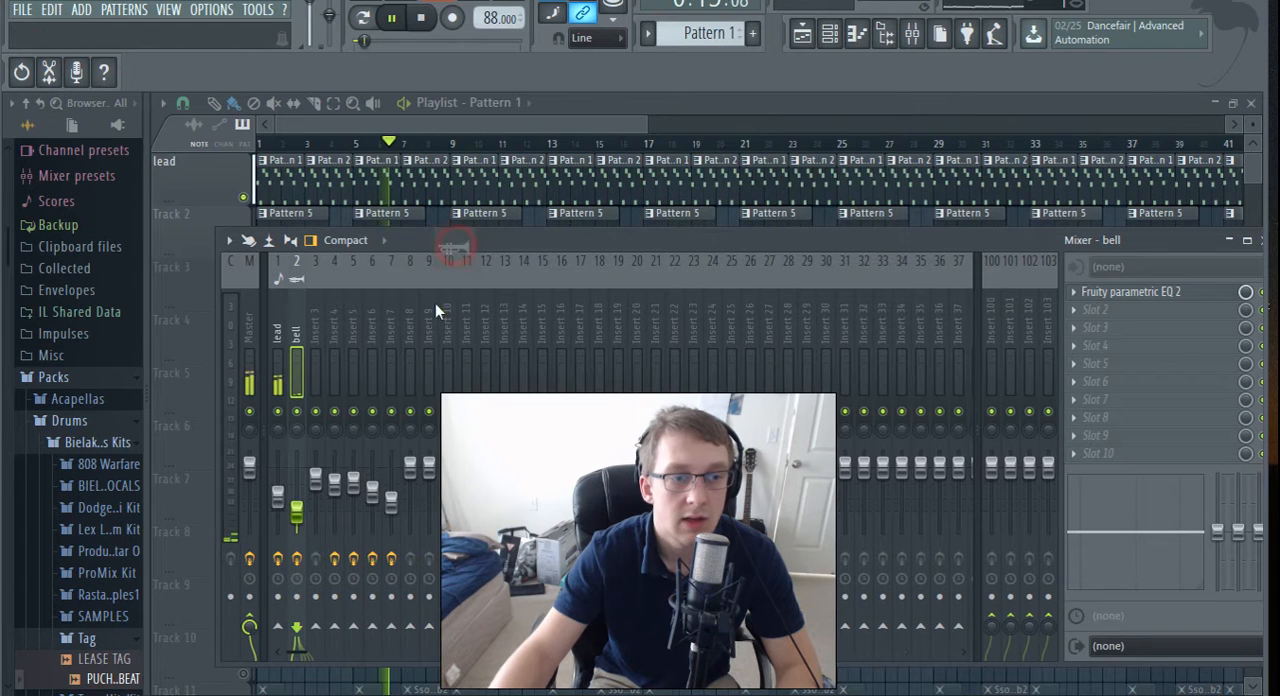
{"action": "left_click", "coordinate": [296, 364]}
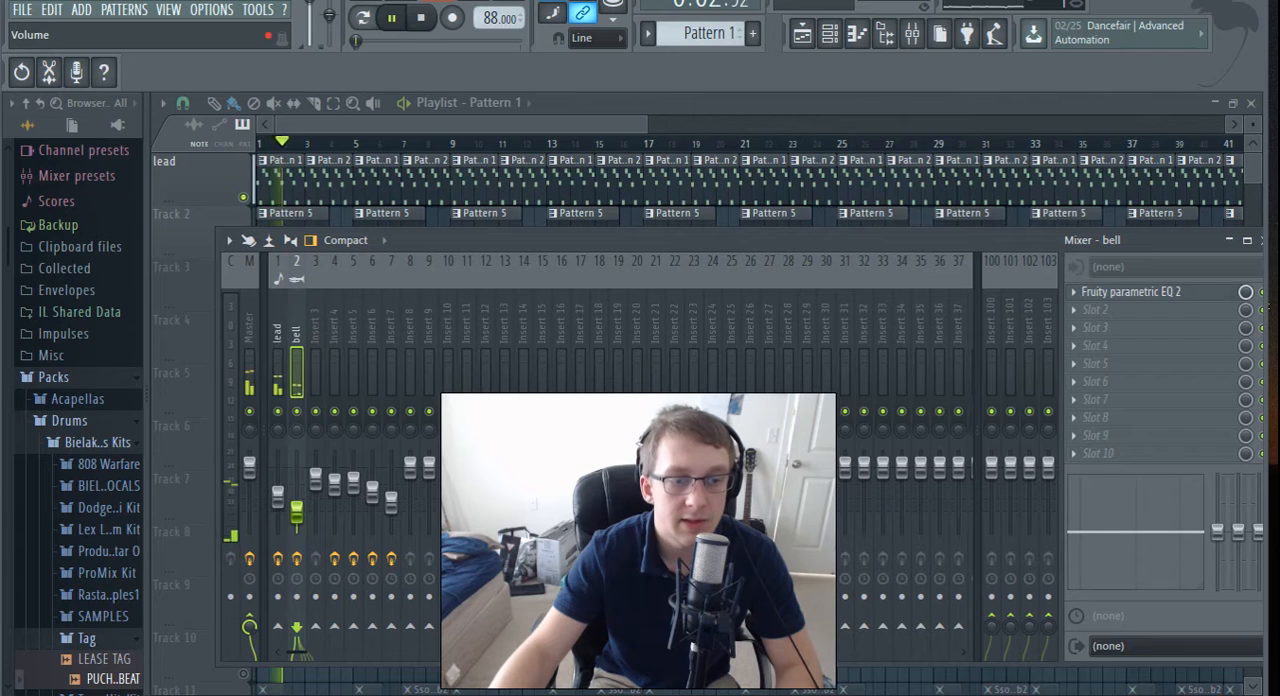
{"action": "left_click", "coordinate": [420, 16]}
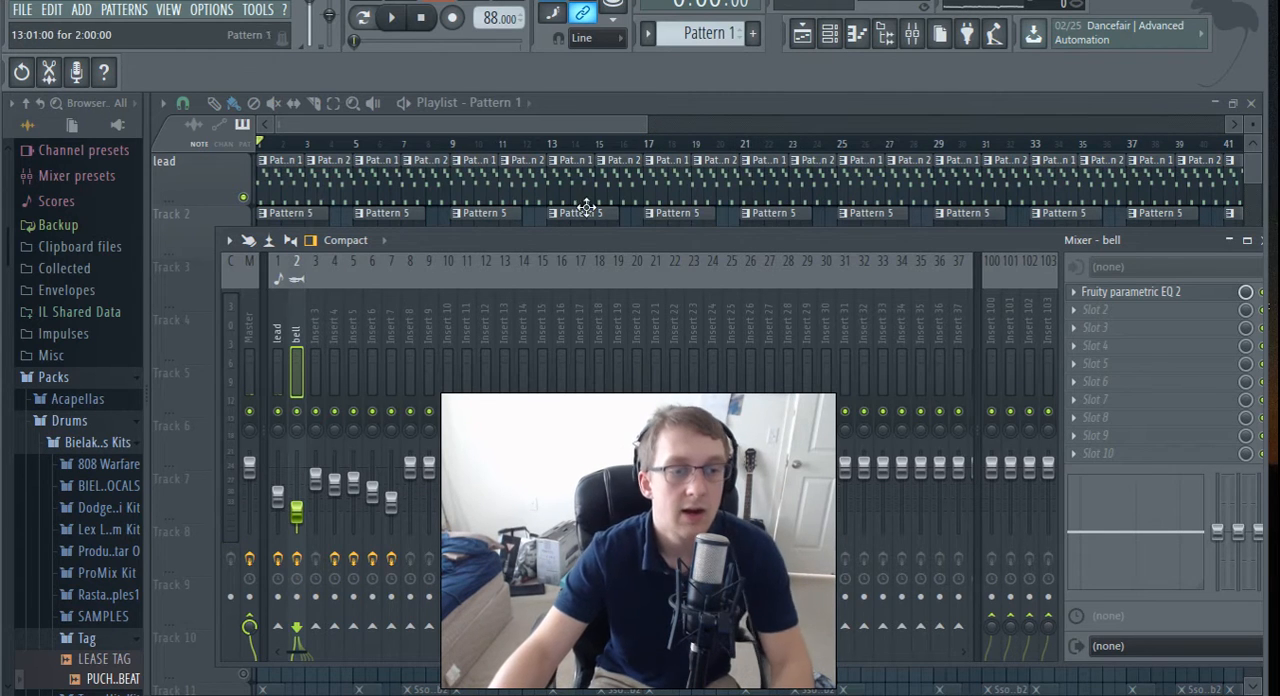
- Name the second and third playlist tracks 'bell' and 'hi hats'
{"action": "left_click", "coordinate": [392, 16]}
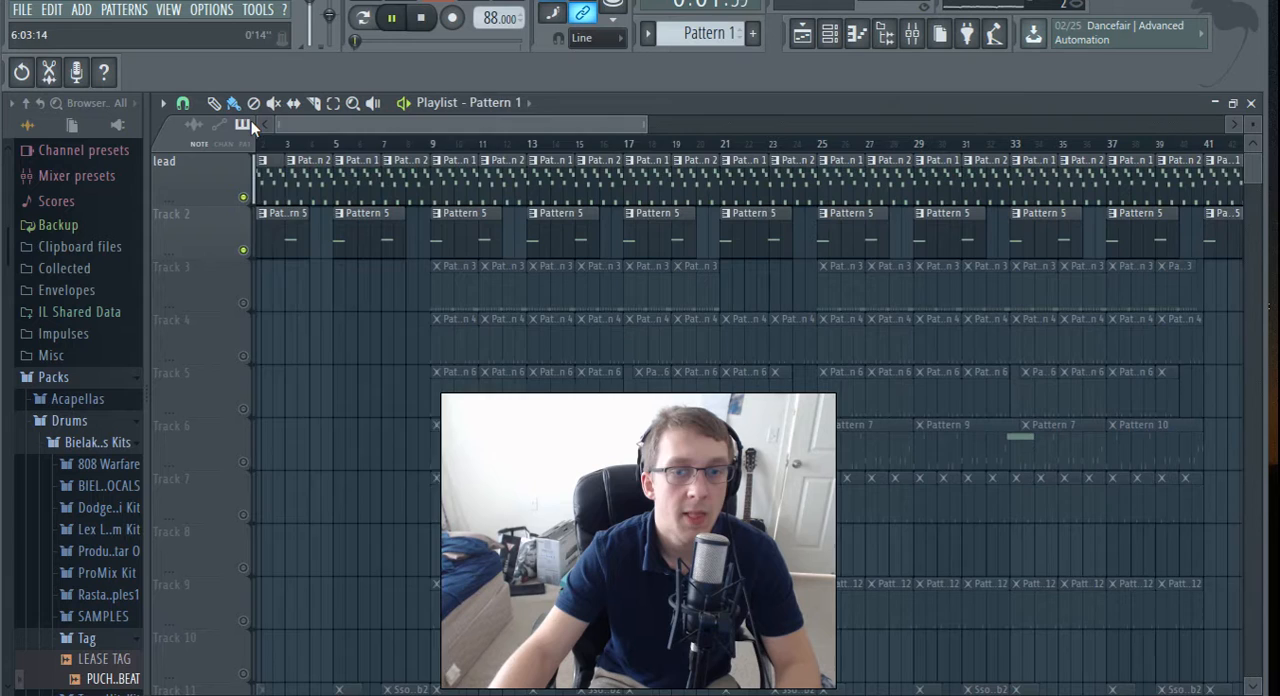
{"action": "right_click", "coordinate": [170, 214]}
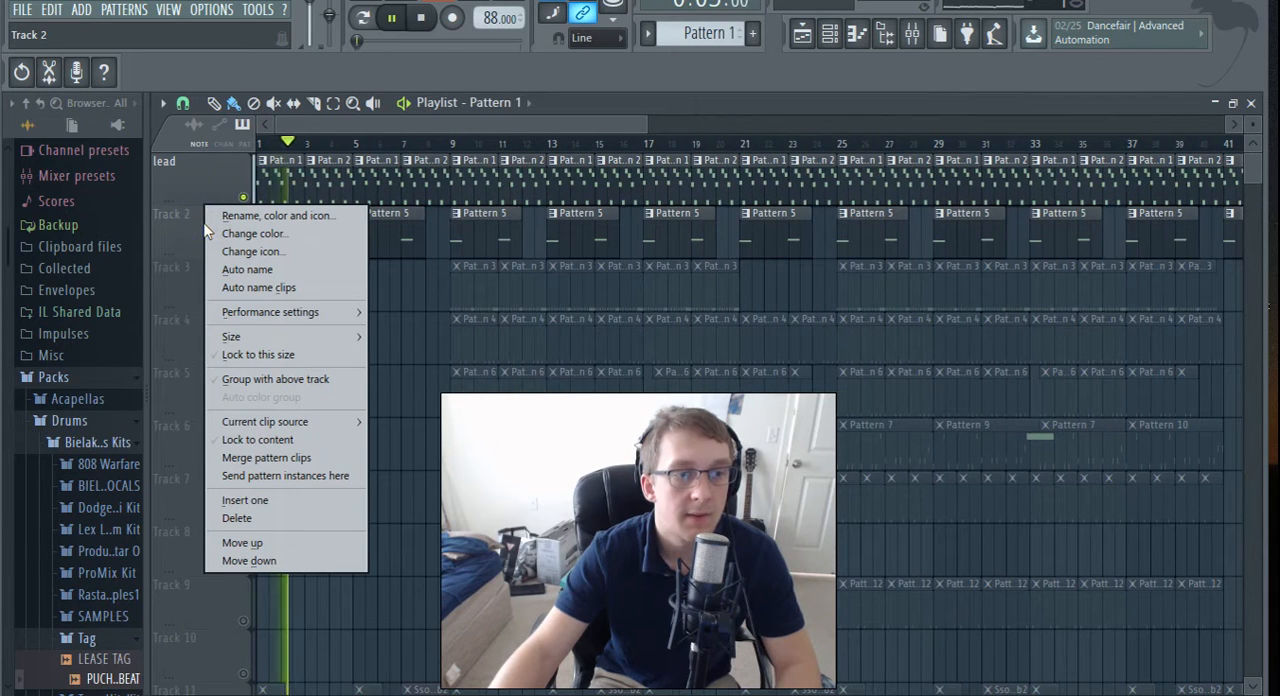
{"action": "left_click", "coordinate": [276, 216]}
{"action": "type", "text": "bell"}
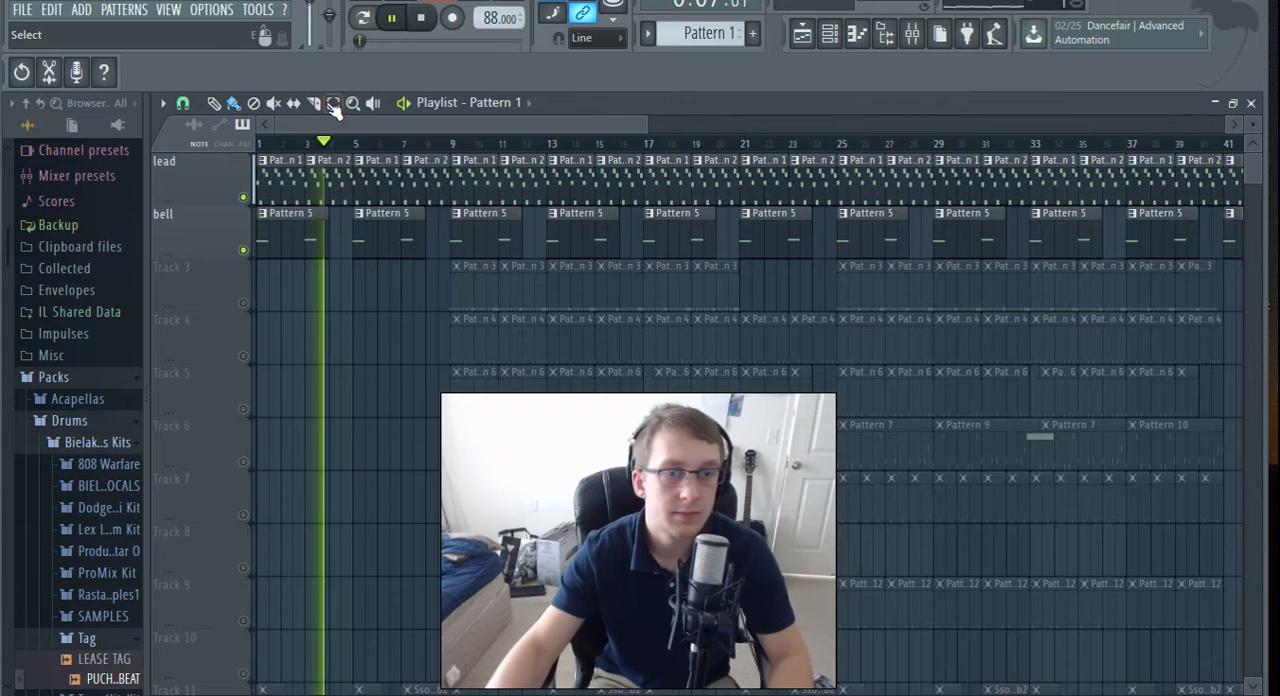
{"action": "left_click", "coordinate": [190, 270]}
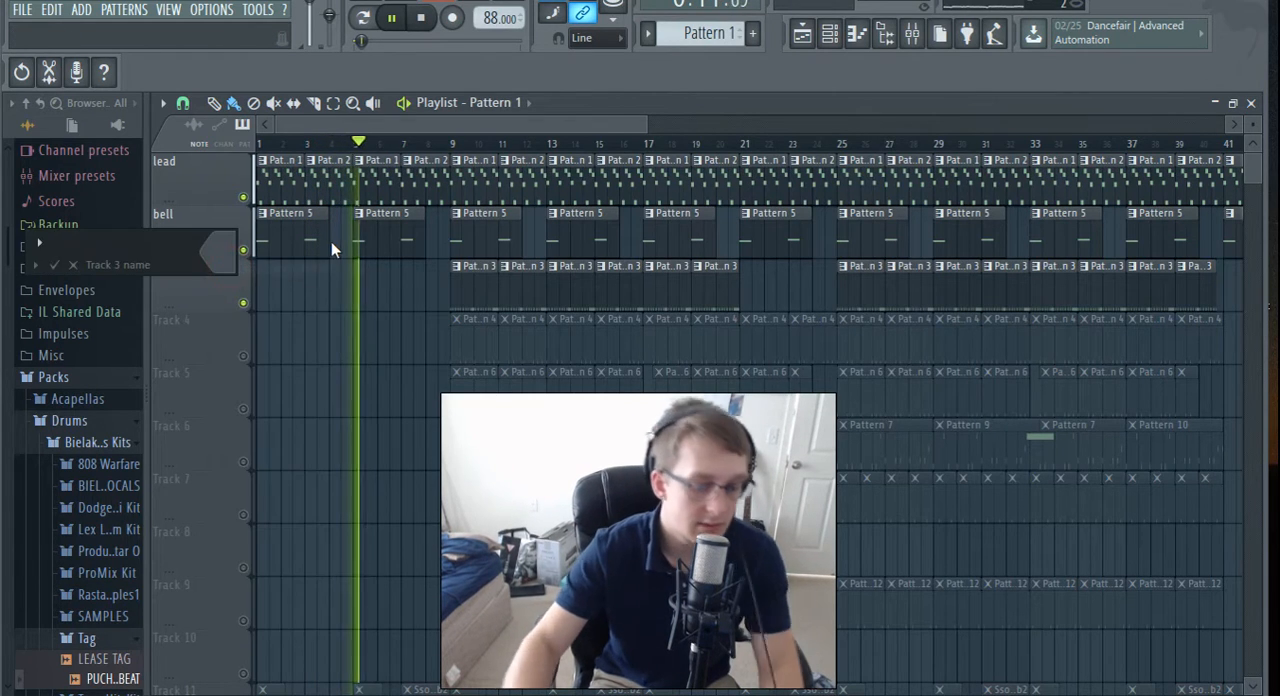
{"action": "type", "text": "hi hats"}
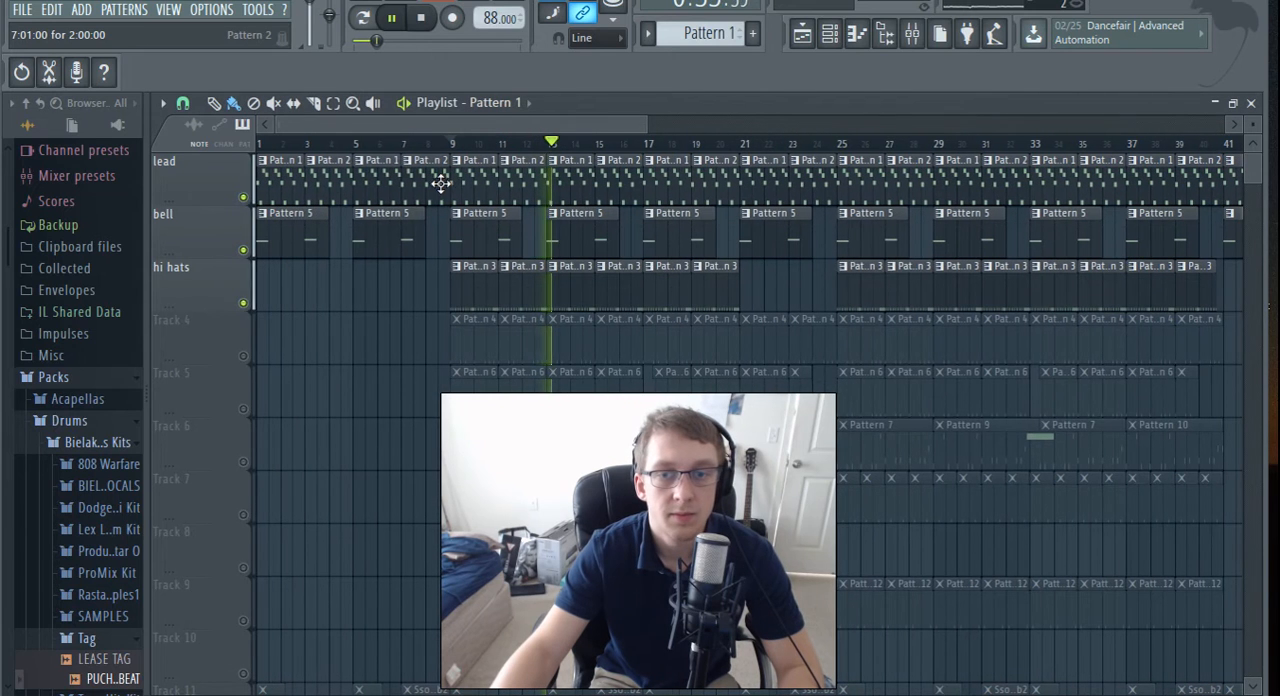
- Name the fourth playlist track 'clashes'
{"action": "left_click", "coordinate": [244, 354]}
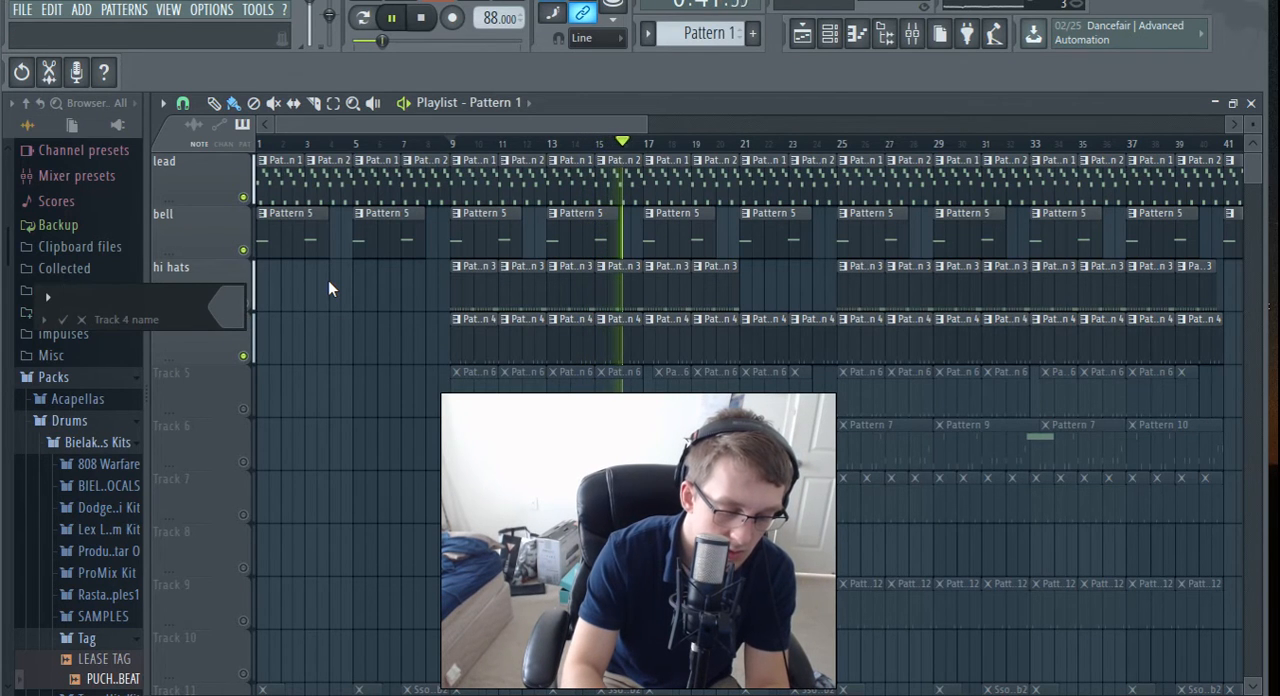
{"action": "type", "text": "Cy"}
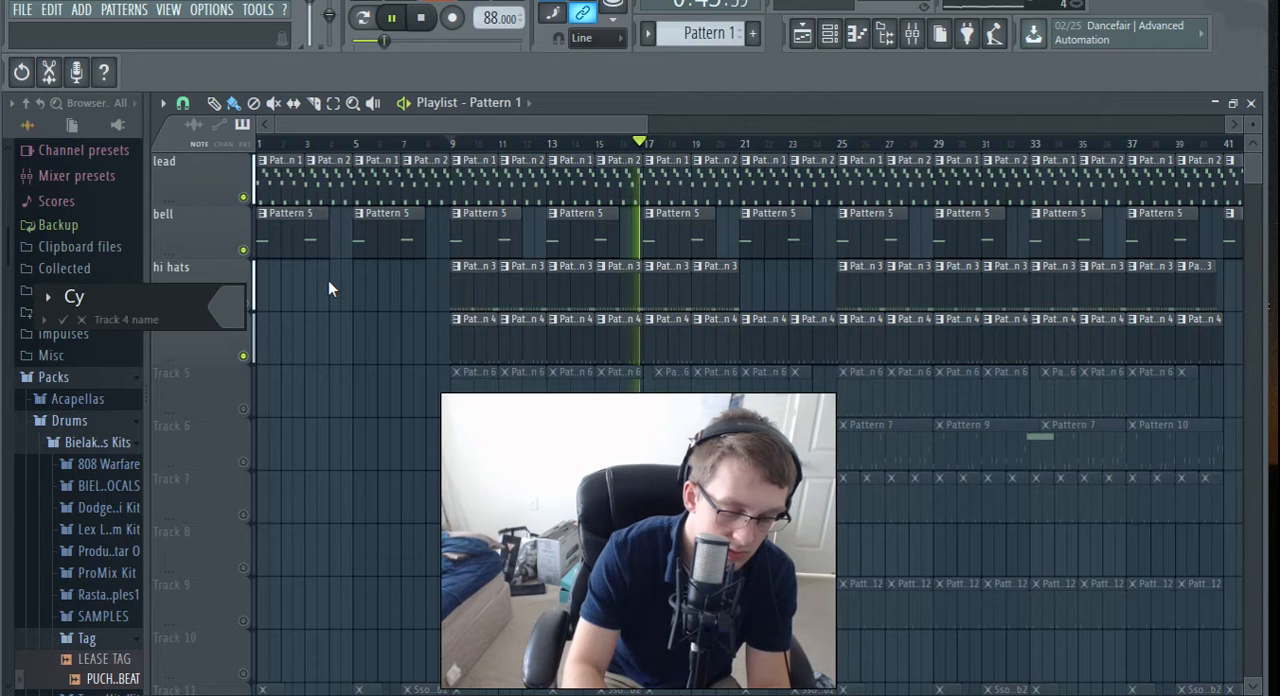
{"action": "type", "text": "clashes"}
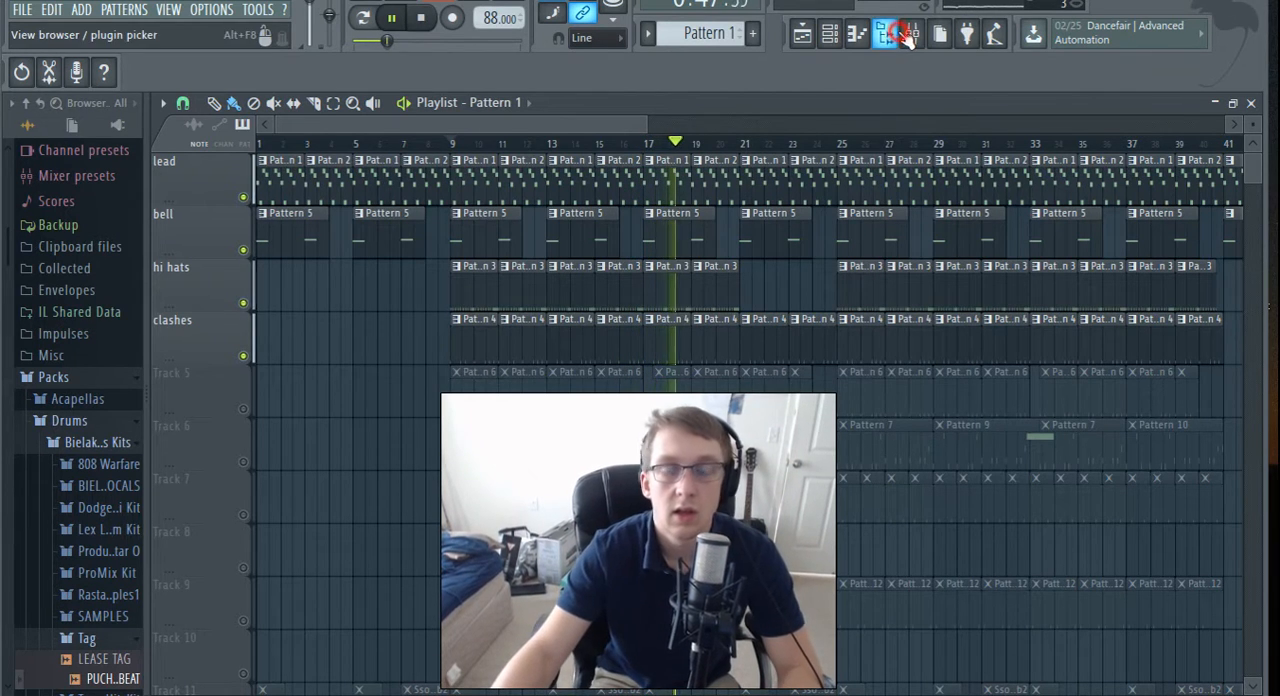
- Name mixer insert 7 after its sound so it reads 'clashes' beside lead and bell
{"action": "left_click", "coordinate": [884, 32]}
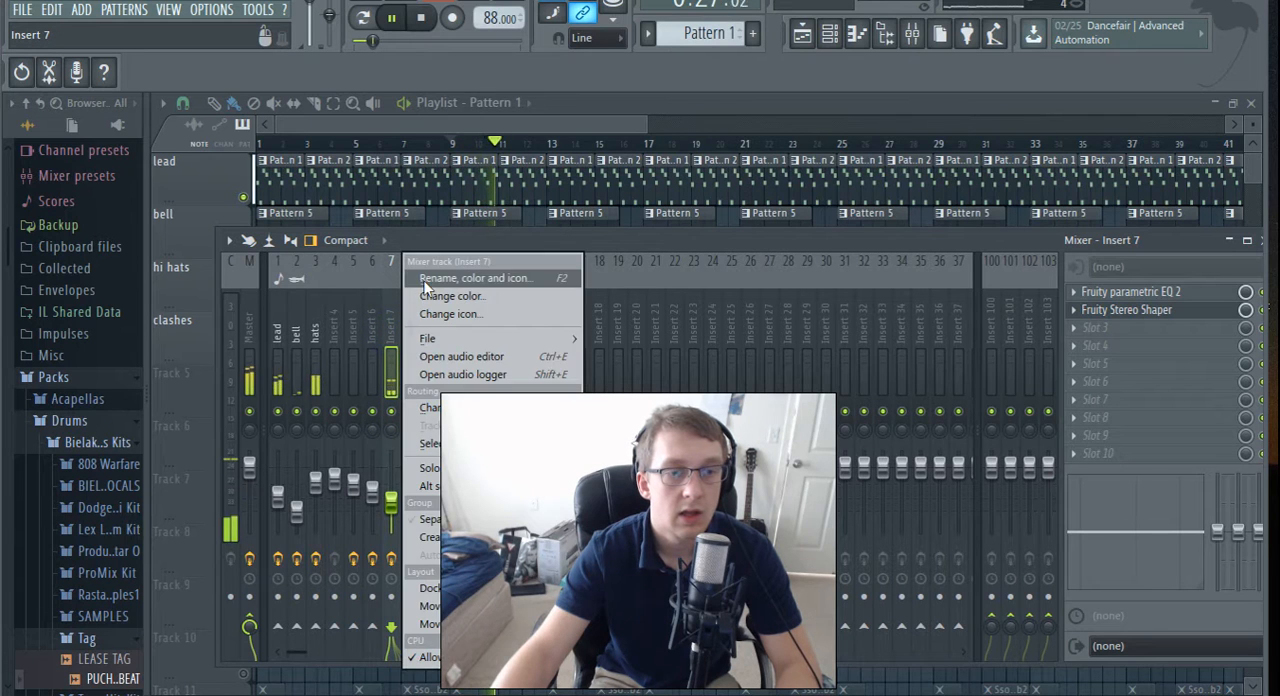
{"action": "left_click", "coordinate": [474, 278]}
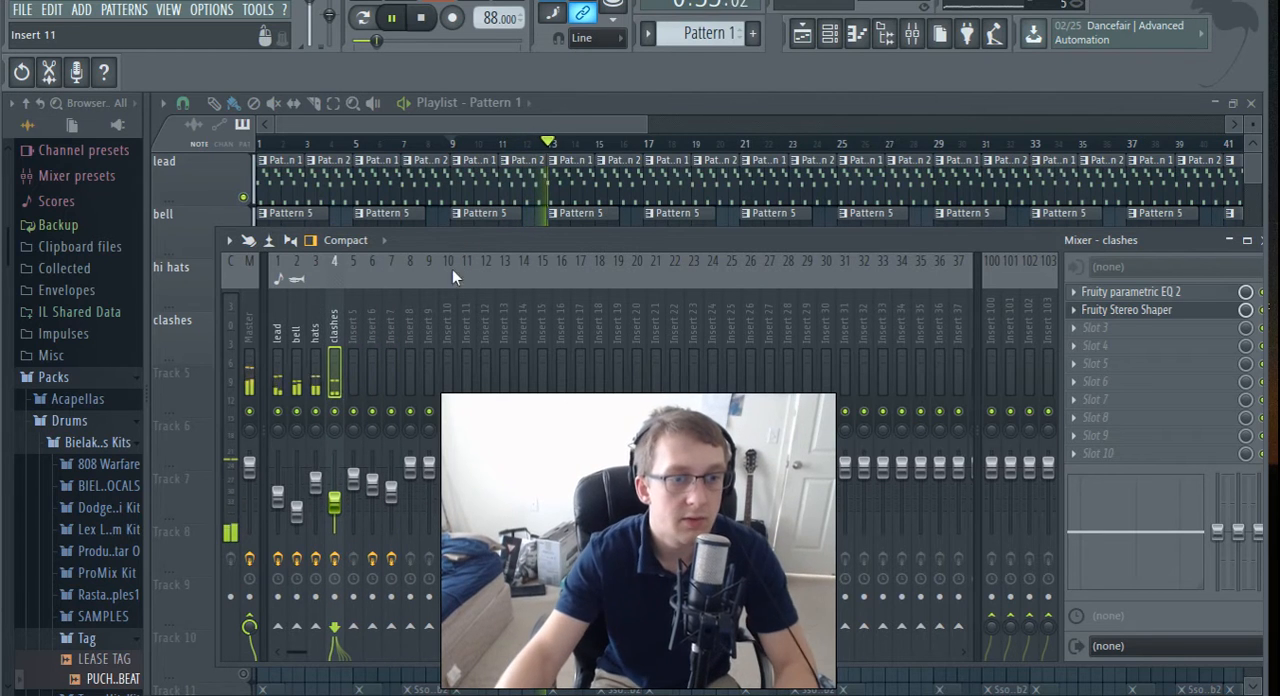
{"action": "left_click", "coordinate": [800, 32]}
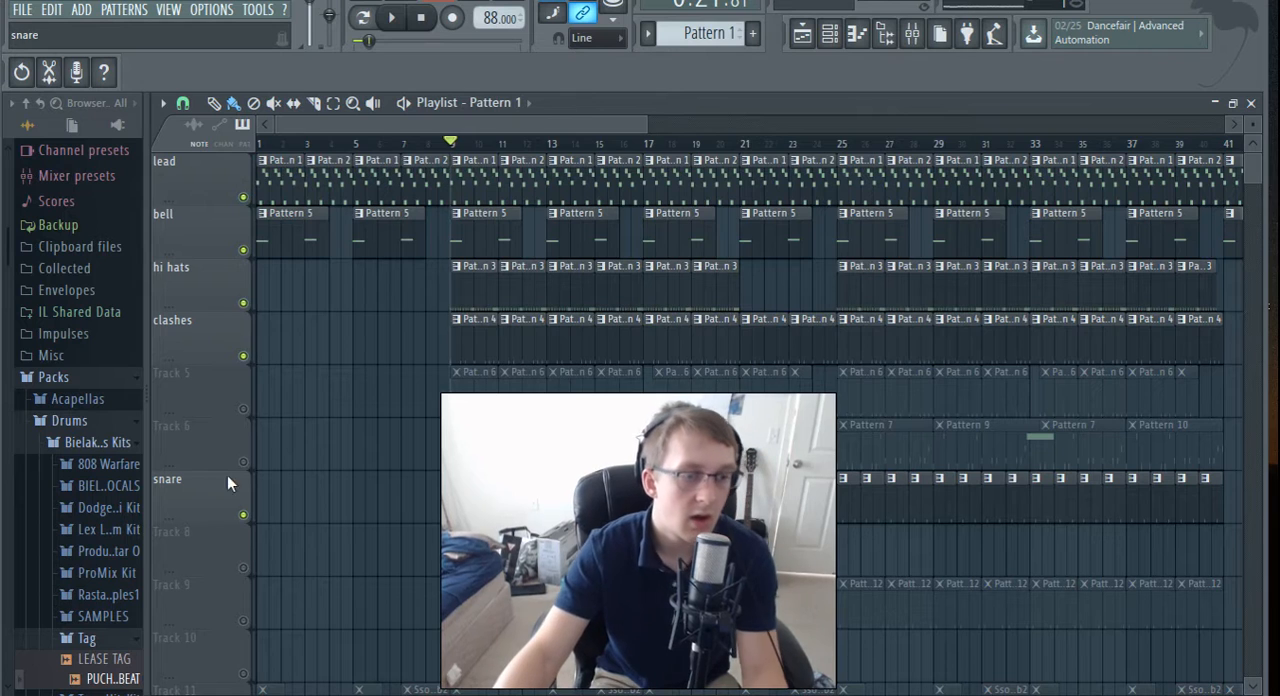
{"action": "mouse_move", "coordinate": [222, 510]}
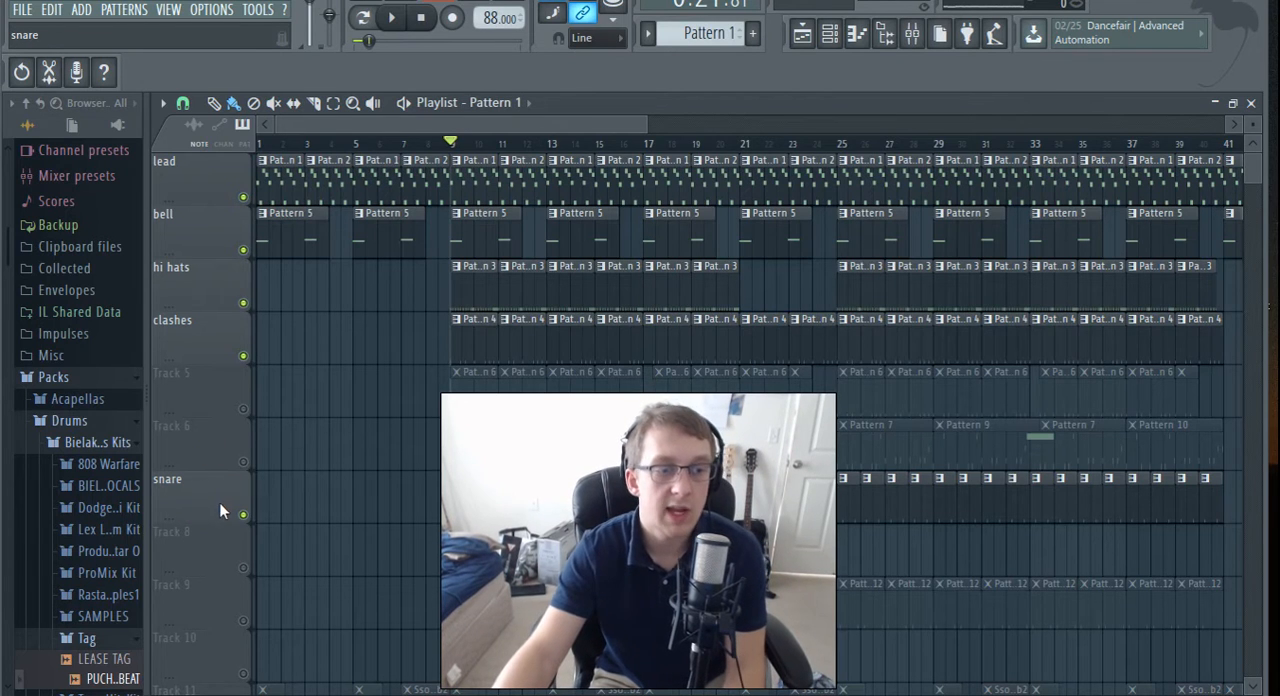
{"action": "mouse_move", "coordinate": [200, 512]}
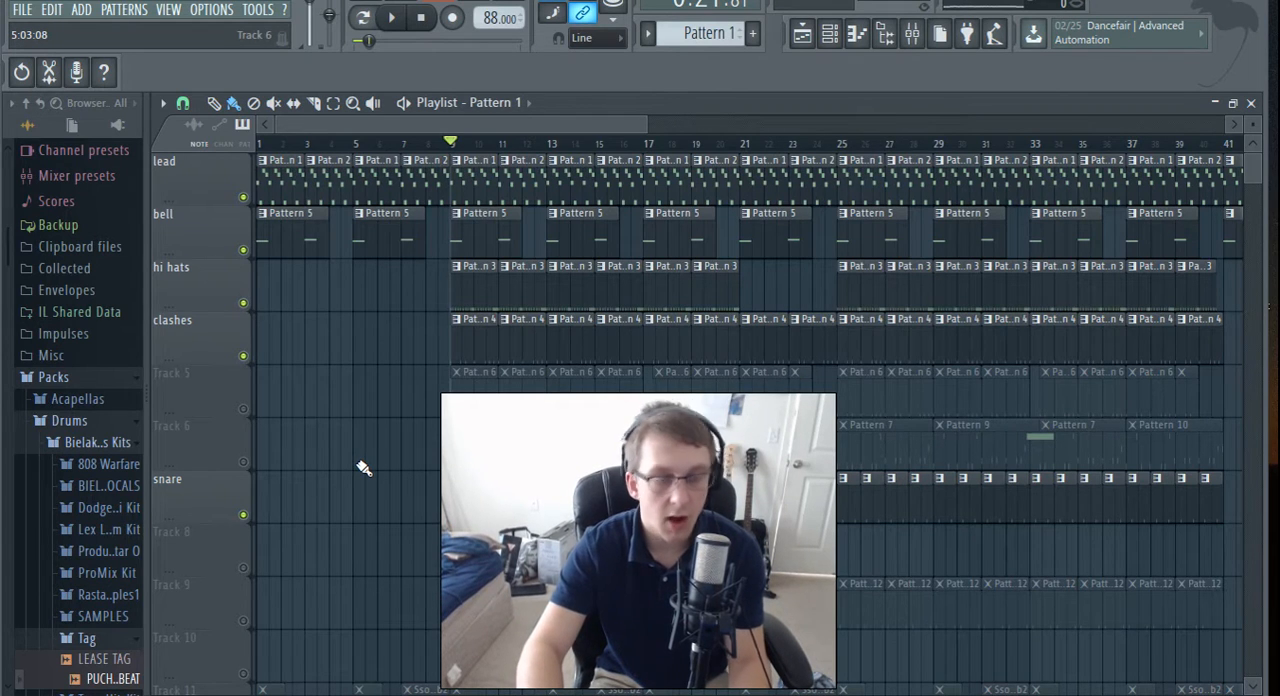
- Move the snare track up directly under clashes
{"action": "right_click", "coordinate": [168, 480]}
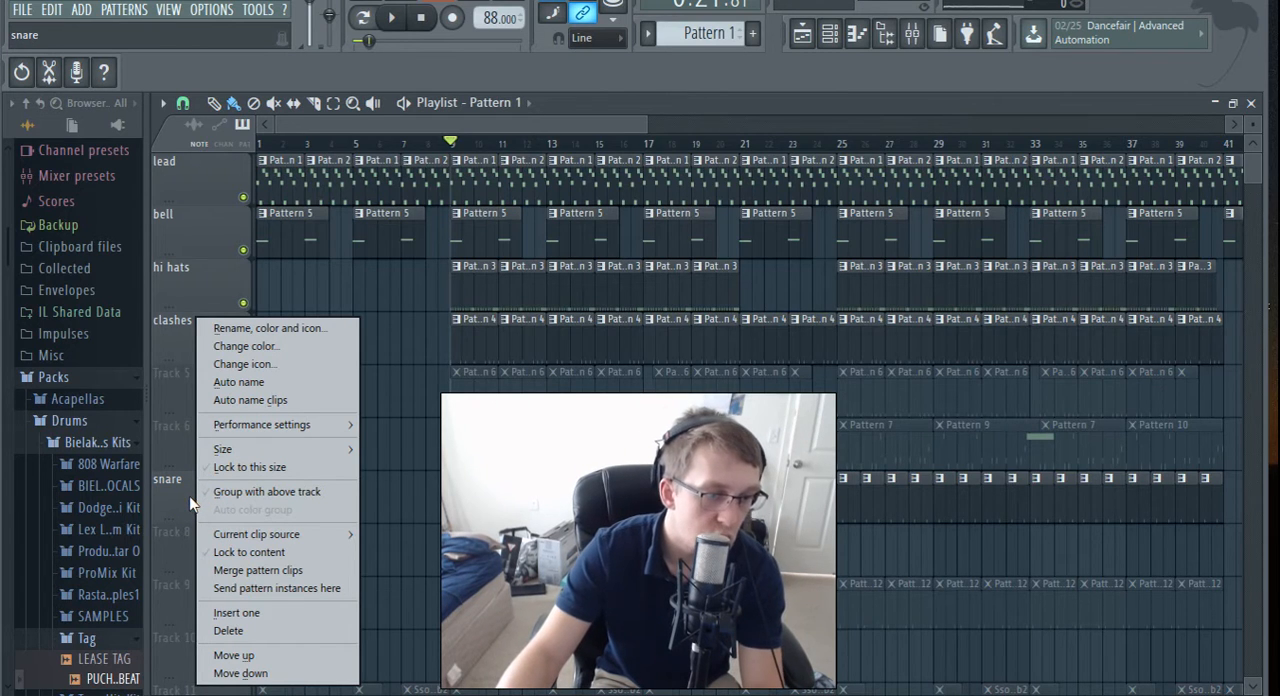
{"action": "mouse_move", "coordinate": [234, 656]}
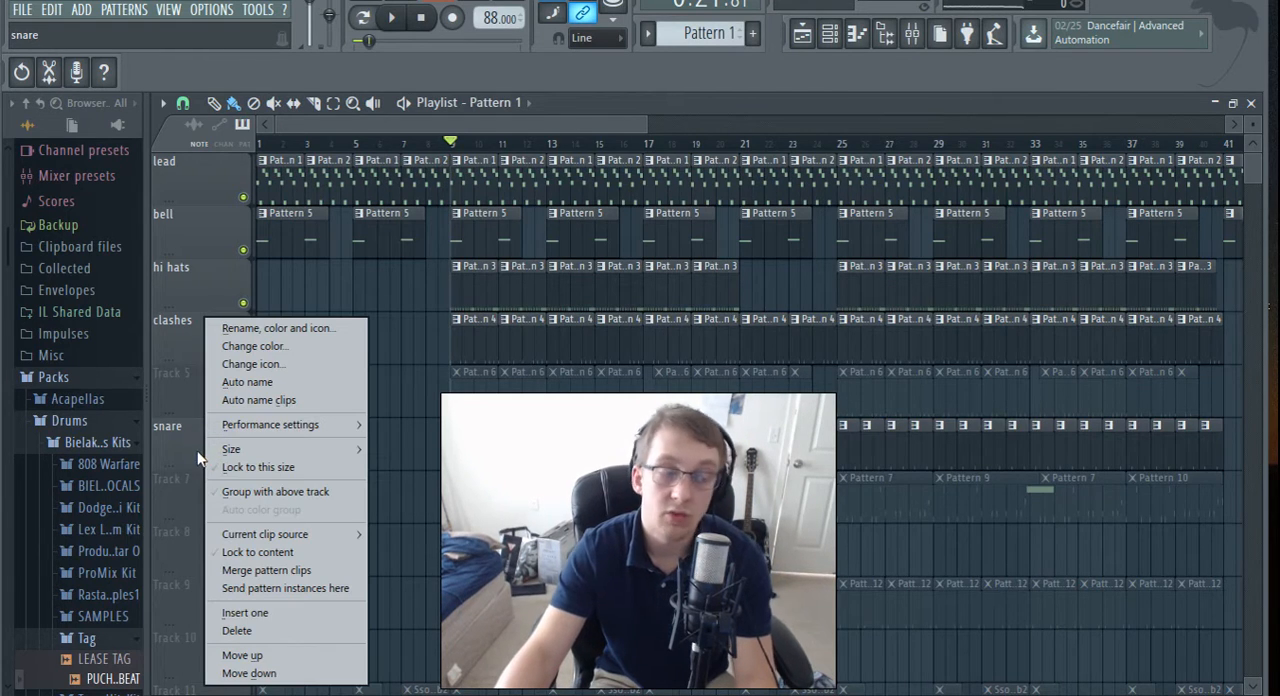
{"action": "left_click", "coordinate": [196, 400]}
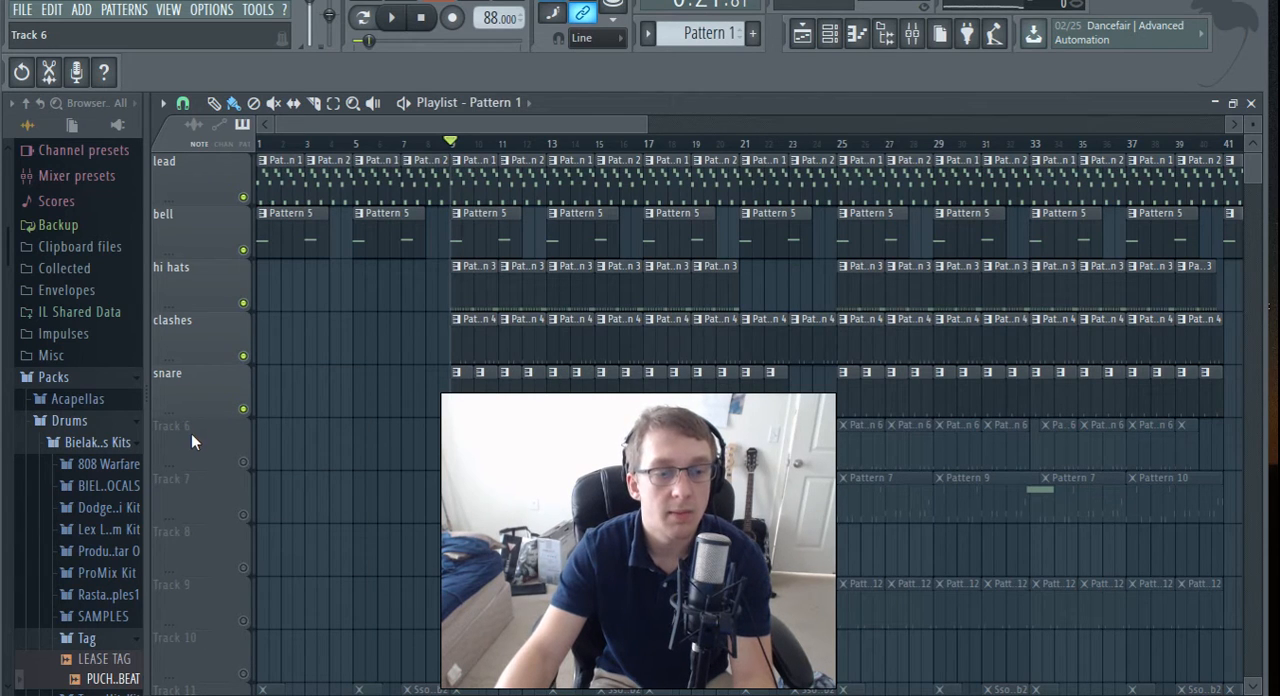
{"action": "scroll", "scroll_direction": "down", "scroll_amount": 3}
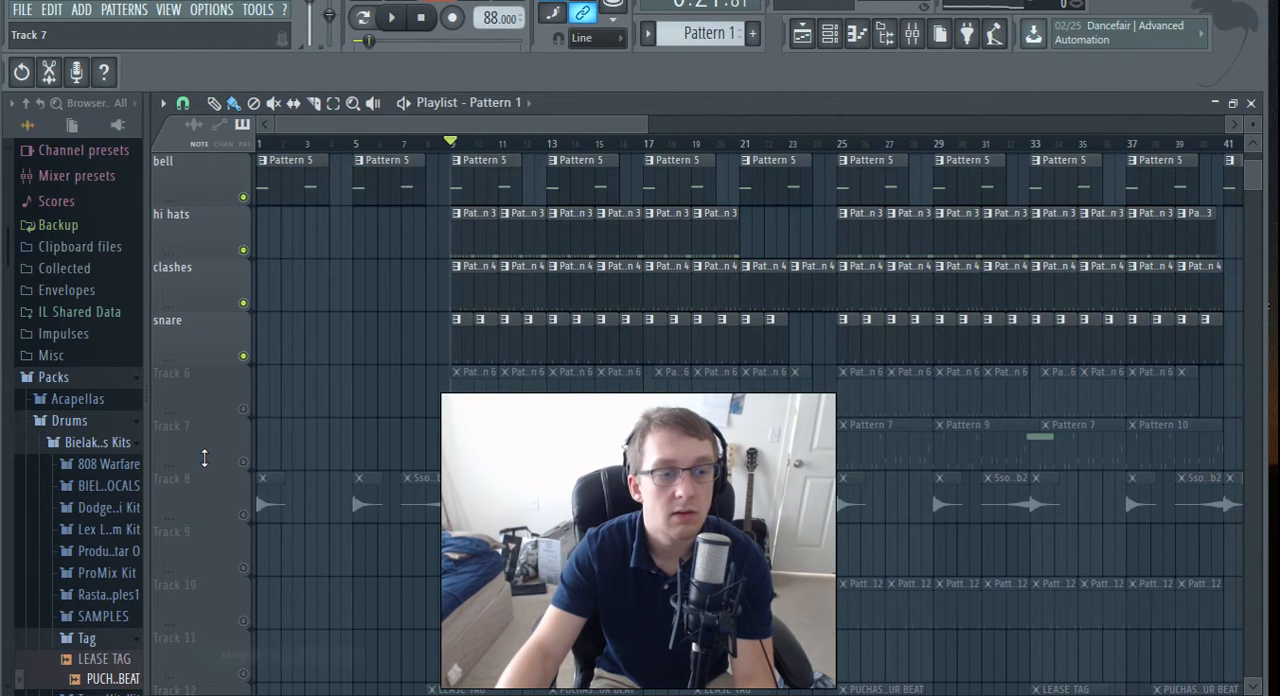
{"action": "scroll", "scroll_direction": "down", "scroll_amount": 3}
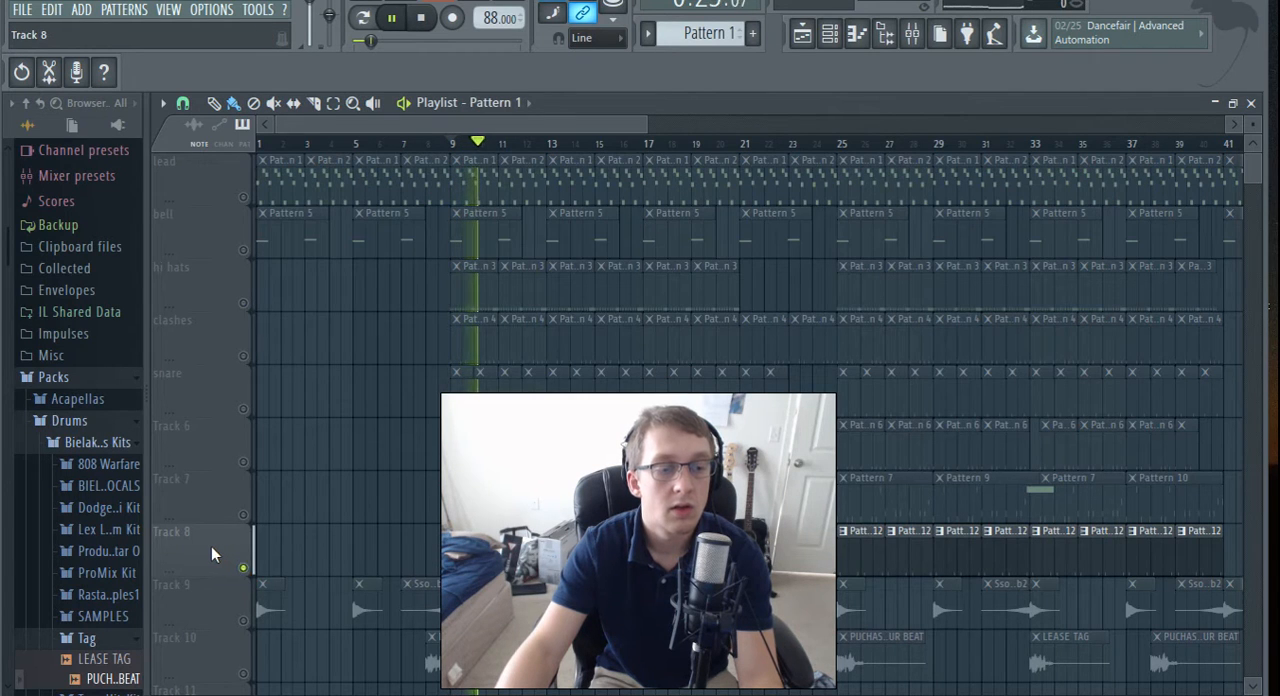
- Name the Pattern 12 track 'chants' below snare
{"action": "right_click", "coordinate": [212, 532]}
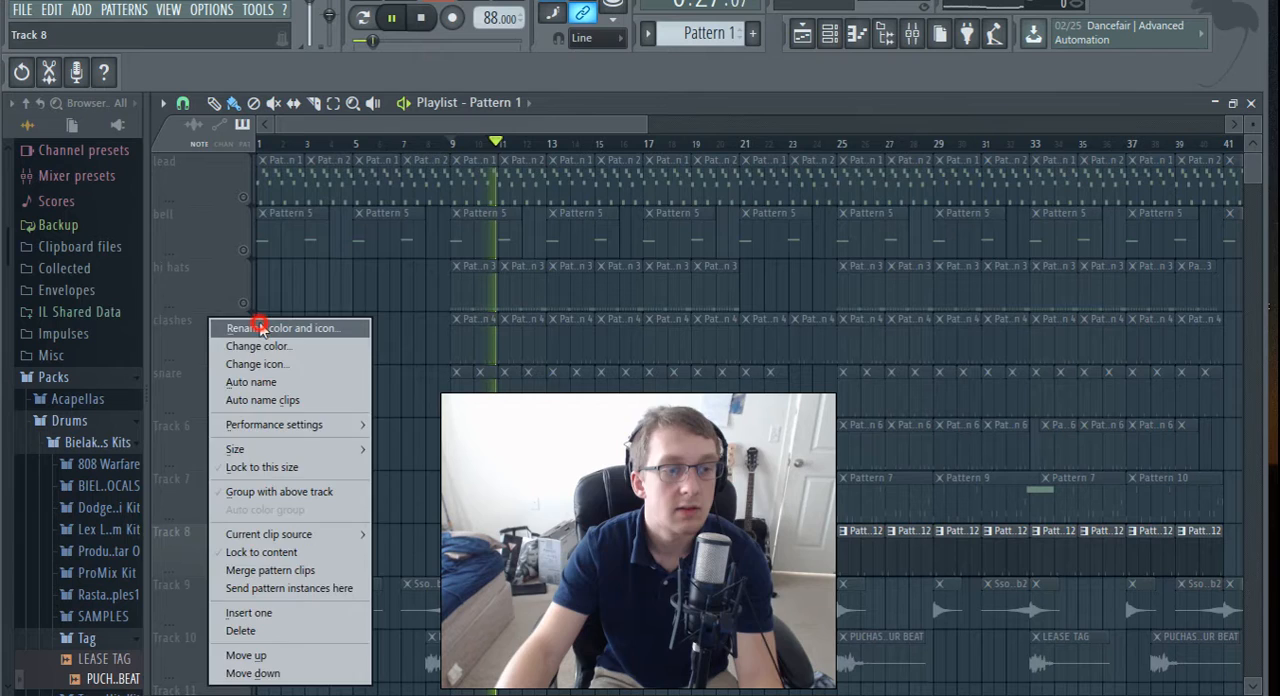
{"action": "left_click", "coordinate": [290, 328]}
{"action": "type", "text": "chants"}
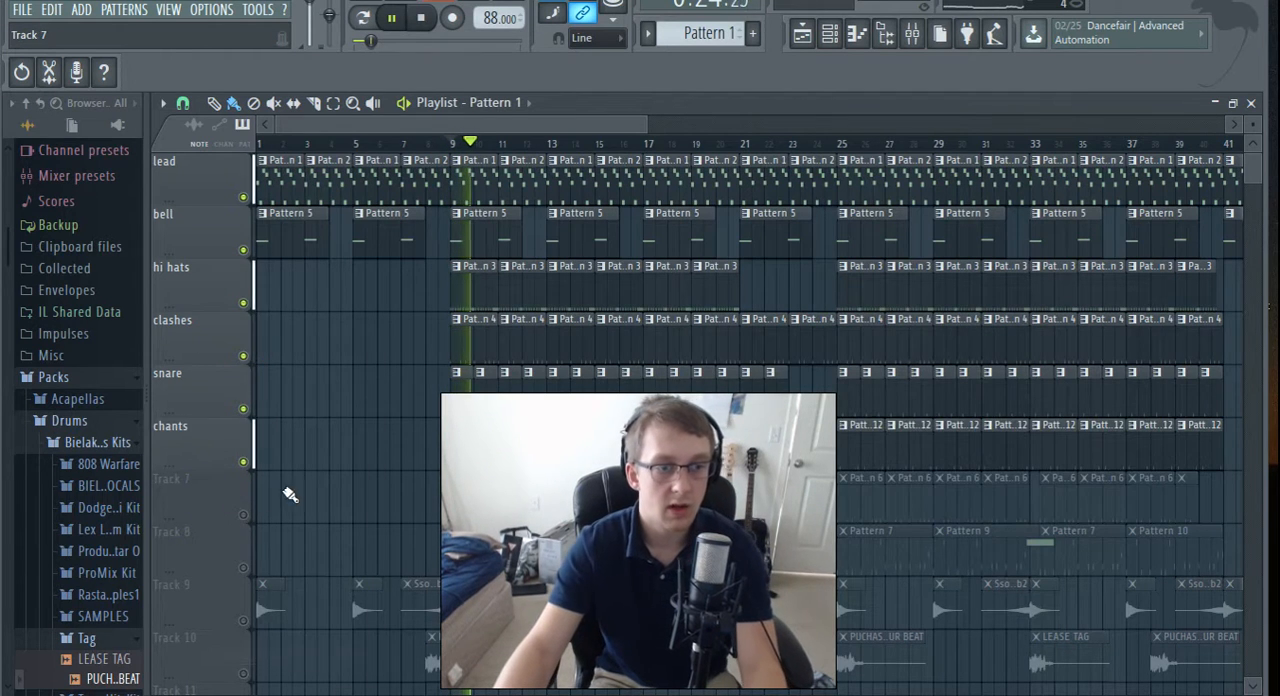
- Add a Fruity Parametric EQ 2 to slot 1 of the chants insert and return to the playlist
{"action": "left_click", "coordinate": [912, 32]}
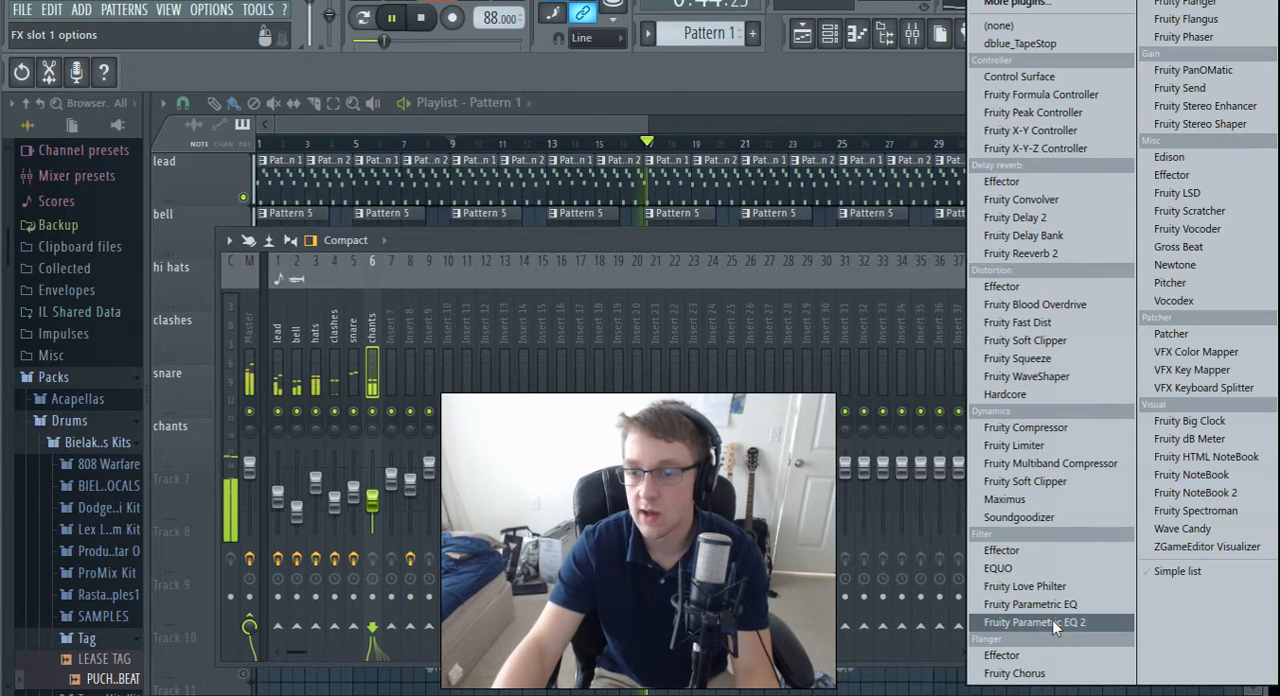
{"action": "left_click", "coordinate": [1036, 622]}
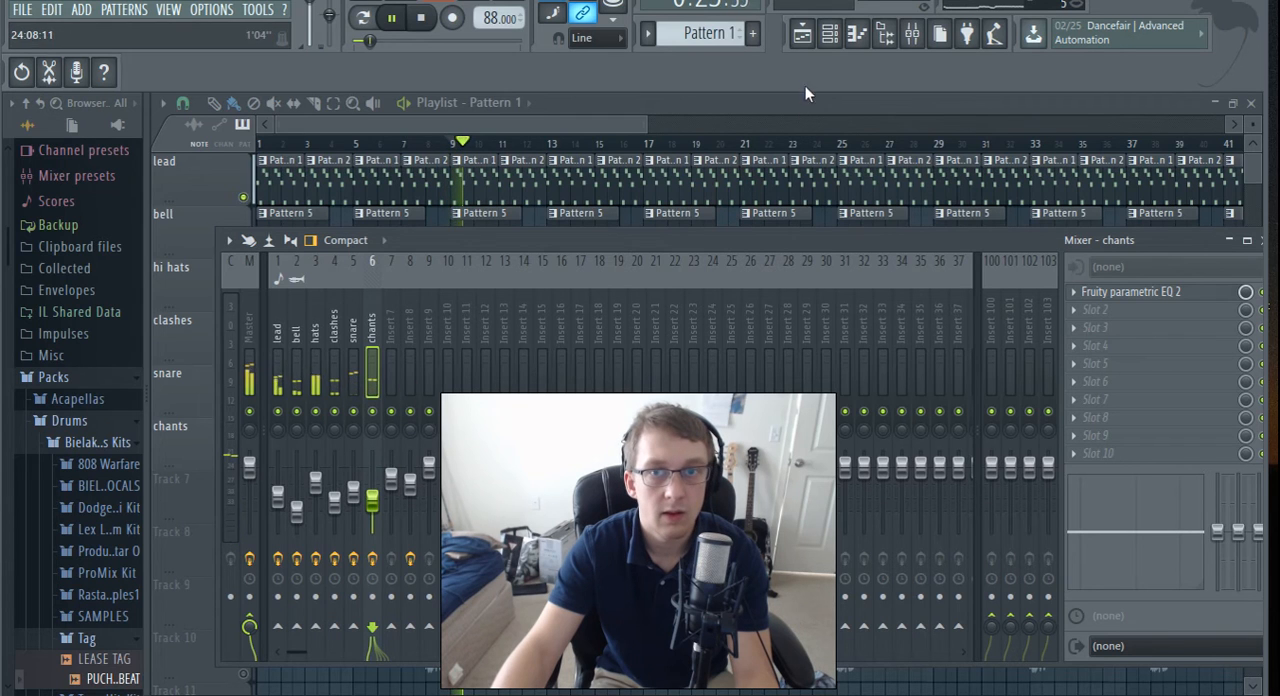
{"action": "left_click", "coordinate": [248, 330]}
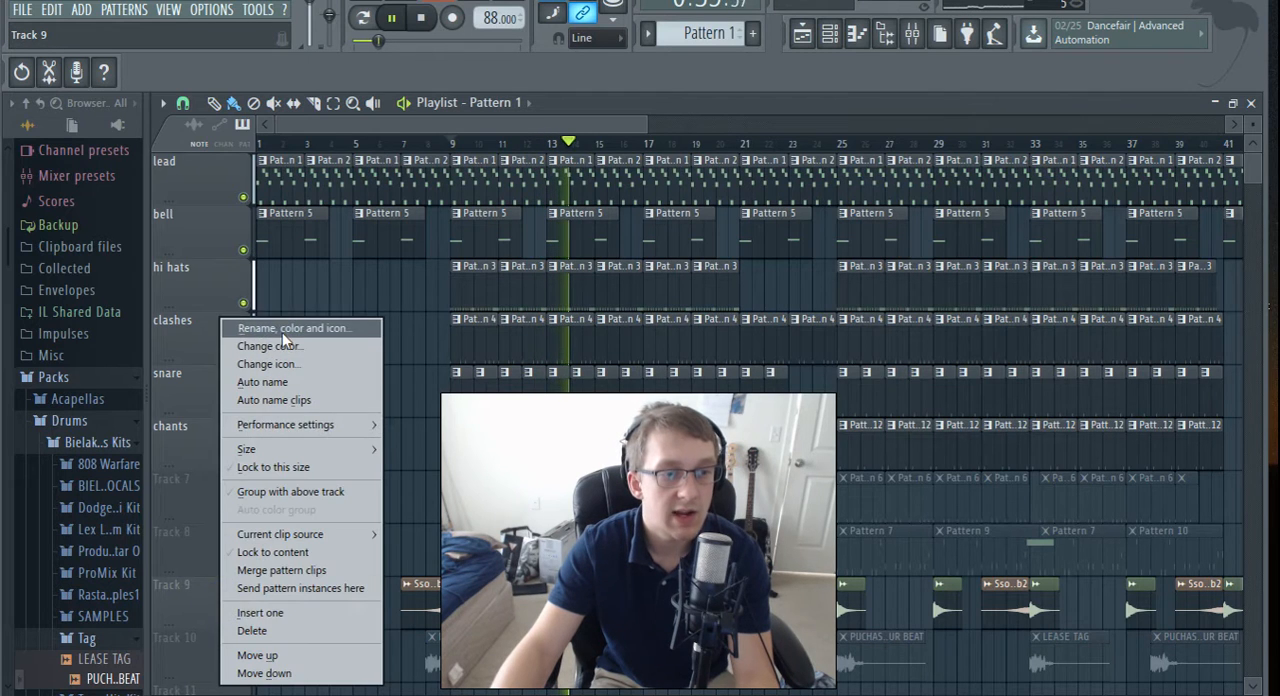
- Name the audio-sweeps track 'crahes/revs'
{"action": "left_click", "coordinate": [292, 328]}
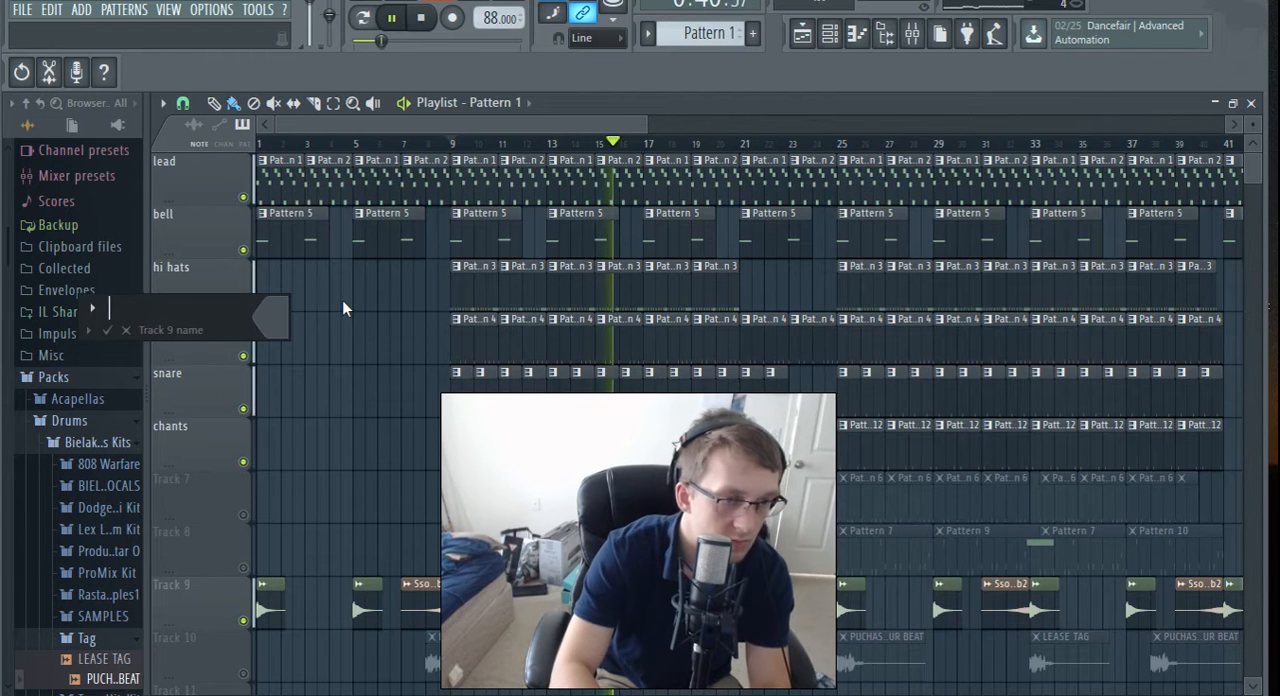
{"action": "type", "text": "crahes"}
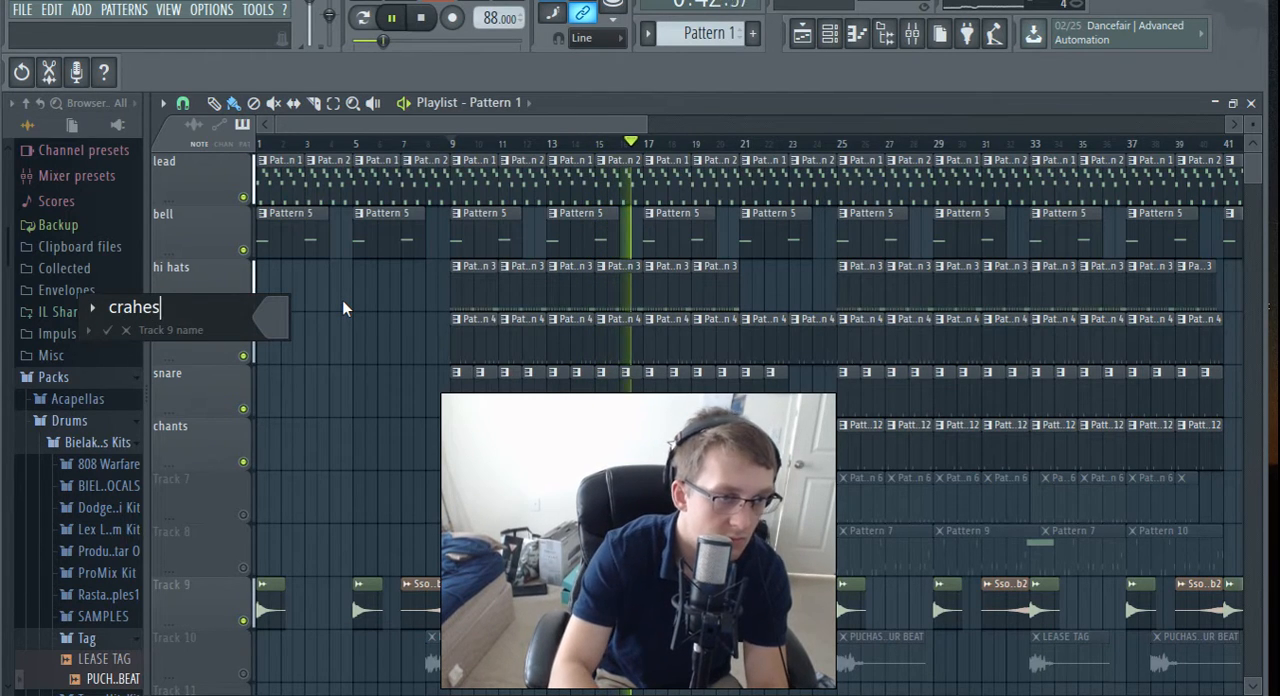
{"action": "type", "text": "/revs"}
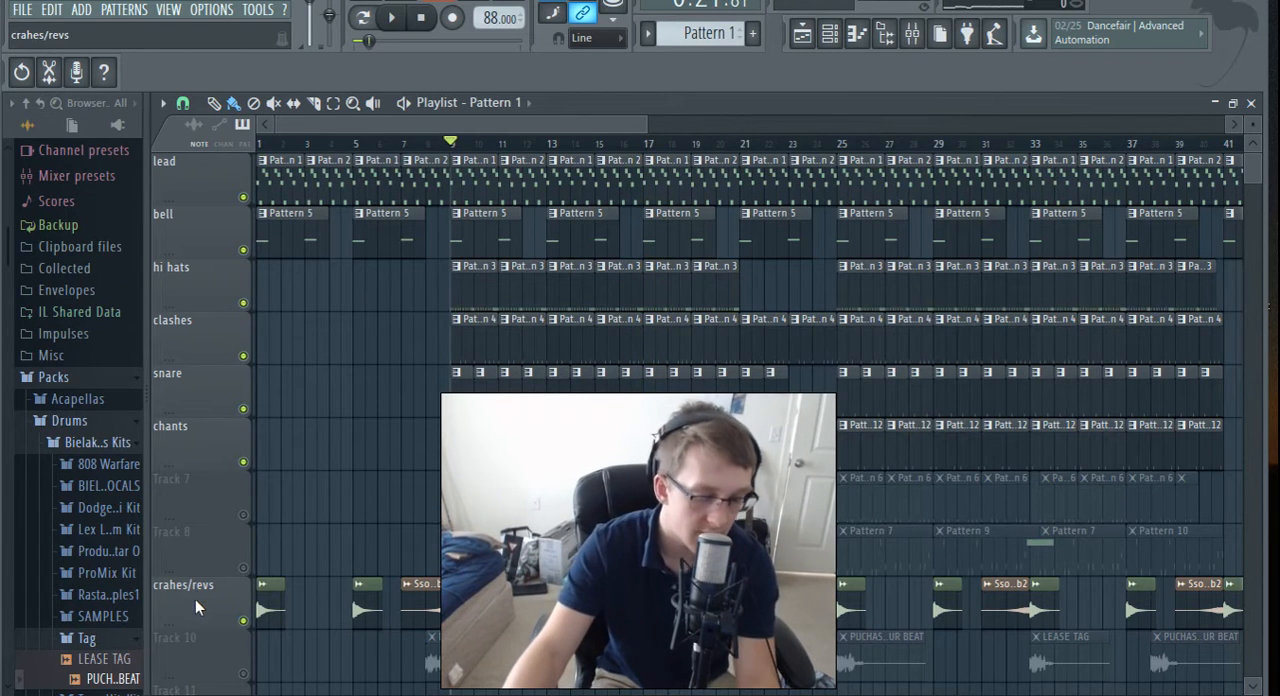
{"action": "right_click", "coordinate": [196, 600]}
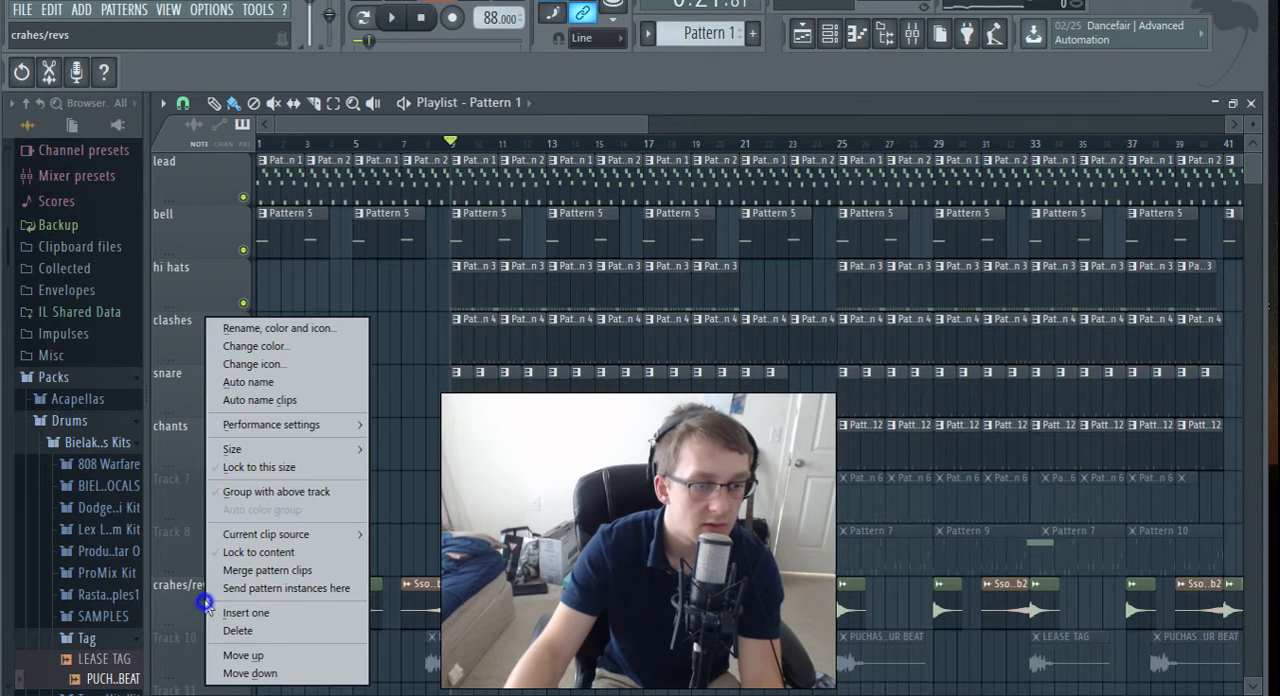
{"action": "left_click", "coordinate": [242, 656]}
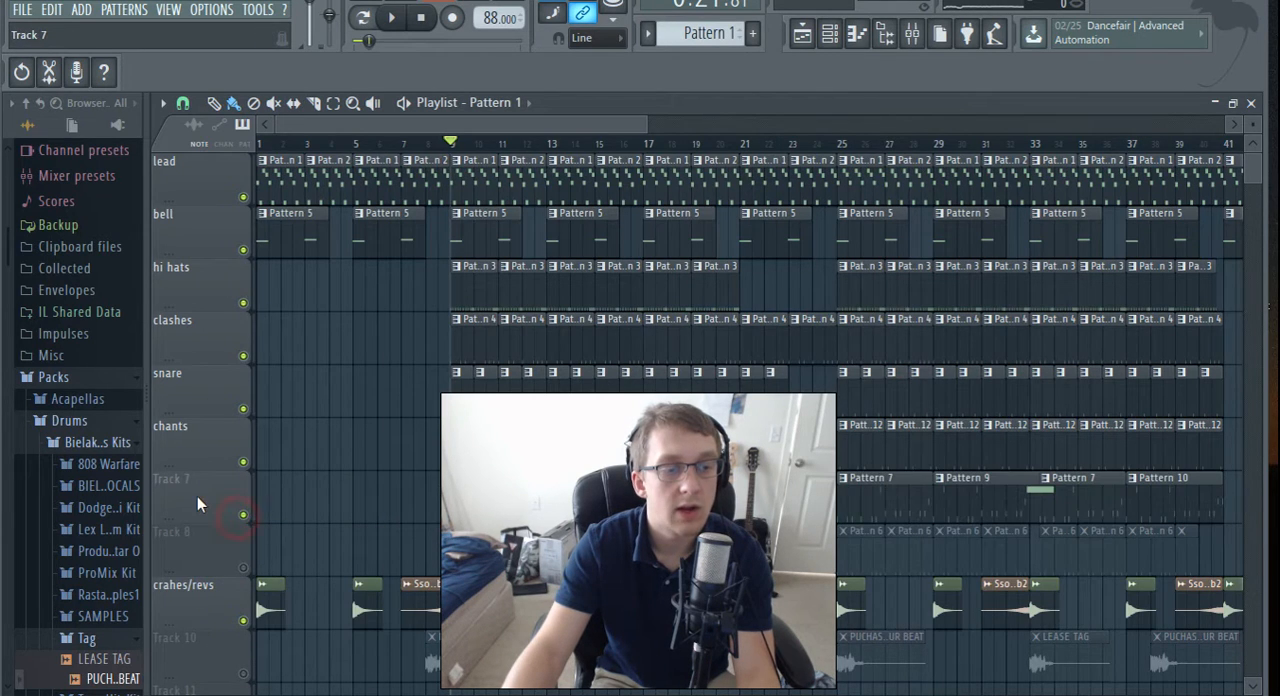
- Name the Pattern 7 and Pattern 6 tracks '808' and 'kicks'
{"action": "right_click", "coordinate": [196, 504]}
{"action": "type", "text": "808"}
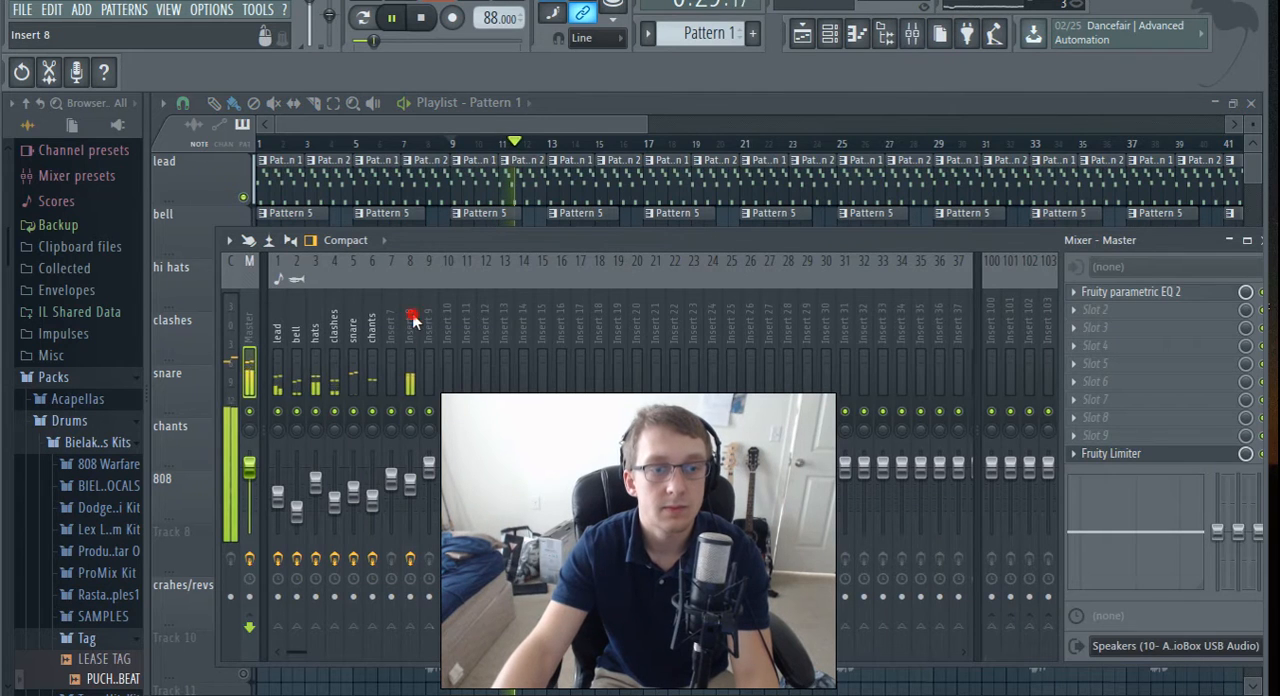
{"action": "right_click", "coordinate": [410, 330]}
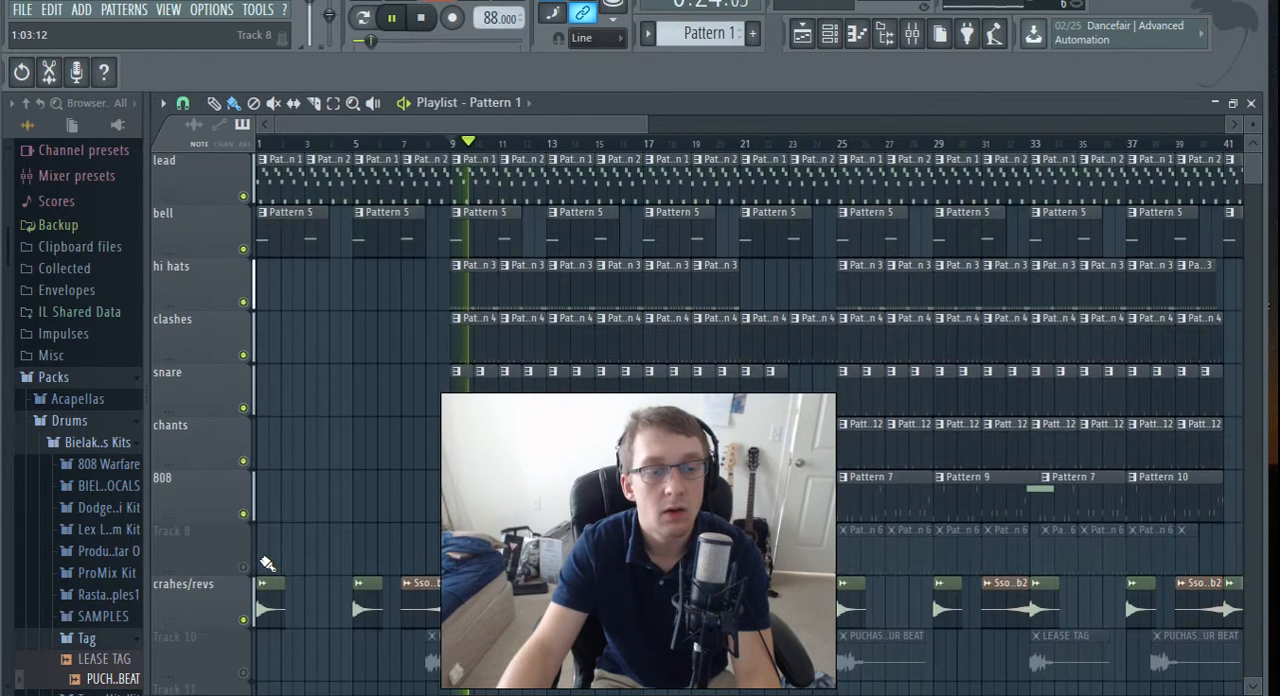
{"action": "right_click", "coordinate": [264, 560]}
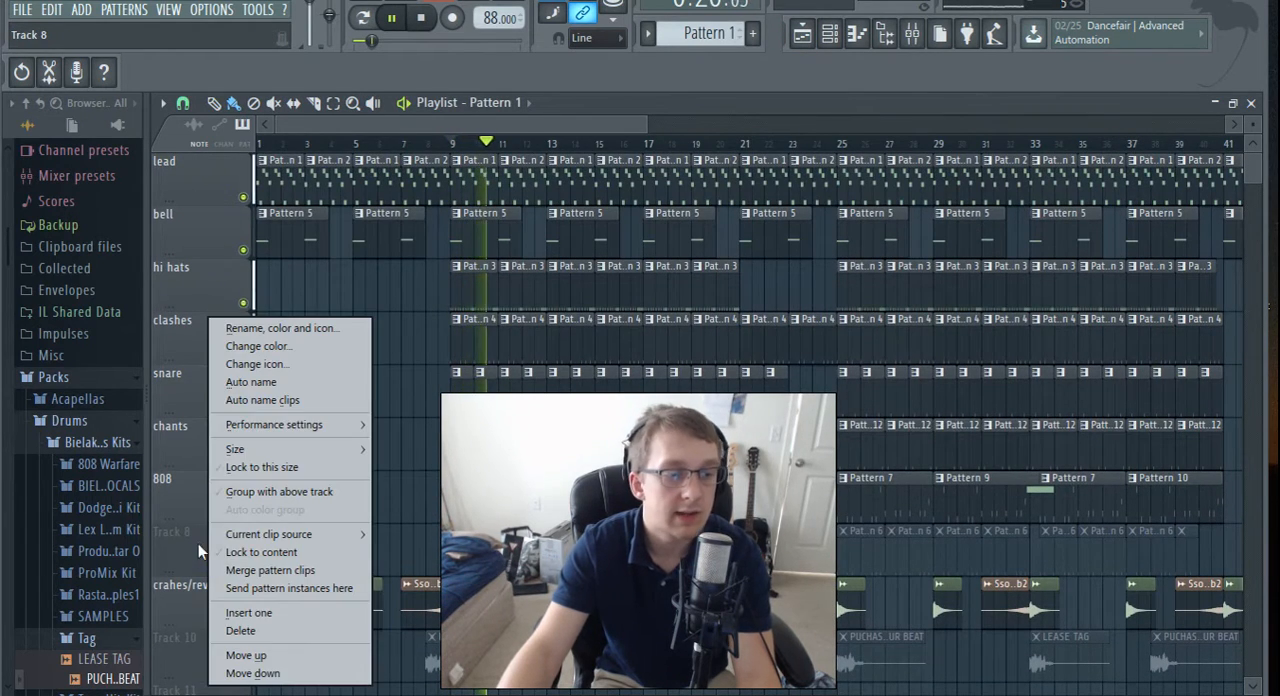
{"action": "left_click", "coordinate": [280, 328]}
{"action": "type", "text": "kicks"}
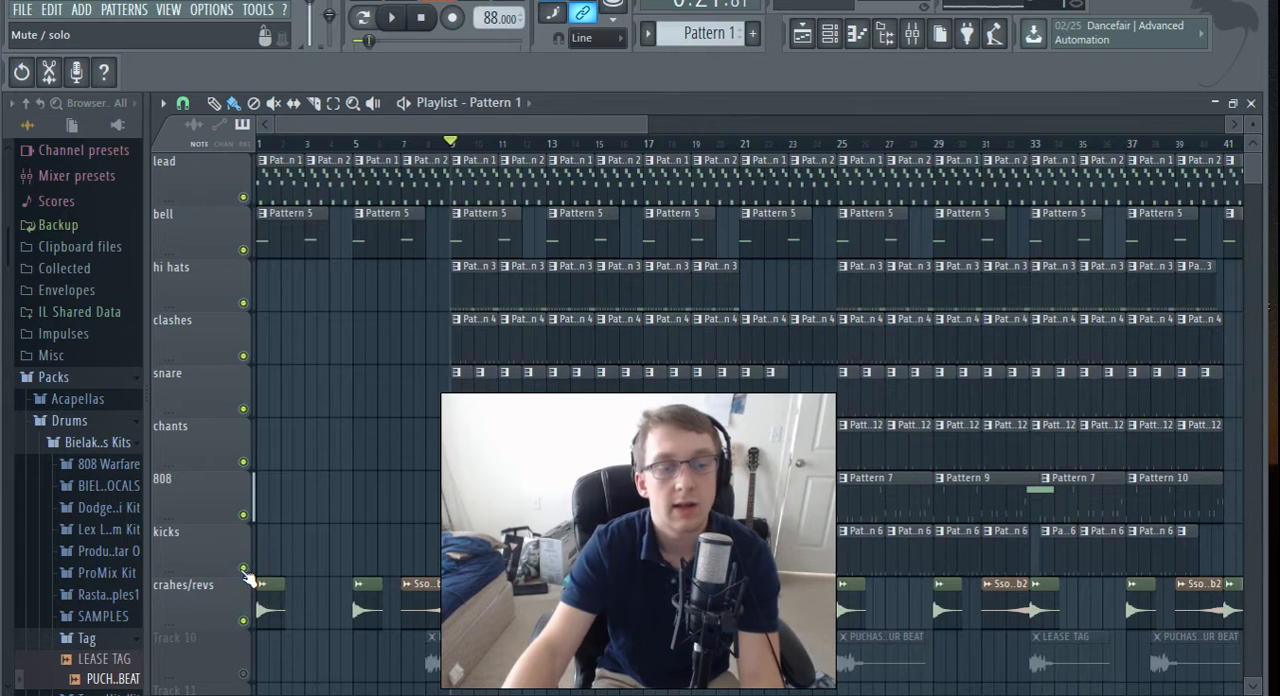
- Add a Fruity Parametric EQ 2 to the kicks insert with its low band boosted
{"action": "left_click", "coordinate": [392, 18]}
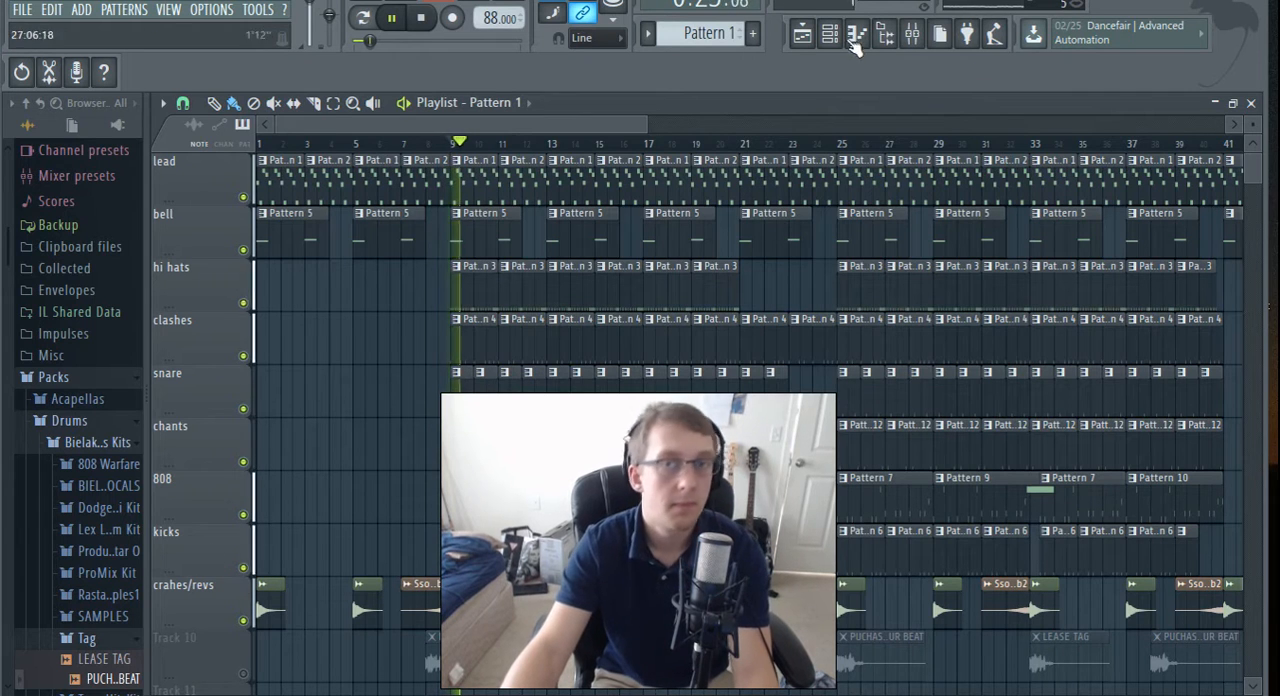
{"action": "left_click", "coordinate": [828, 32]}
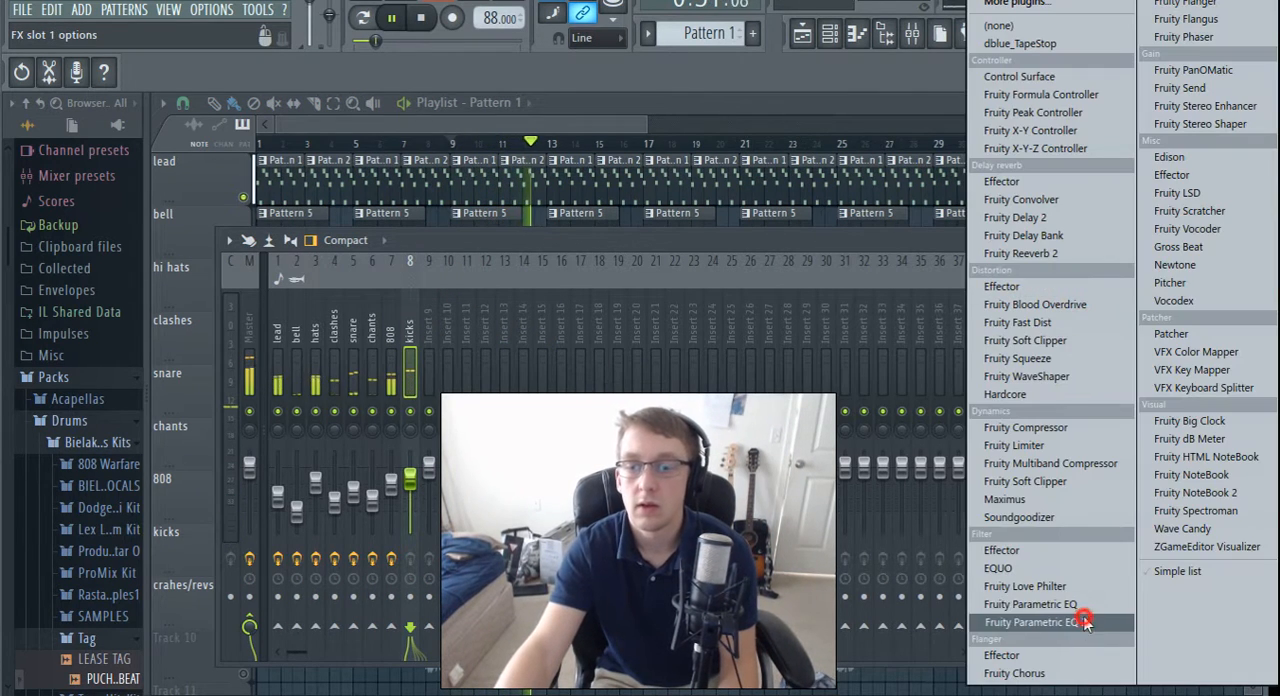
{"action": "left_click", "coordinate": [1030, 622]}
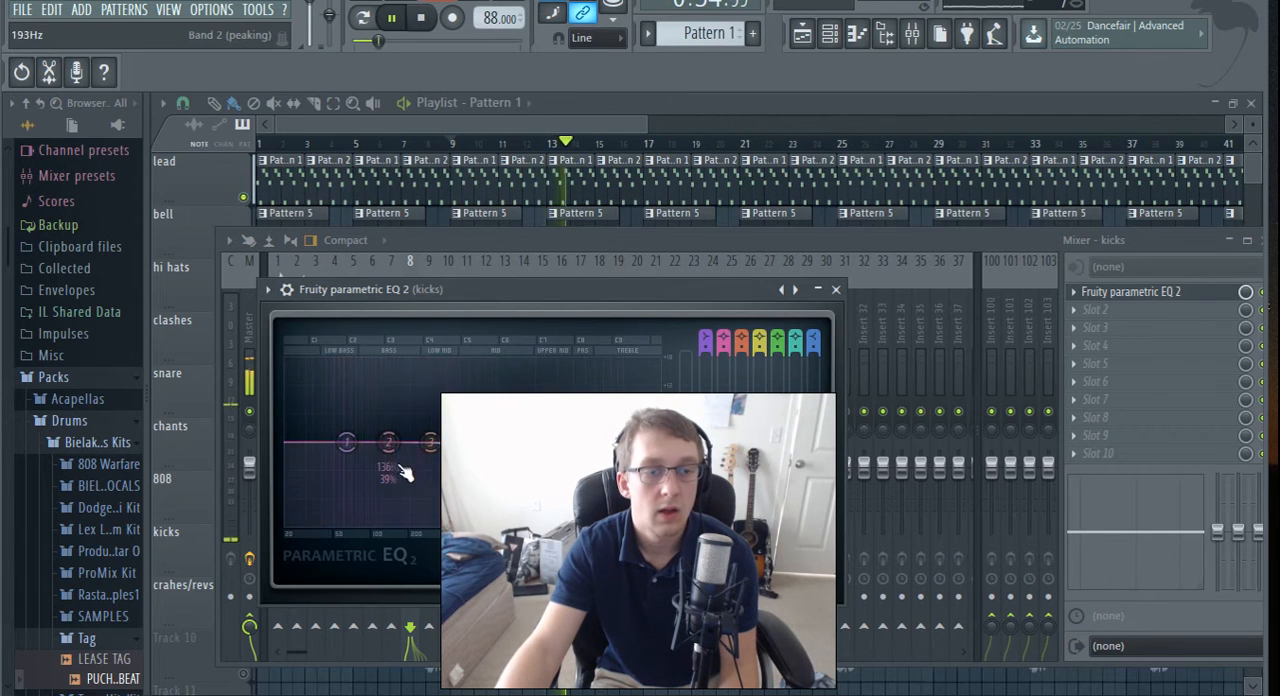
{"action": "left_click_drag", "start_coordinate": [388, 442], "coordinate": [344, 428]}
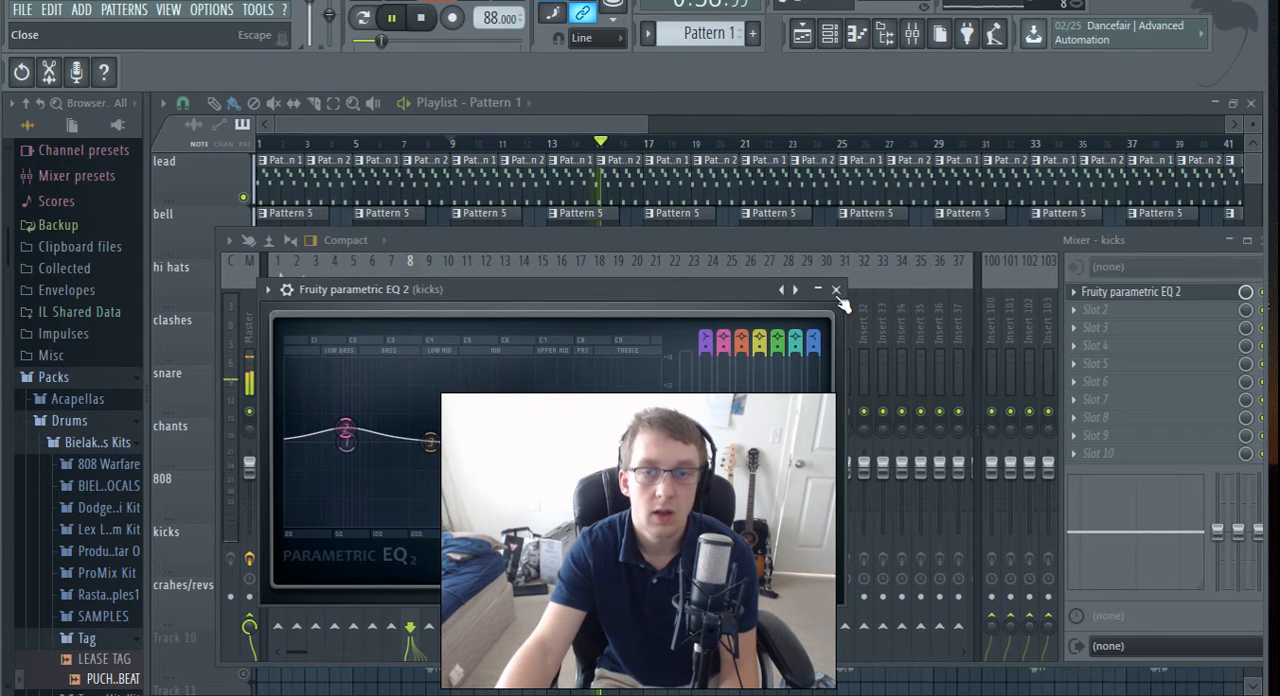
{"action": "left_click", "coordinate": [836, 288]}
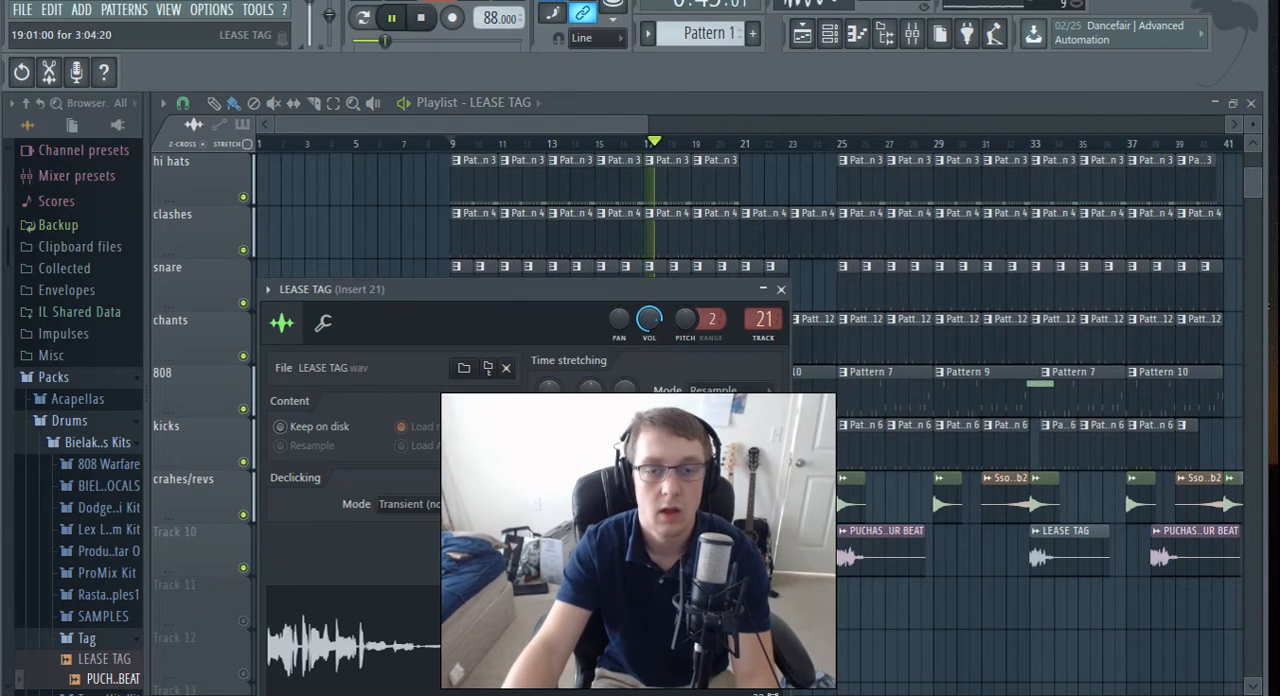
- Name mixer insert 21 'crasj' and give it a Fruity Parametric EQ 2
{"action": "left_click", "coordinate": [912, 32]}
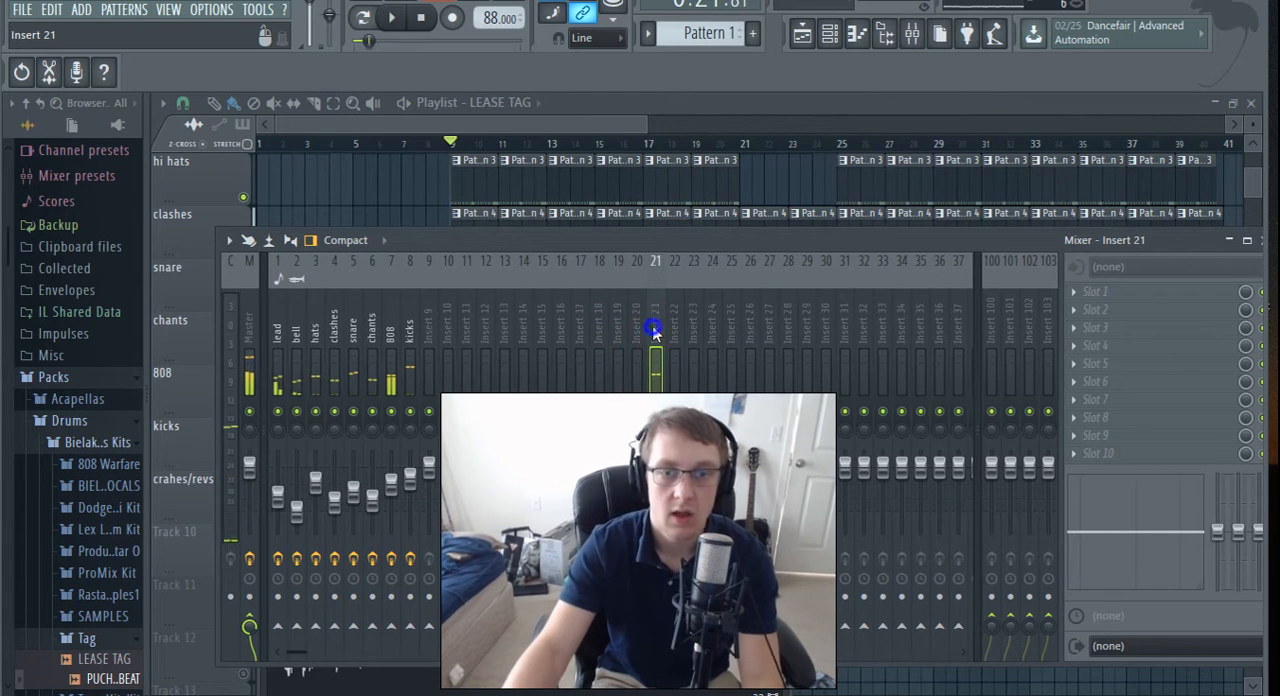
{"action": "right_click", "coordinate": [652, 330]}
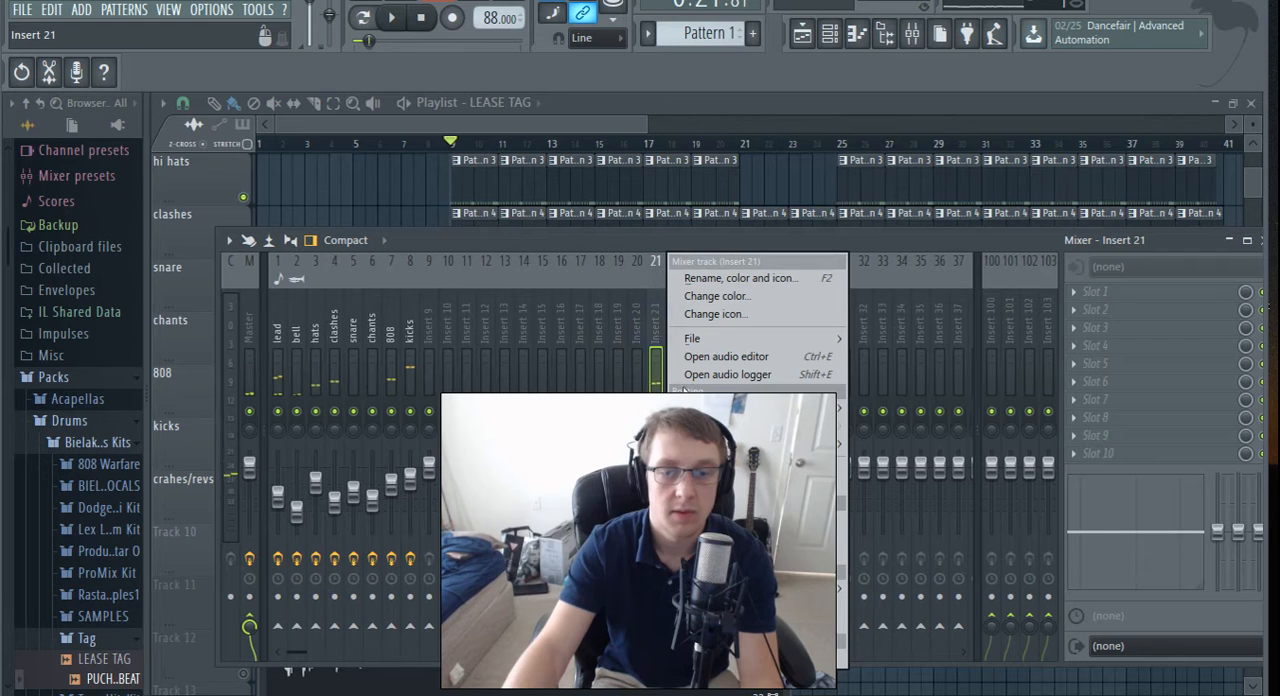
{"action": "left_click", "coordinate": [740, 276]}
{"action": "type", "text": "crasj"}
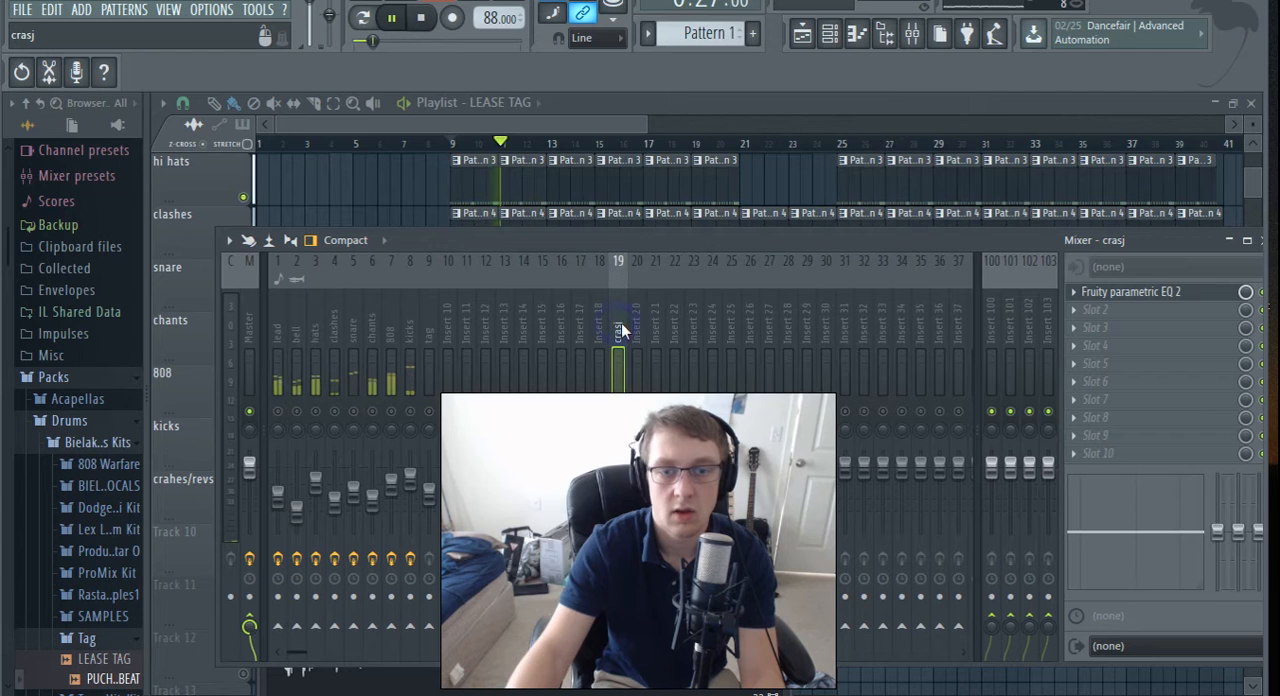
{"action": "right_click", "coordinate": [618, 330]}
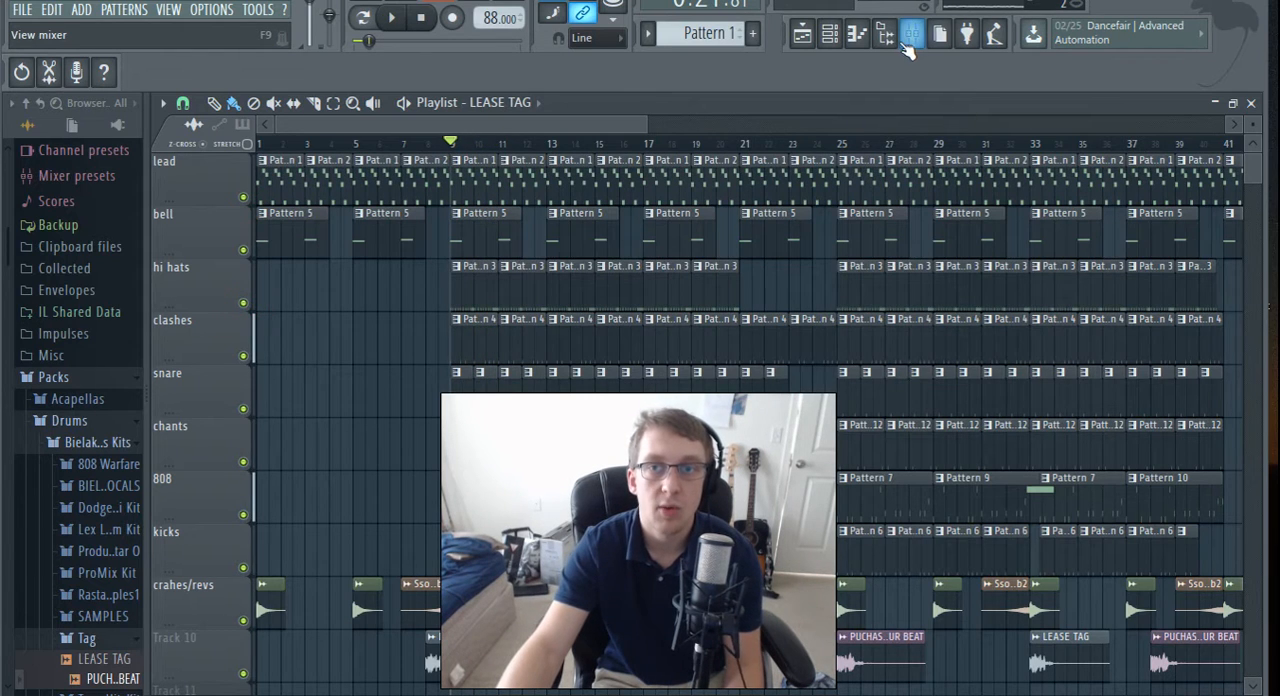
- Check mixer insert 11 and return to the lower playlist tracks
{"action": "left_click", "coordinate": [912, 32]}
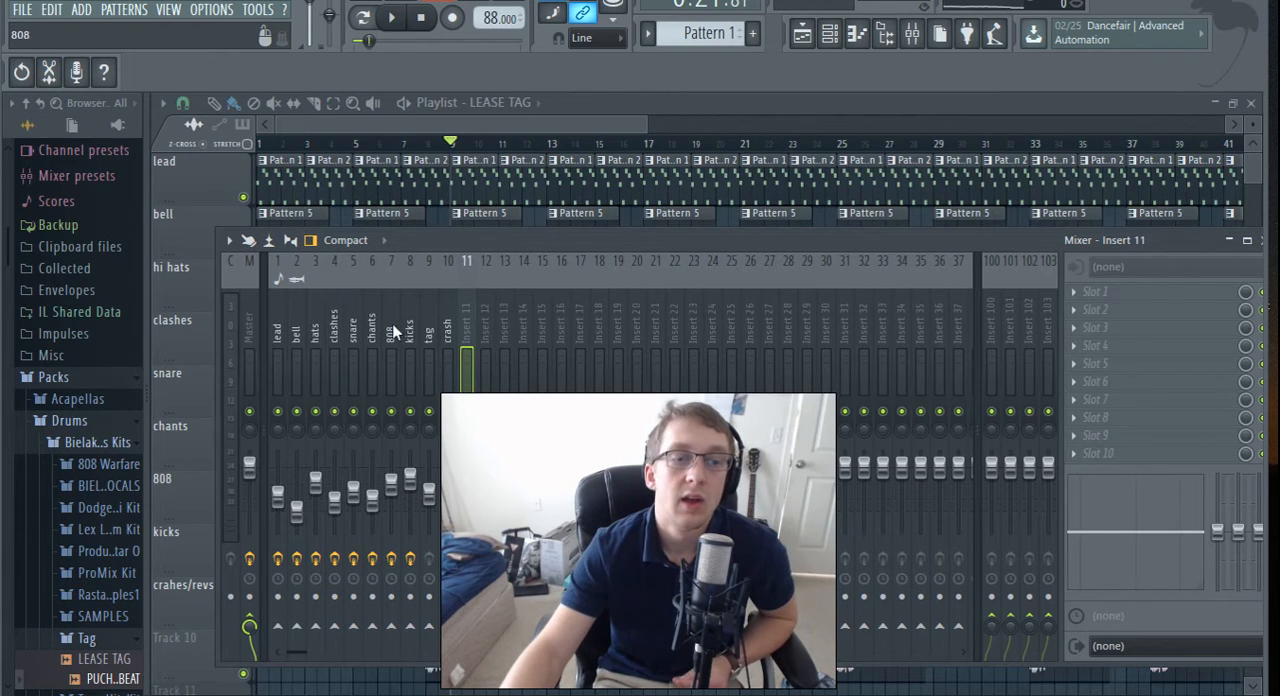
{"action": "left_click", "coordinate": [444, 330]}
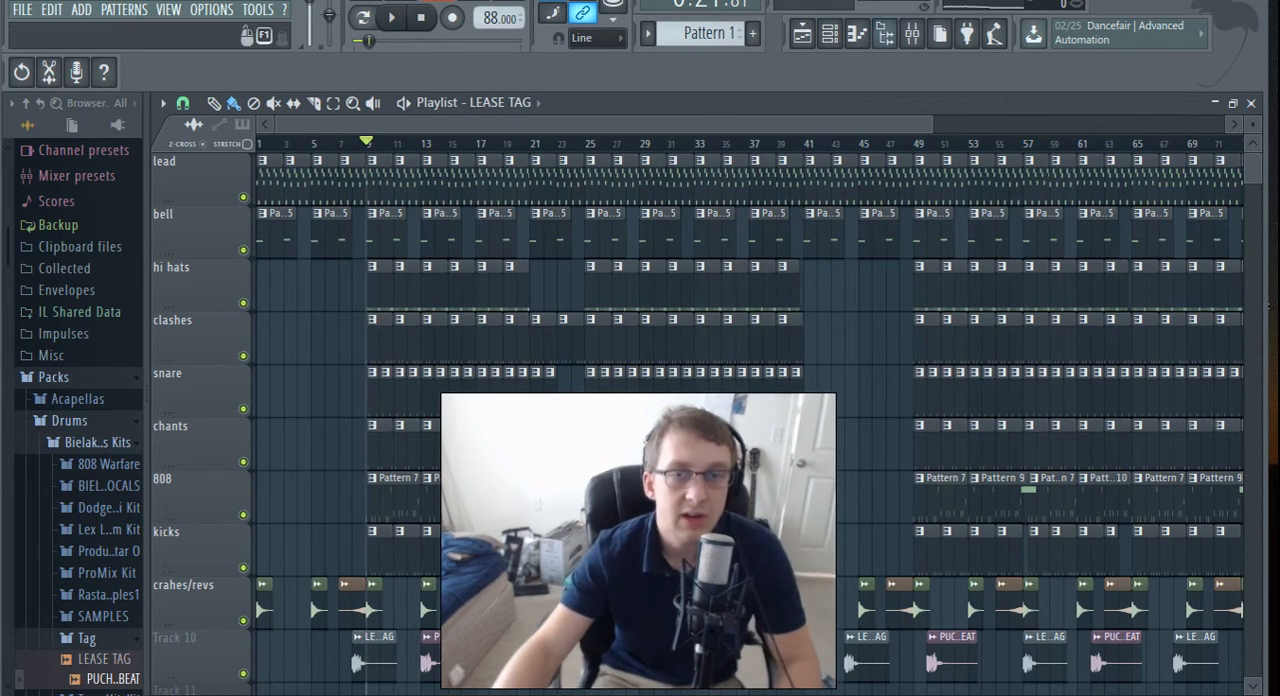
{"action": "left_click", "coordinate": [392, 18]}
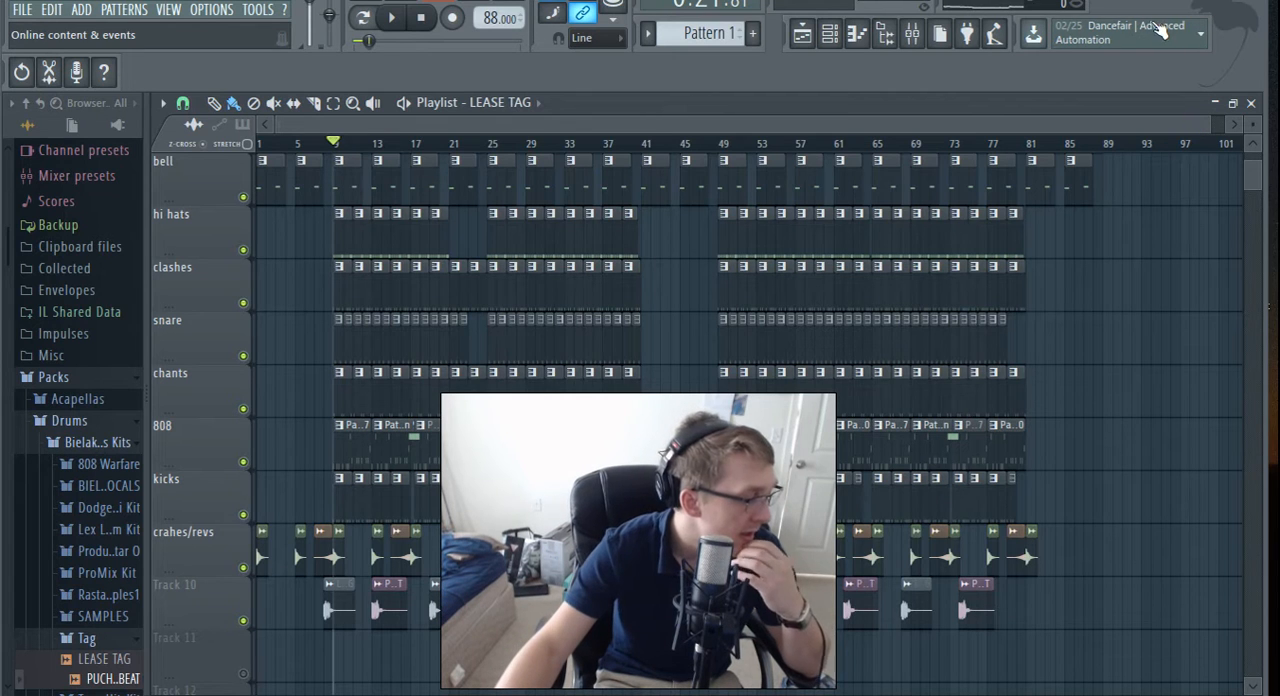
{"action": "scroll", "scroll_direction": "down", "scroll_amount": 3}
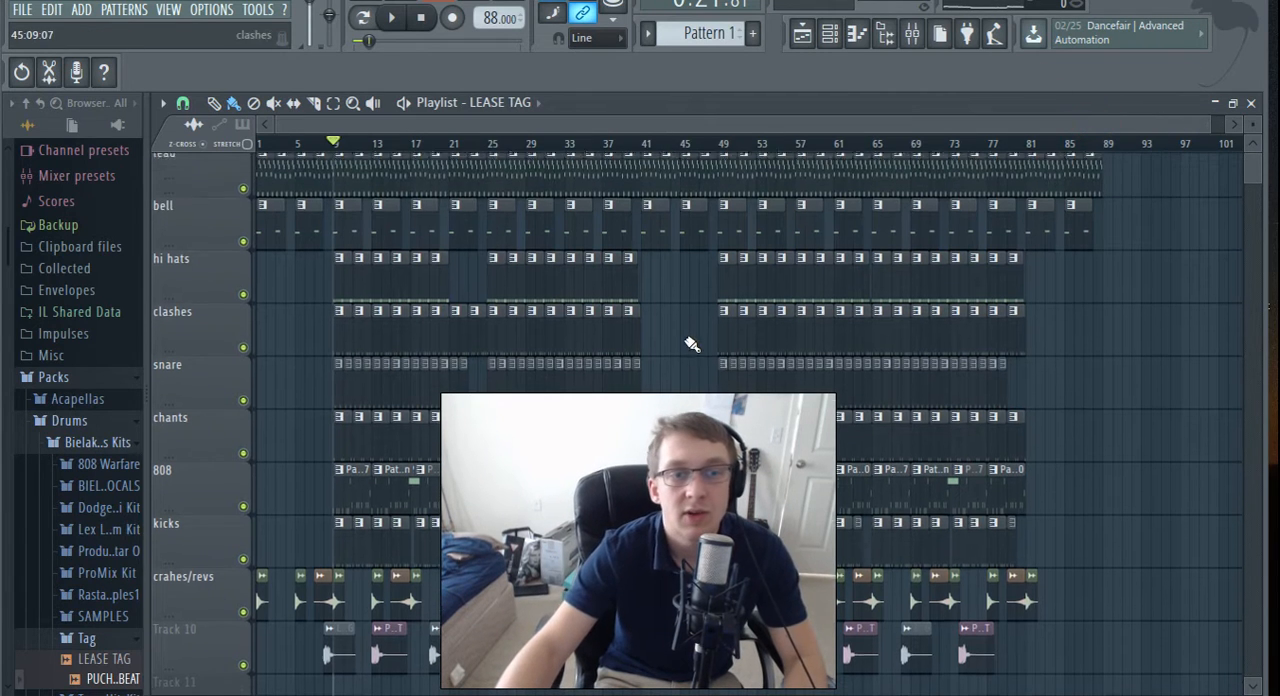
{"action": "left_click", "coordinate": [392, 16]}
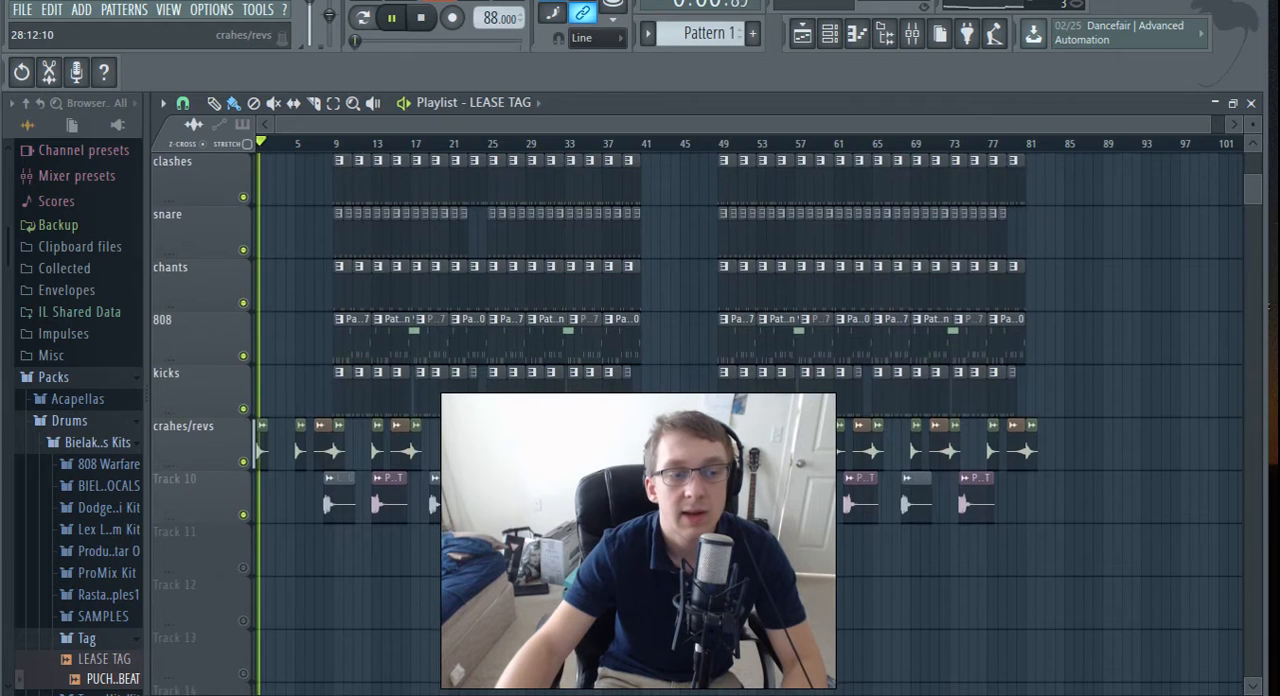
- Name the playlist track holding the tag clips 'tag'
{"action": "right_click", "coordinate": [184, 478]}
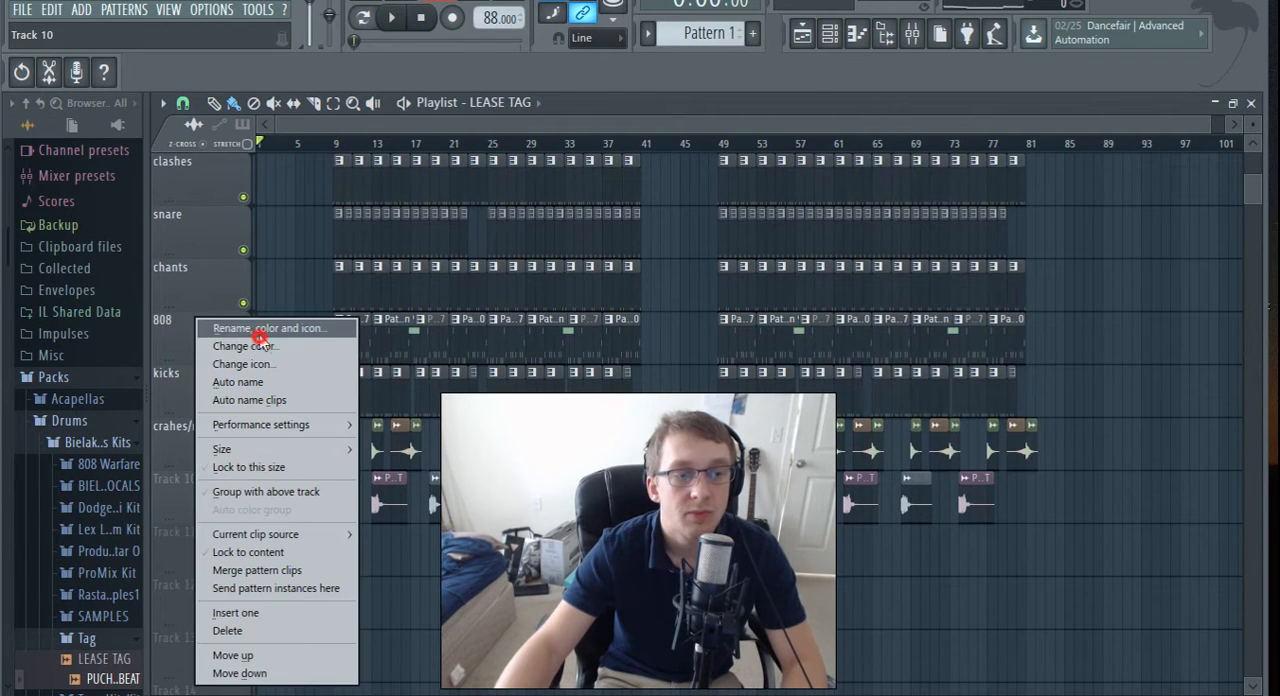
{"action": "left_click", "coordinate": [272, 328]}
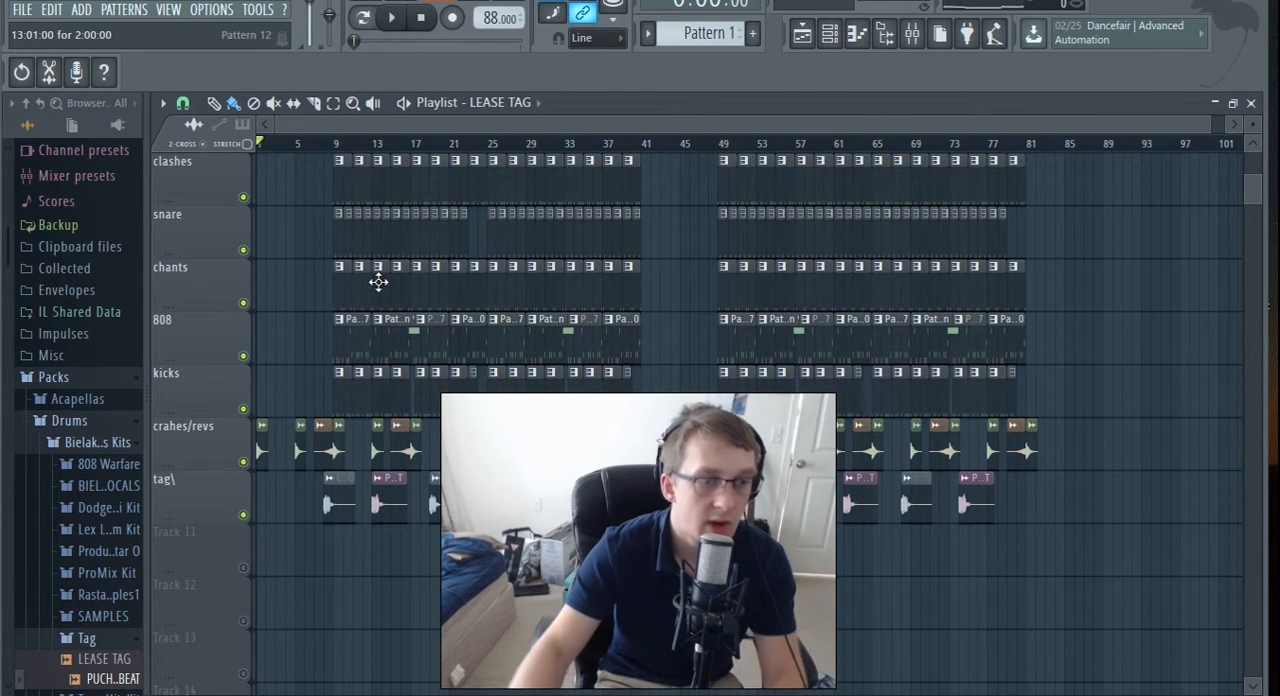
{"action": "right_click", "coordinate": [162, 320]}
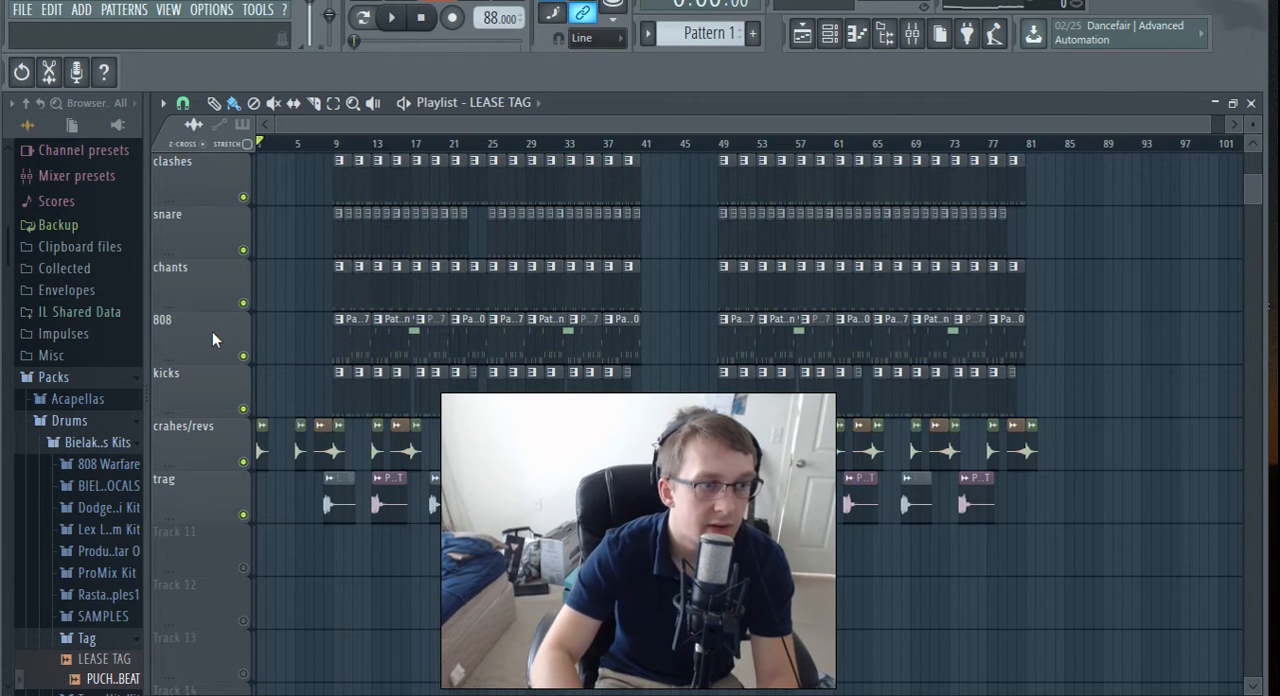
{"action": "right_click", "coordinate": [244, 304]}
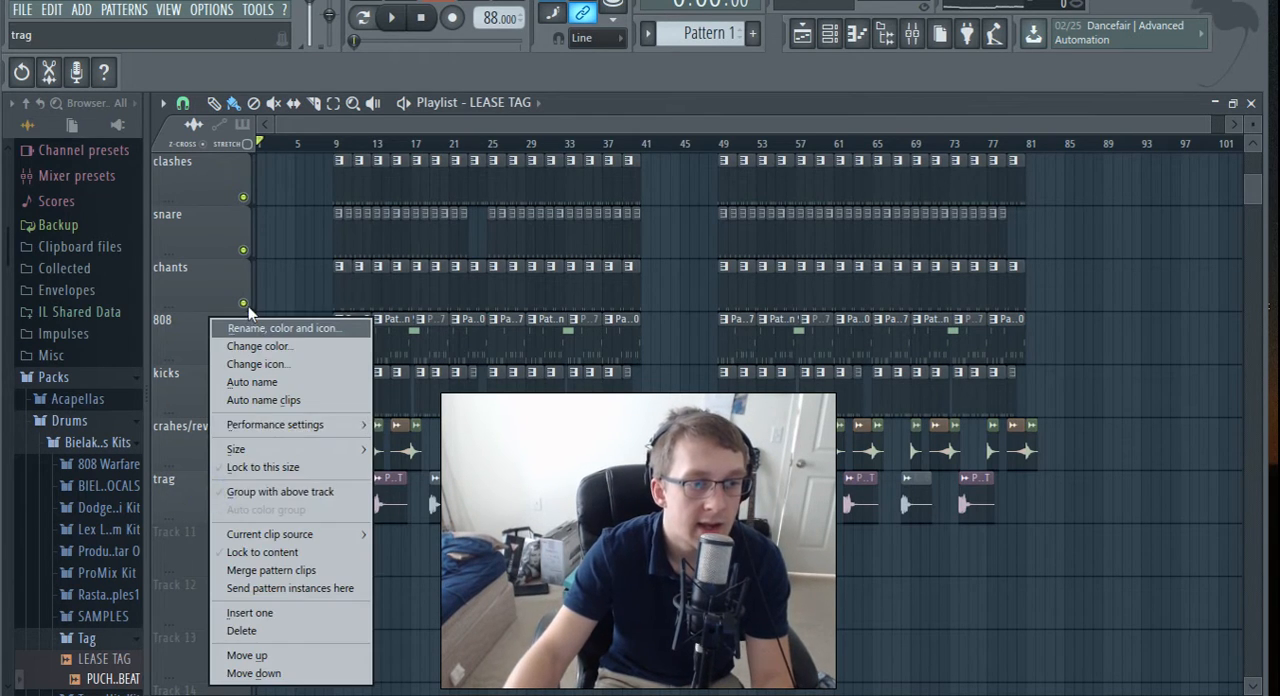
{"action": "left_click", "coordinate": [284, 328]}
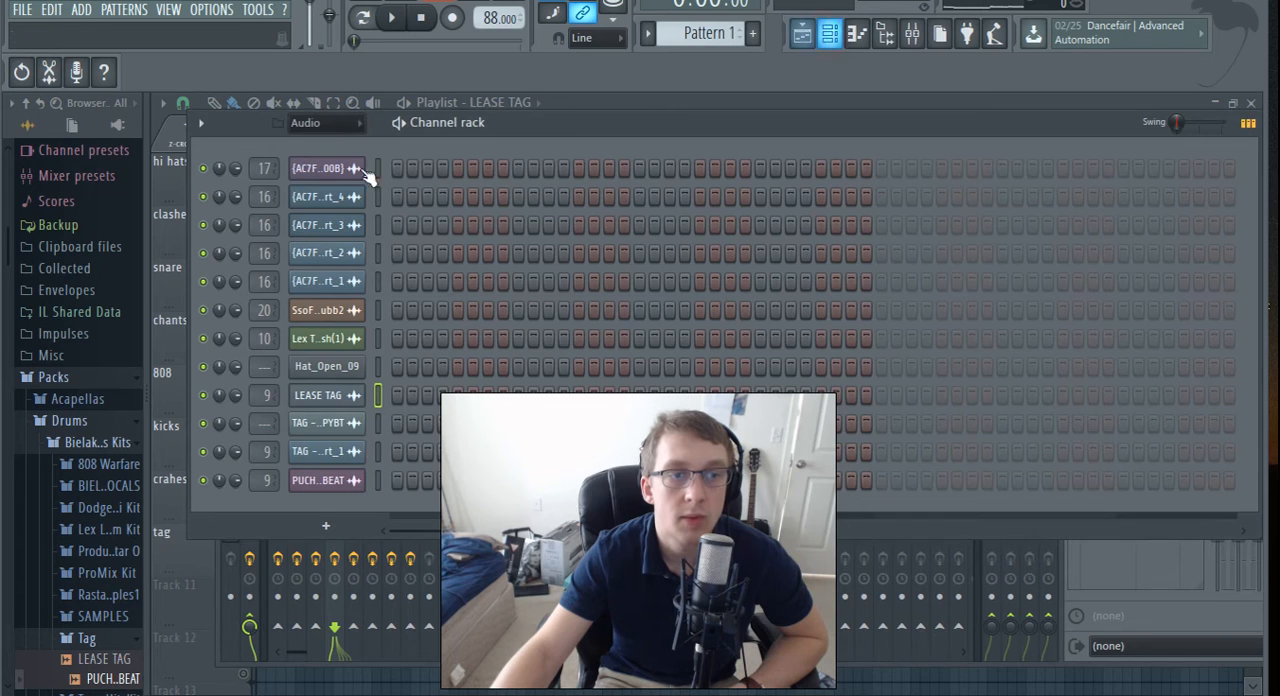
- Show all channels in the rack and move the Nexus channel up to slot 1
{"action": "left_click", "coordinate": [352, 122]}
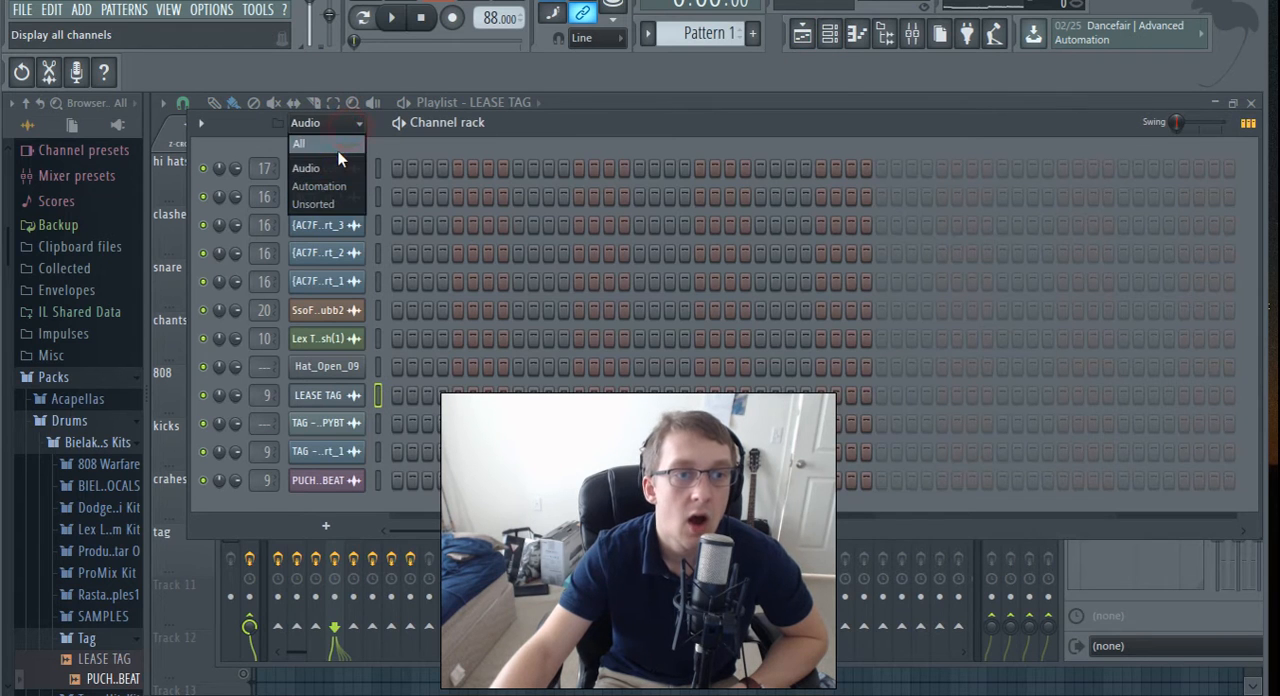
{"action": "left_click", "coordinate": [298, 144]}
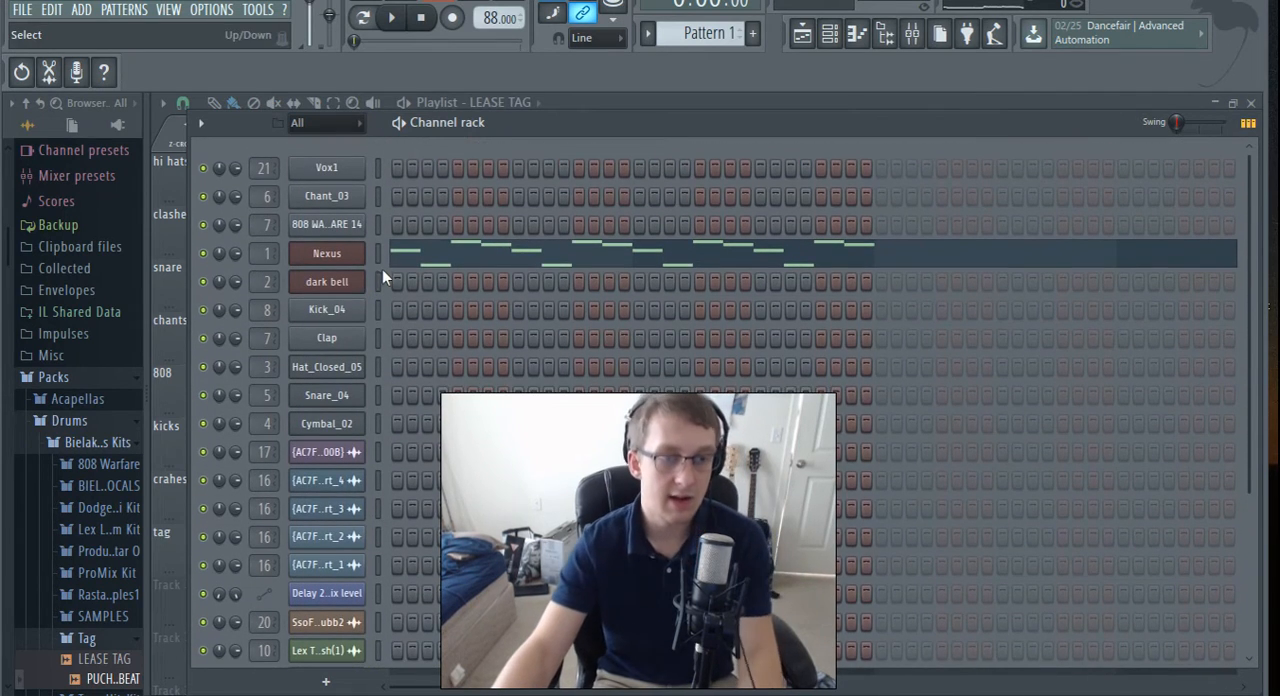
{"action": "left_click", "coordinate": [392, 18]}
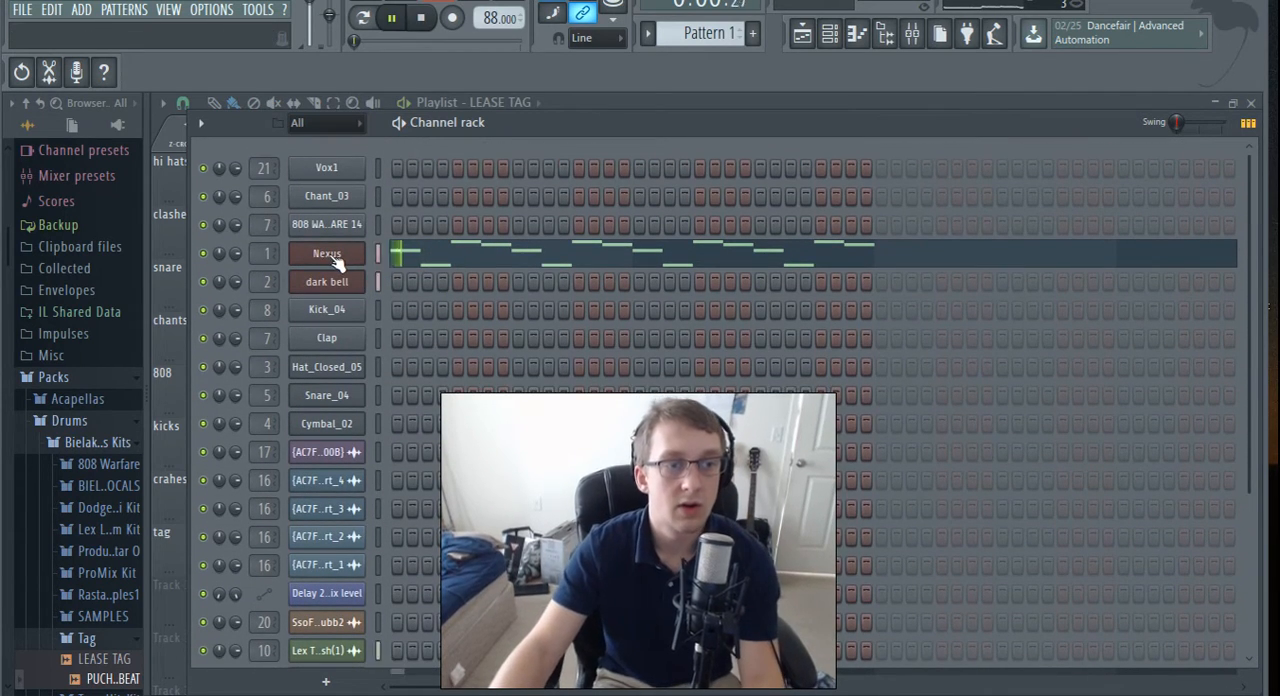
{"action": "left_click", "coordinate": [390, 18]}
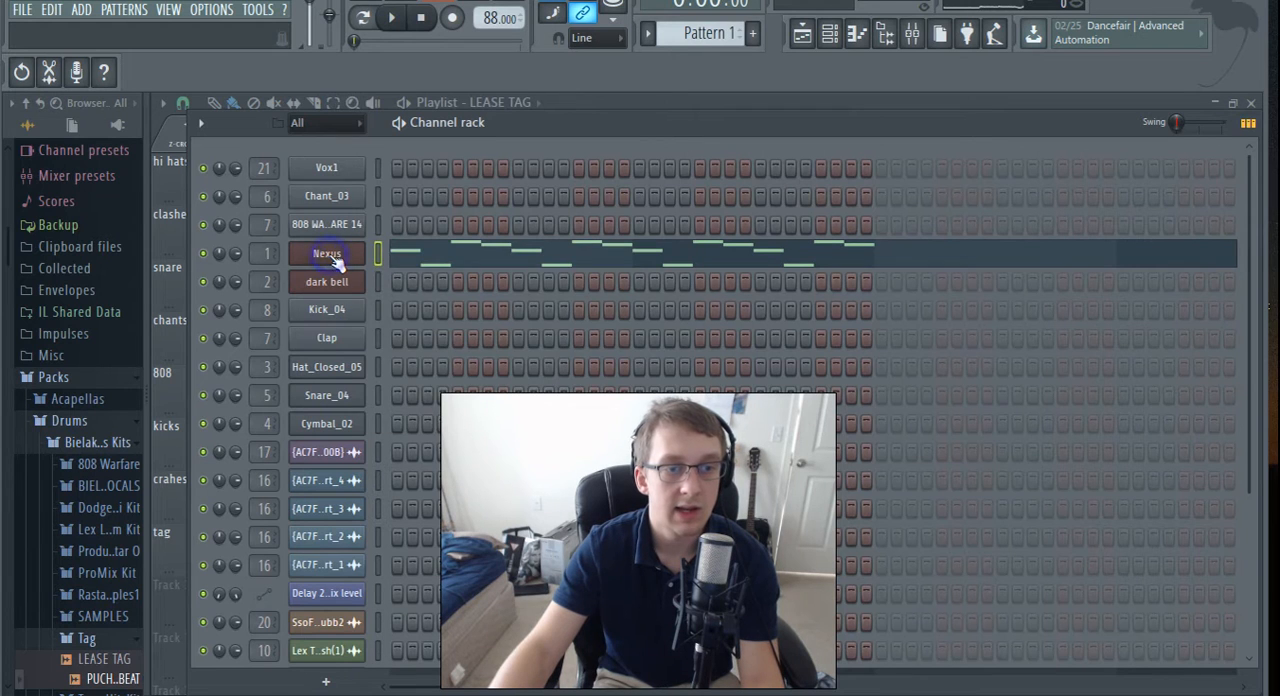
{"action": "left_click", "coordinate": [326, 224]}
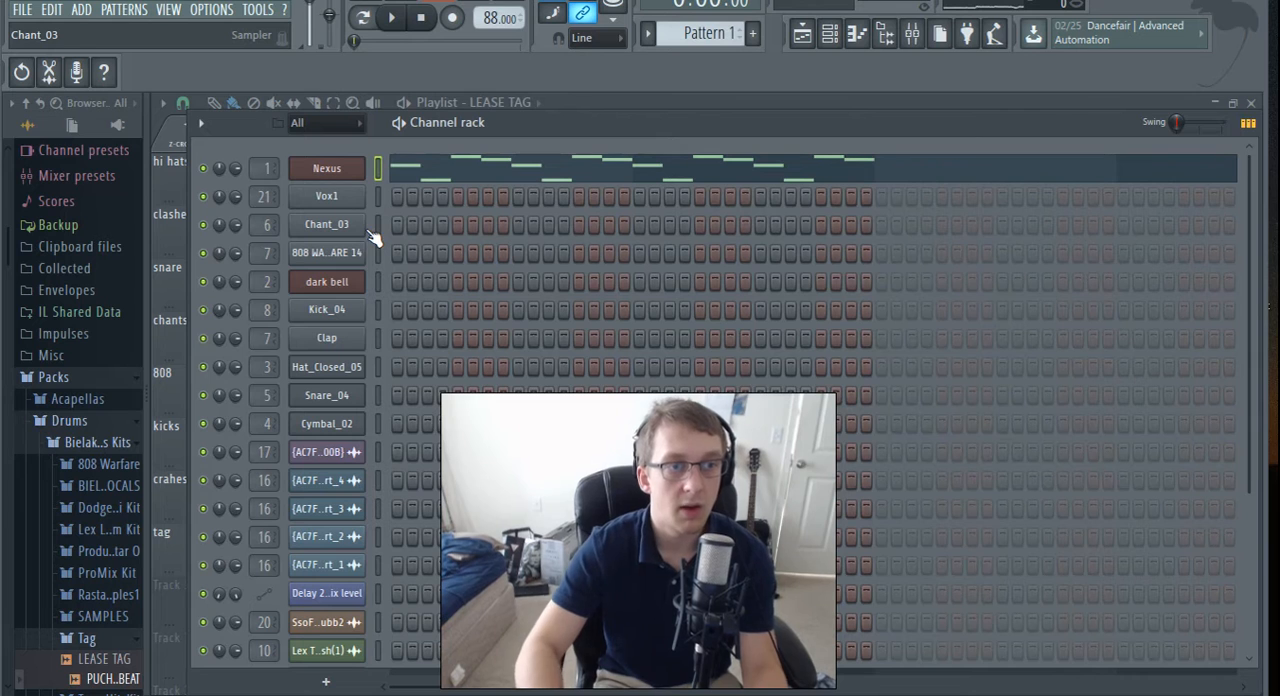
- Rename the Nexus channel to lead and move dark bell into slot 2 beneath it
{"action": "left_click", "coordinate": [326, 168]}
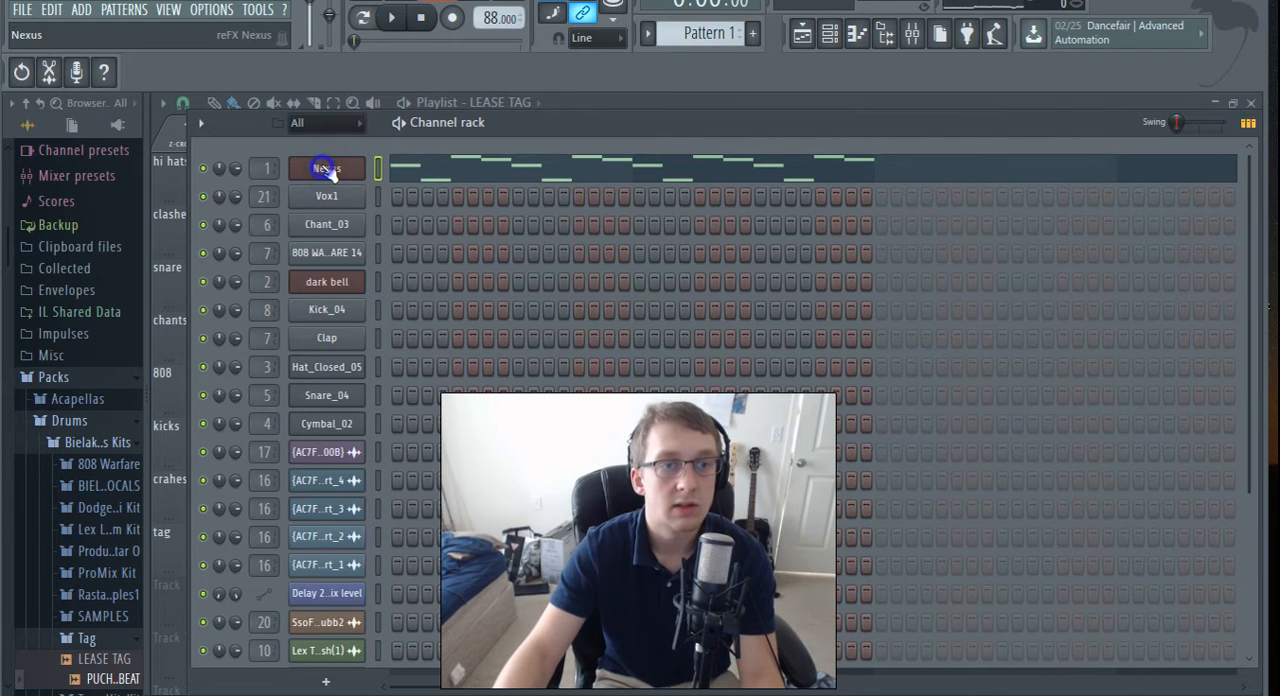
{"action": "right_click", "coordinate": [326, 168]}
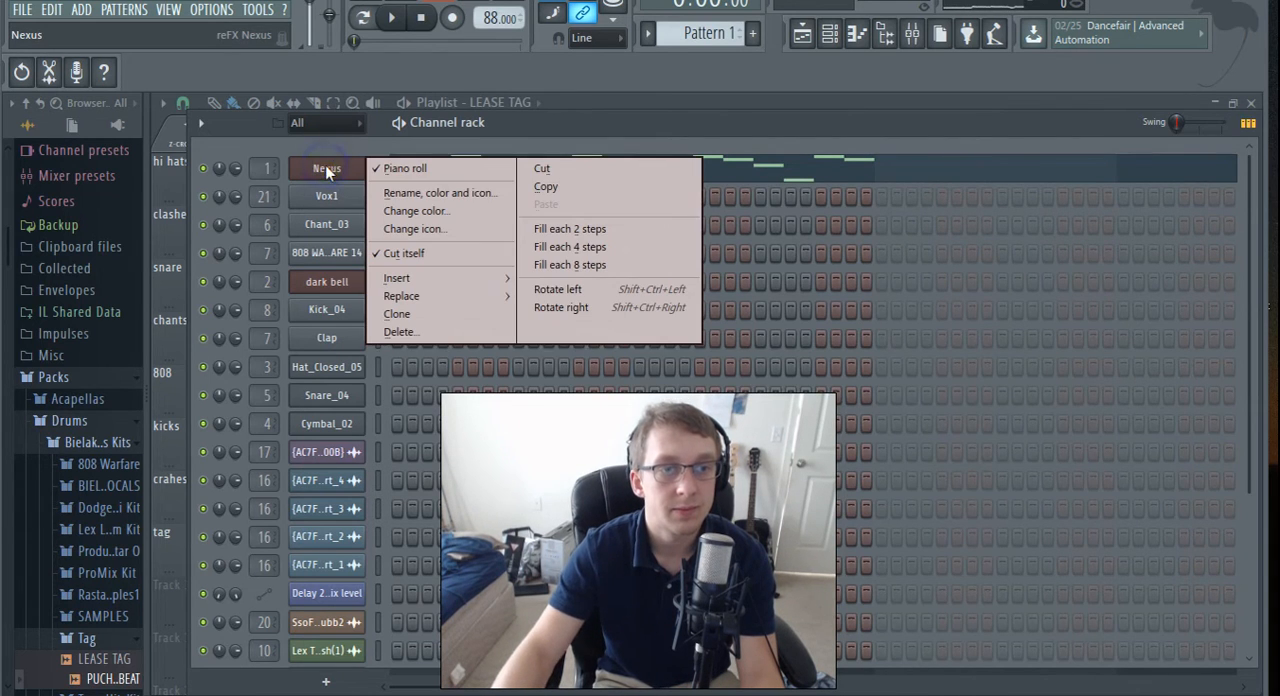
{"action": "left_click", "coordinate": [440, 192]}
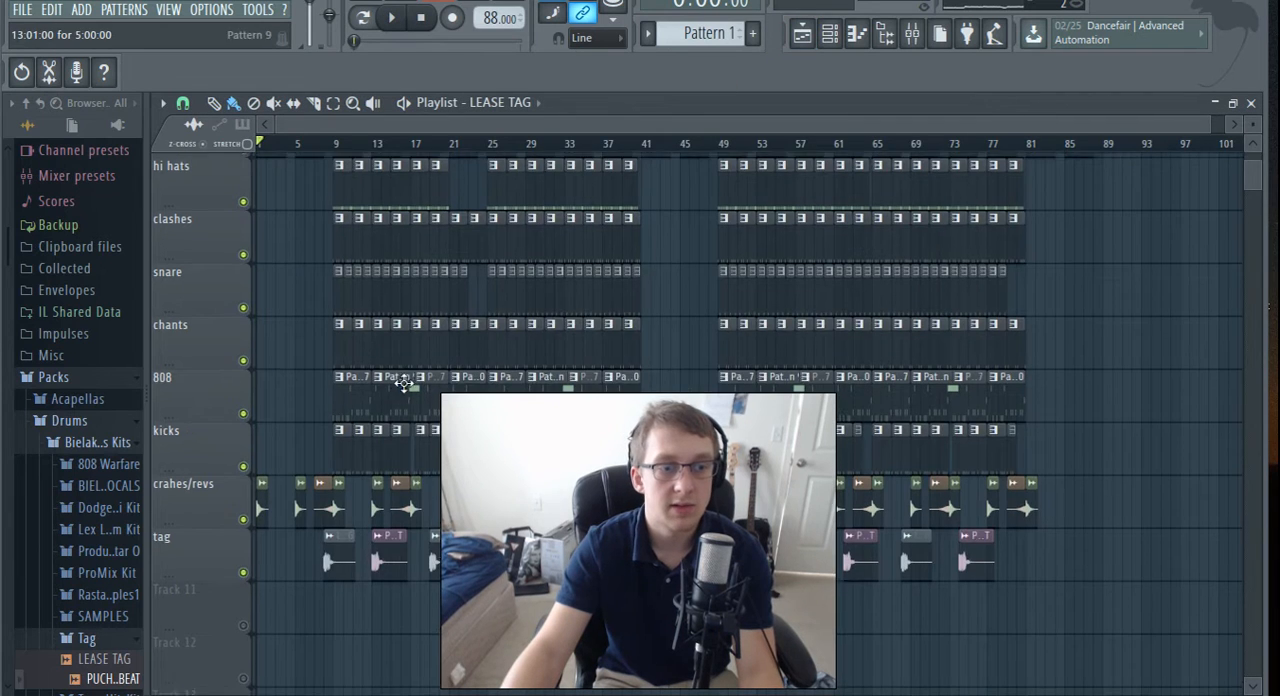
{"action": "left_click", "coordinate": [830, 32]}
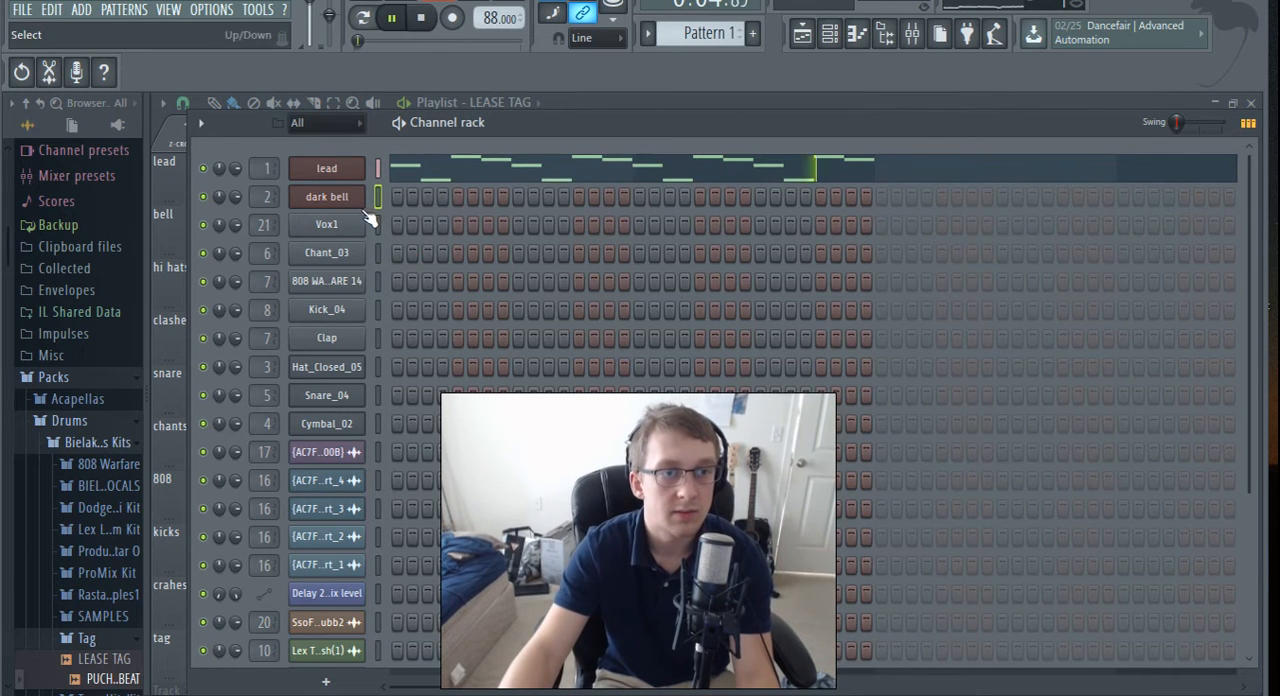
{"action": "left_click", "coordinate": [326, 196]}
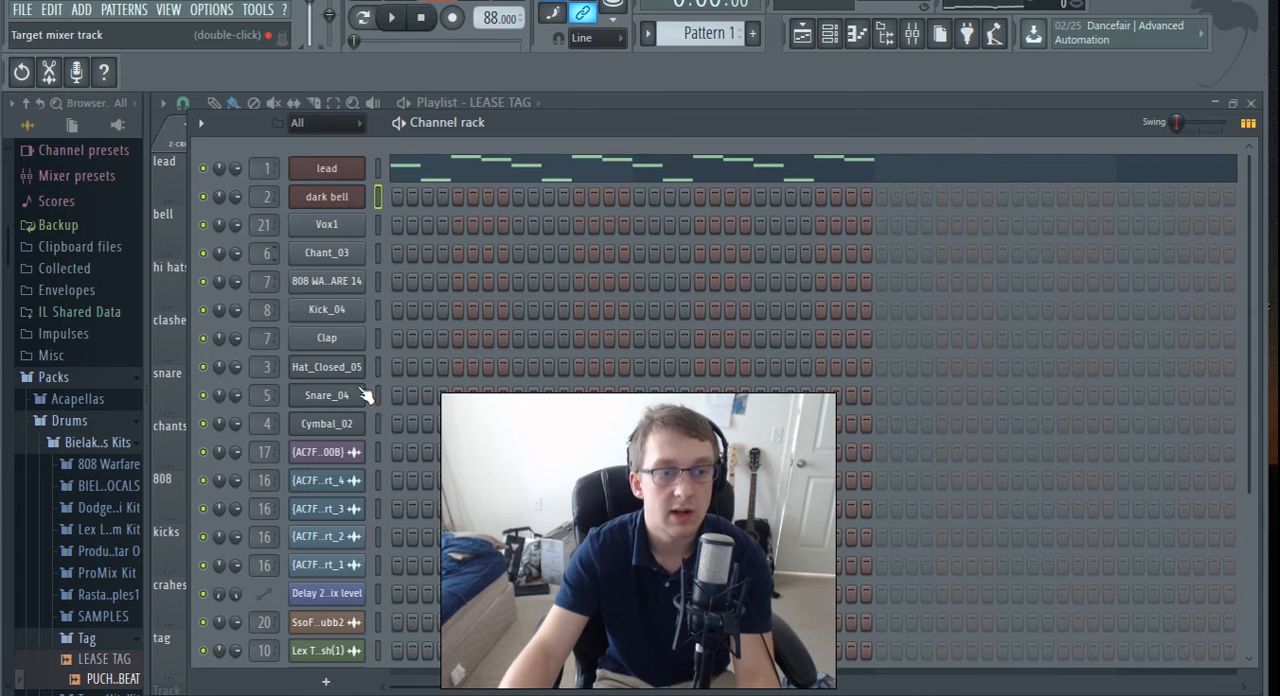
{"action": "scroll", "scroll_direction": "down", "scroll_amount": 3}
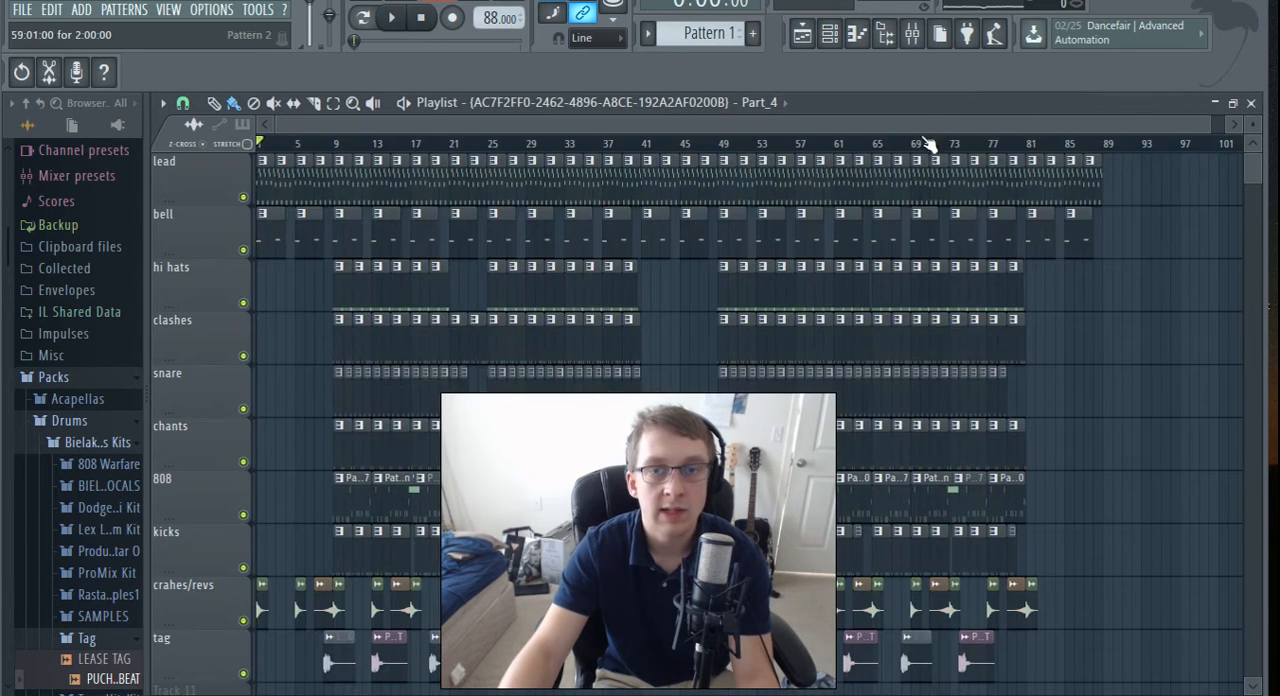
{"action": "scroll", "scroll_direction": "down", "scroll_amount": 3}
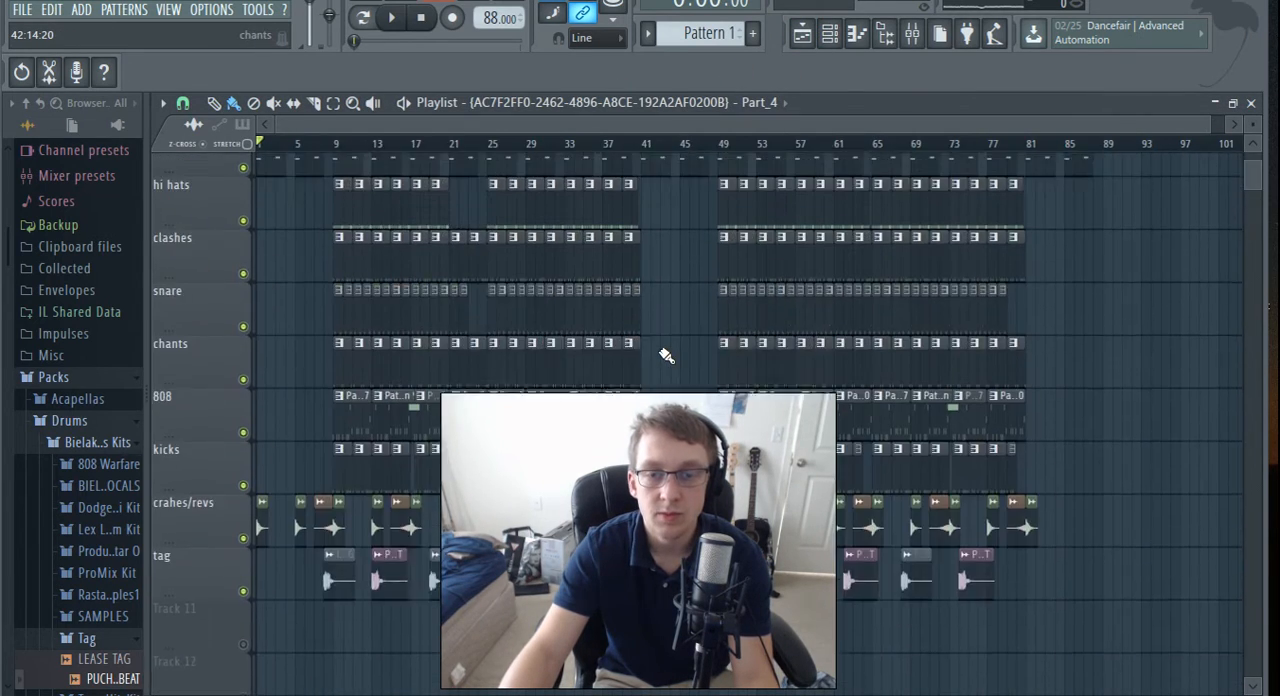
{"action": "left_click", "coordinate": [912, 32]}
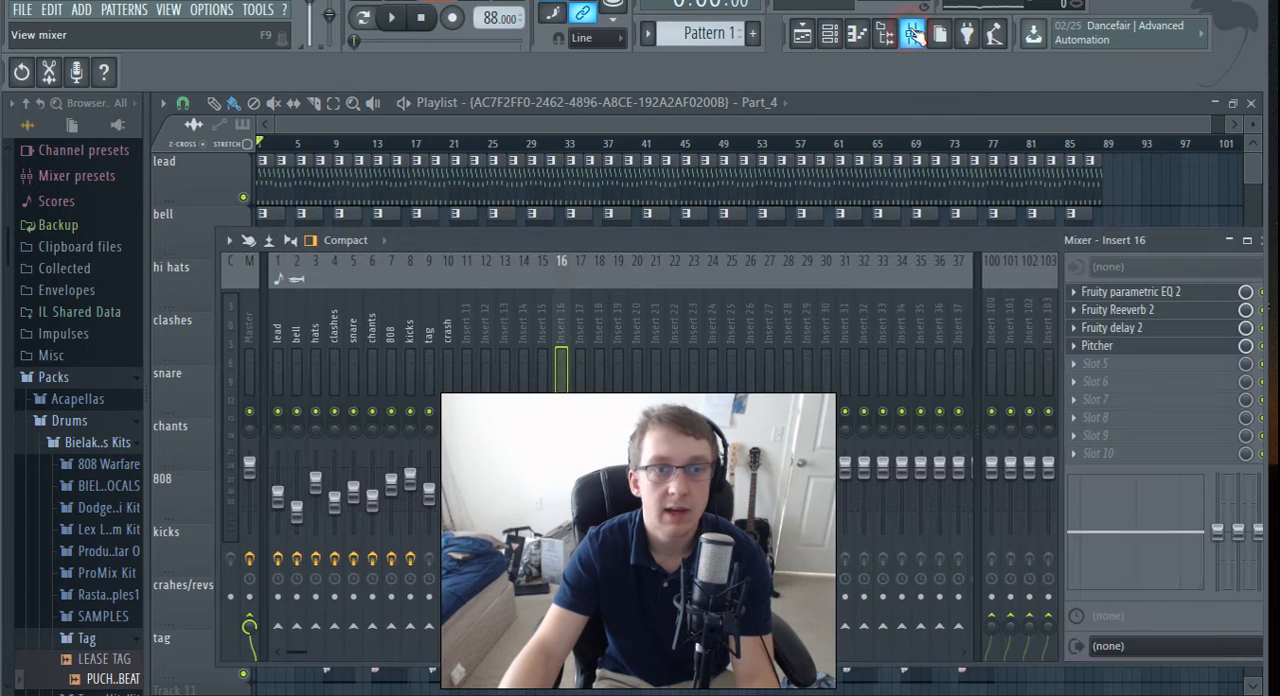
{"action": "left_click", "coordinate": [390, 18]}
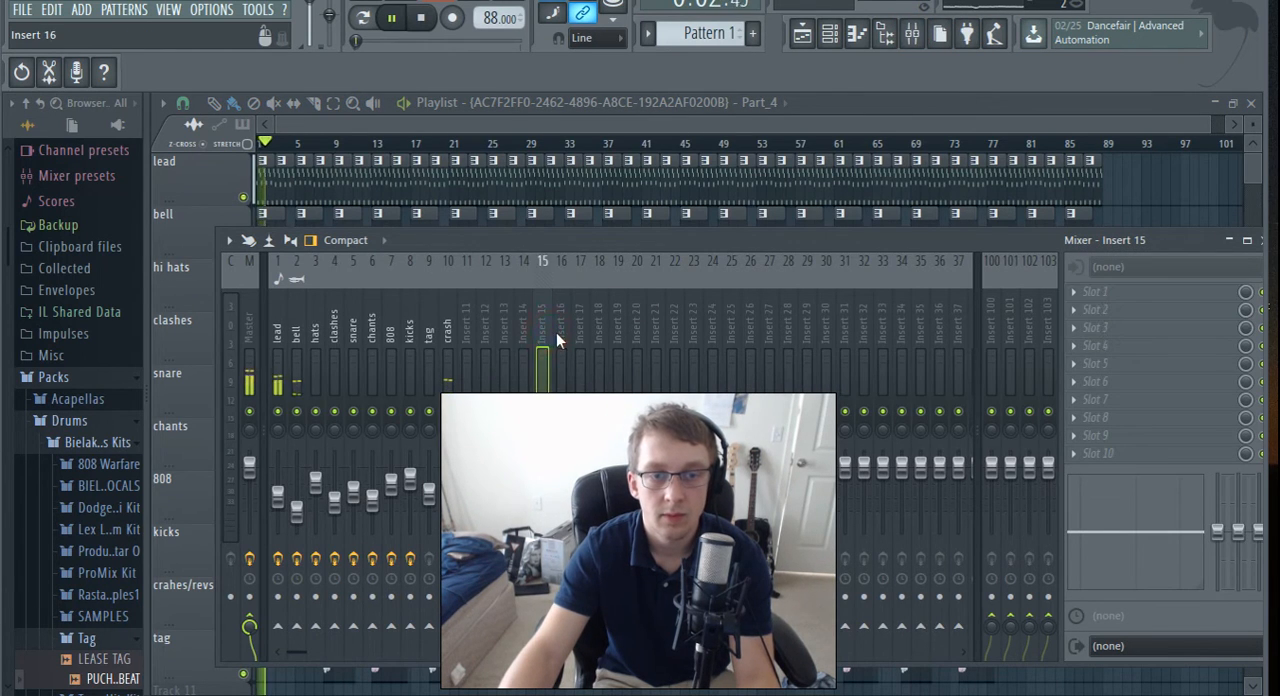
{"action": "left_click", "coordinate": [504, 324]}
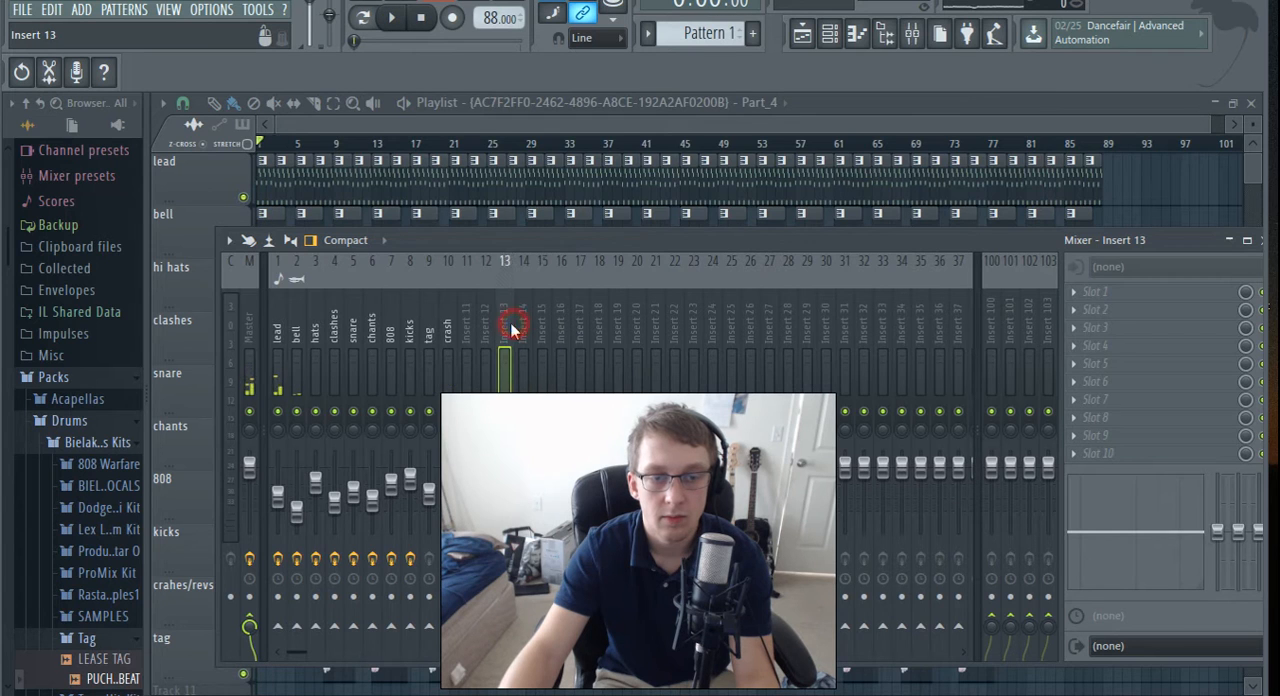
{"action": "mouse_move", "coordinate": [516, 292]}
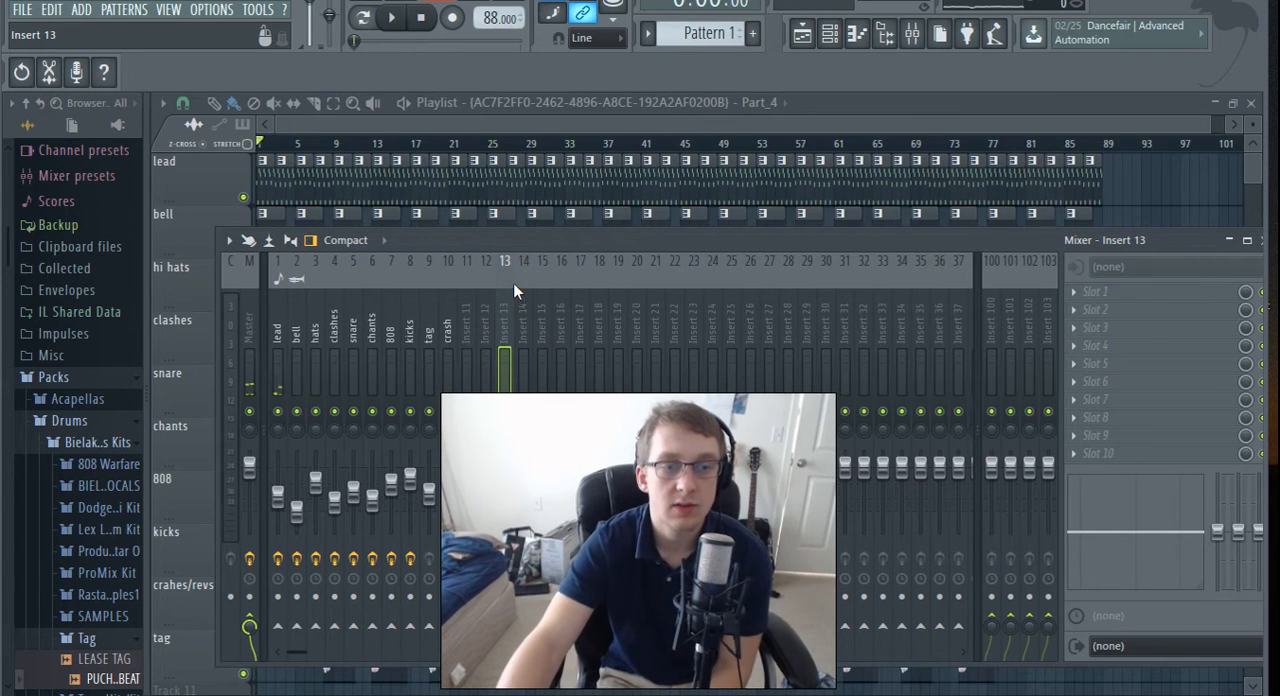
{"action": "left_click", "coordinate": [468, 330]}
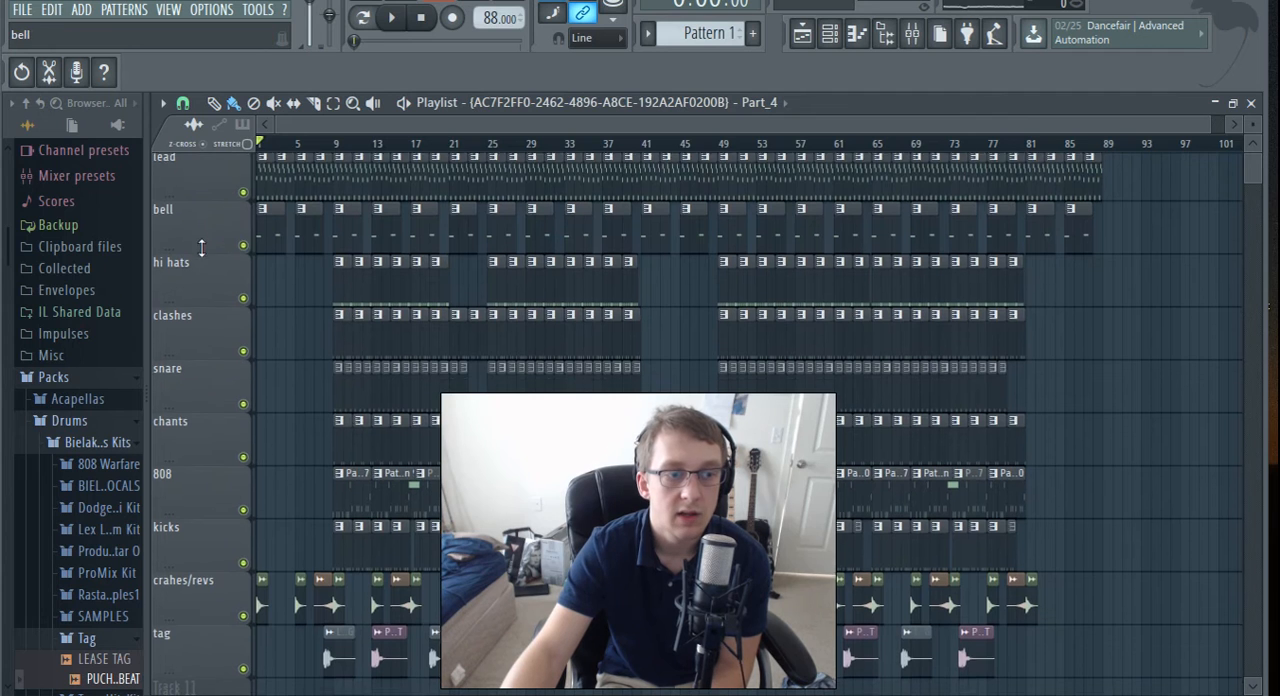
- Save the export as BossUp.wav on the Desktop with Split mixer tracks enabled for rendering
{"action": "scroll", "scroll_direction": "down", "scroll_amount": 3}
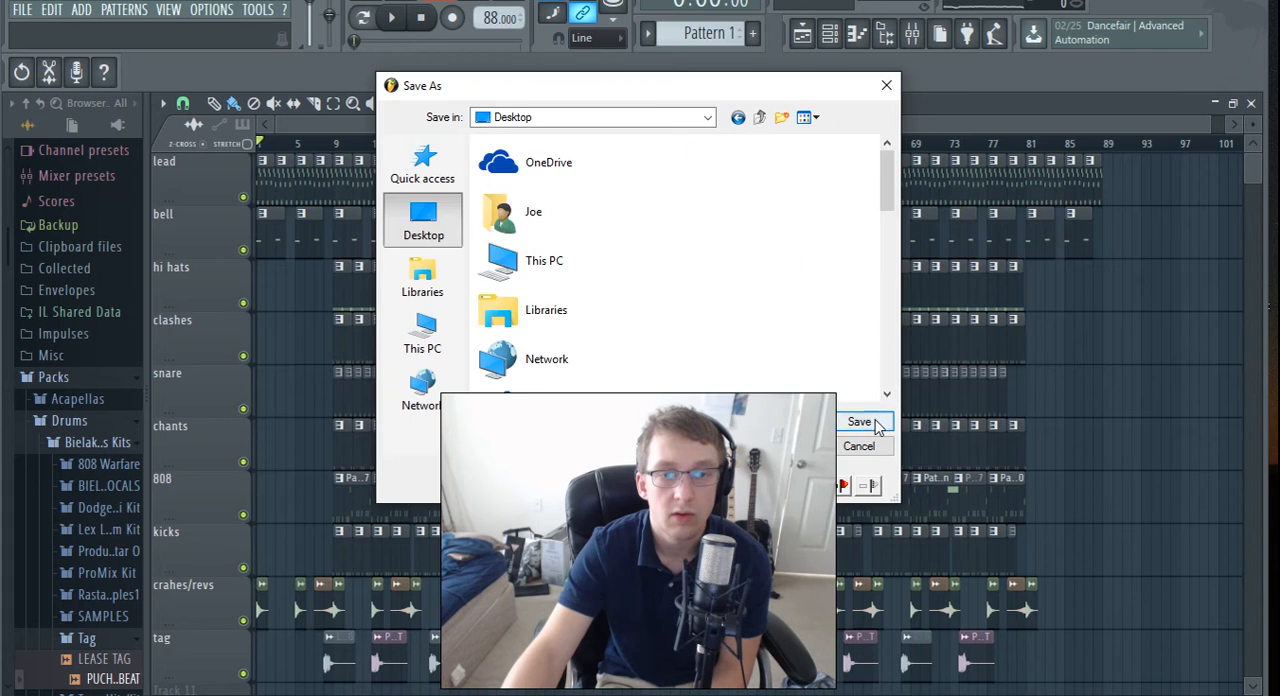
{"action": "left_click", "coordinate": [858, 422]}
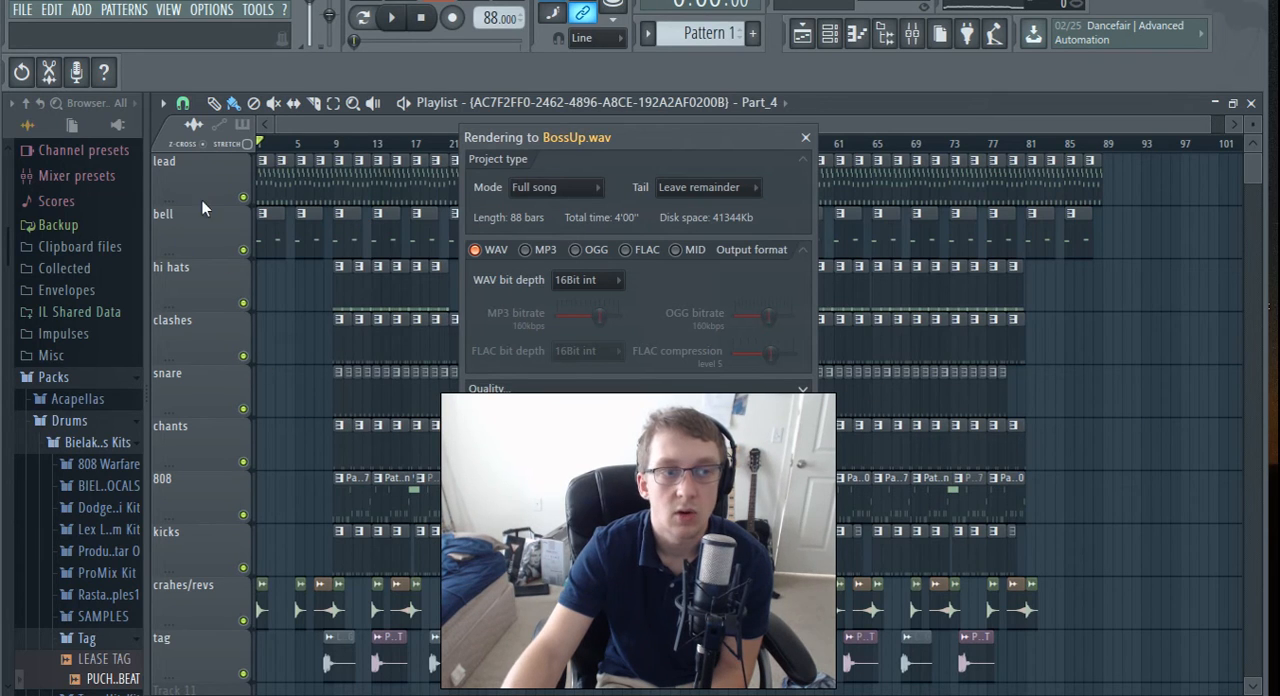
{"action": "mouse_move", "coordinate": [288, 568]}
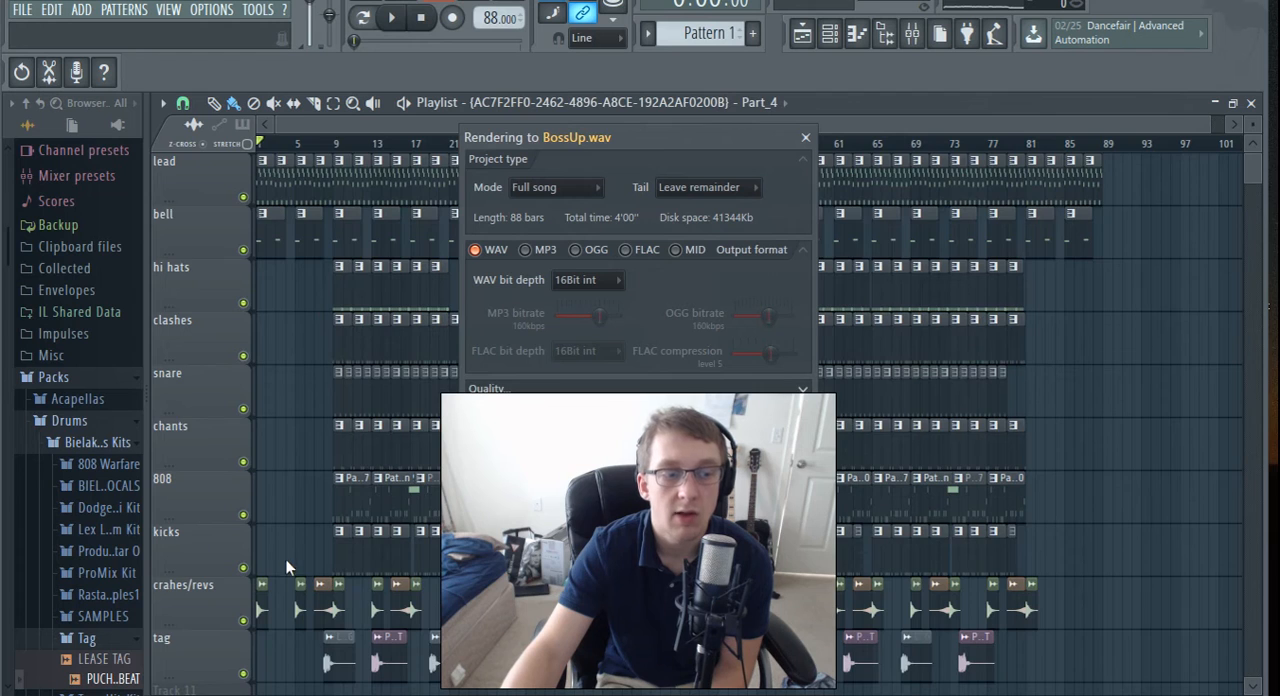
{"action": "scroll", "scroll_direction": "down", "scroll_amount": 3}
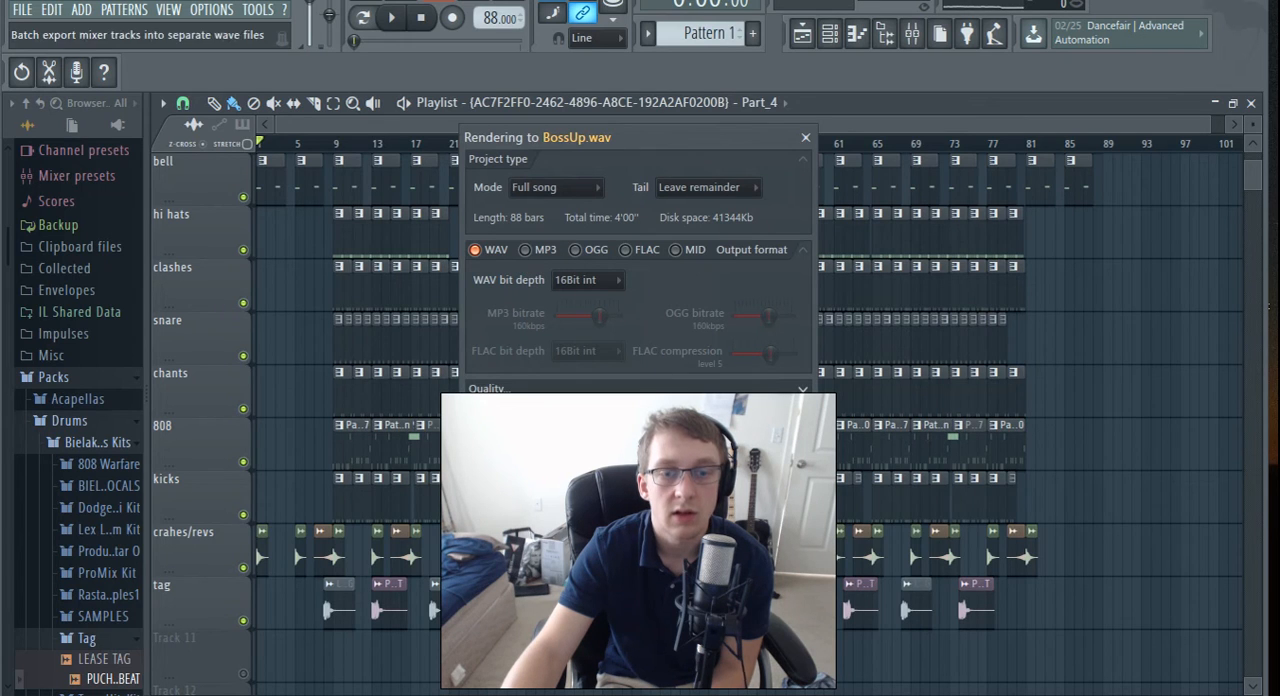
{"action": "left_click", "coordinate": [804, 136]}
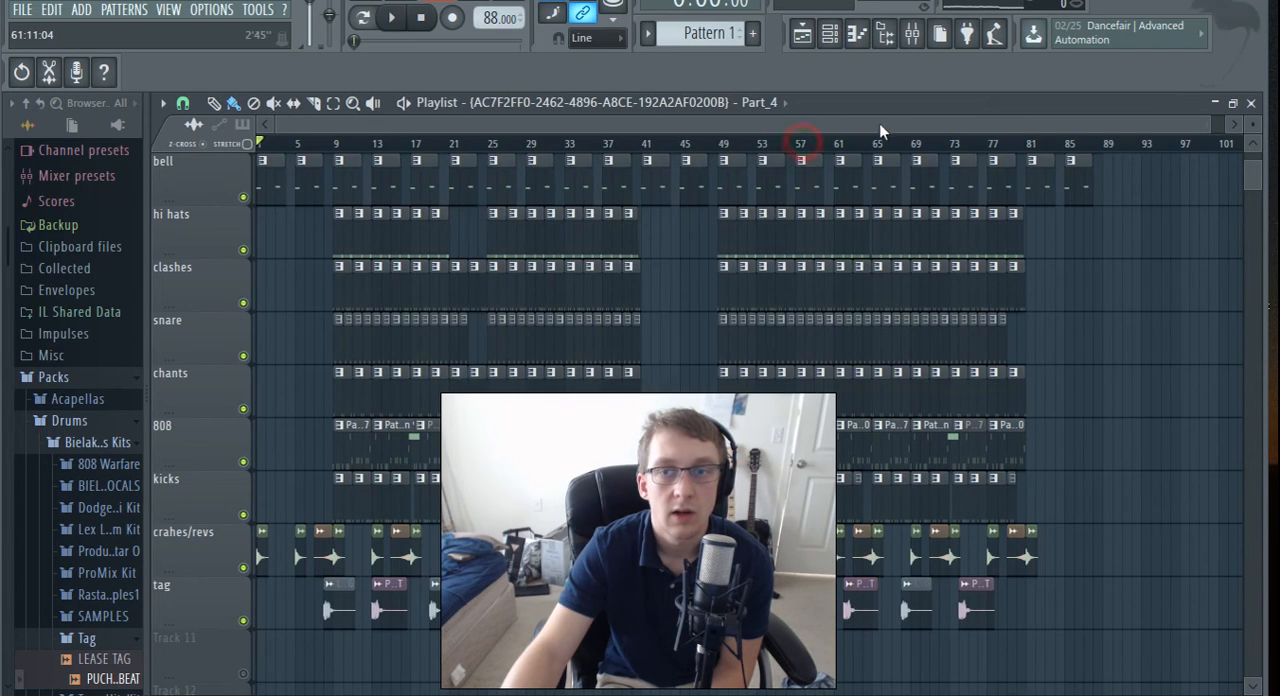